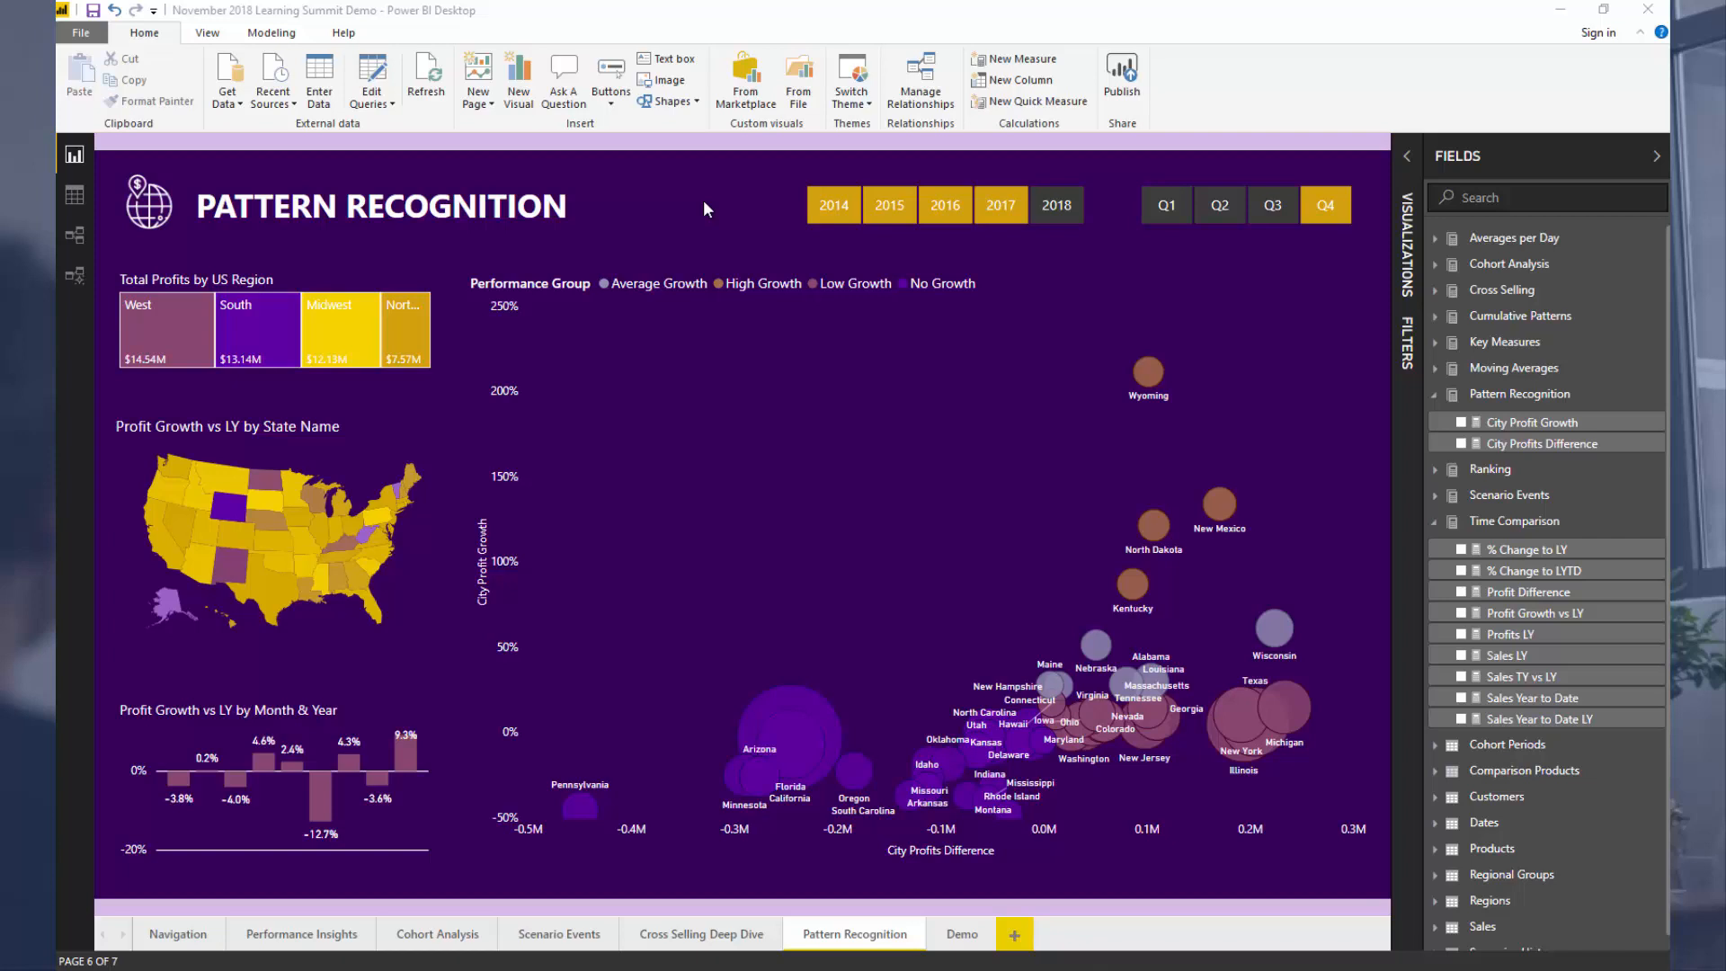
Select the performance-group scatter chart, then view the State Name profit growth map in Focus mode.
click(379, 205)
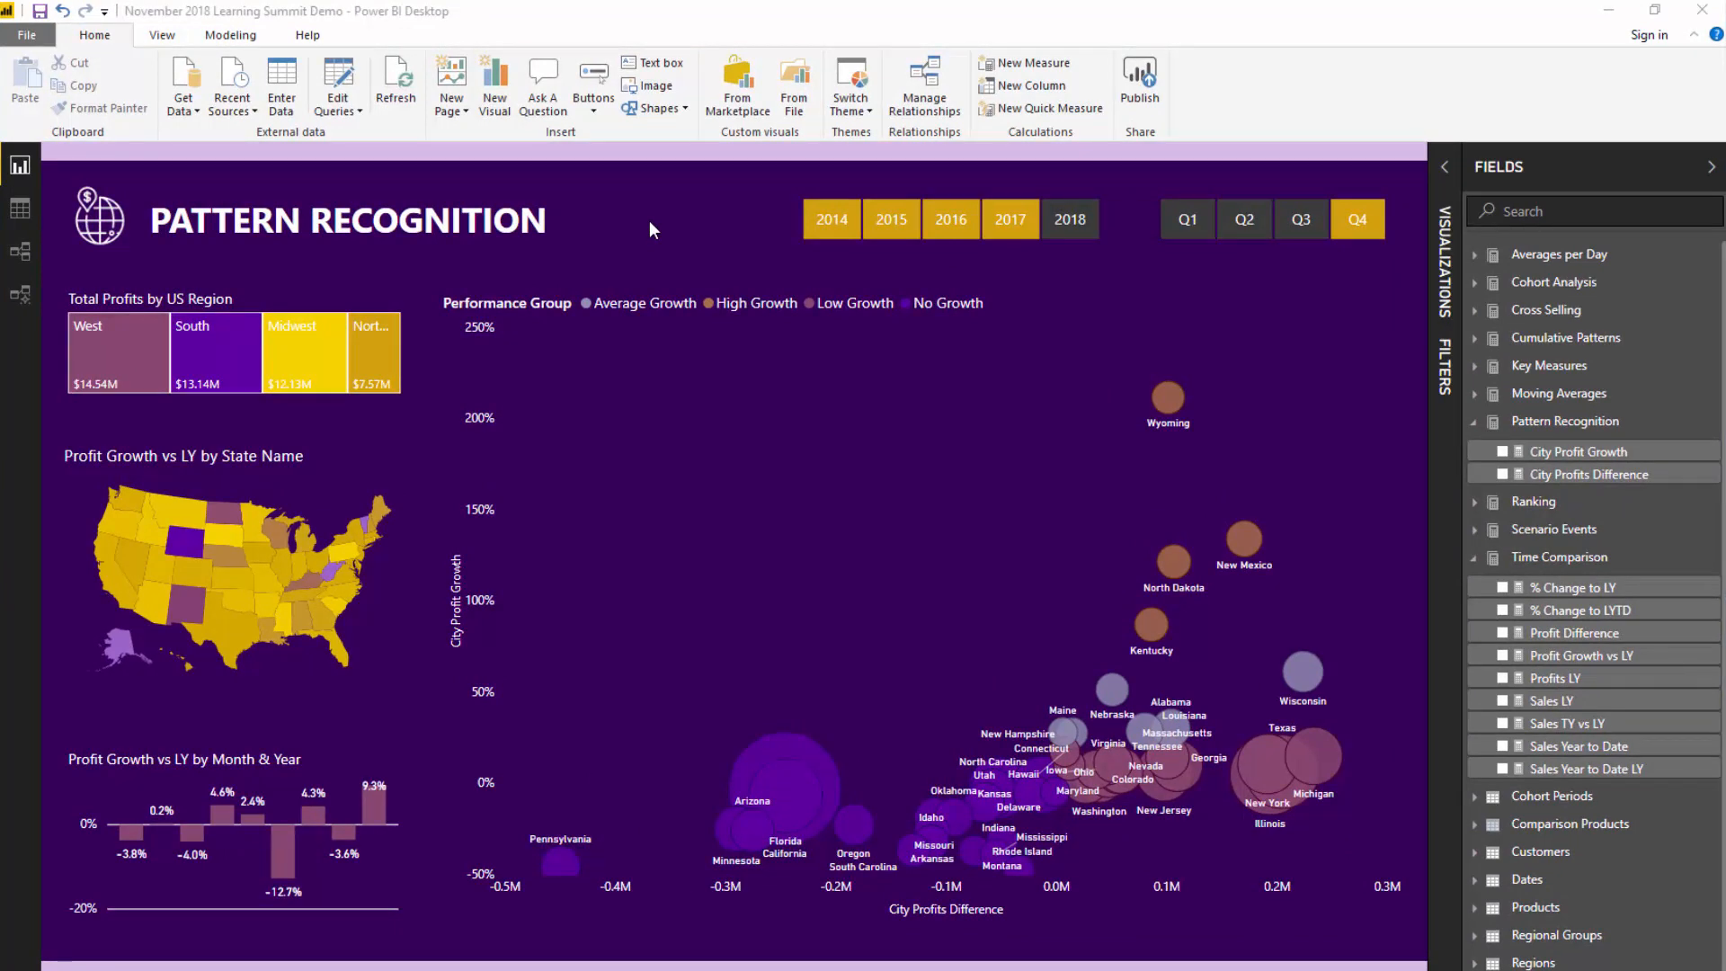
mouse_move(743, 267)
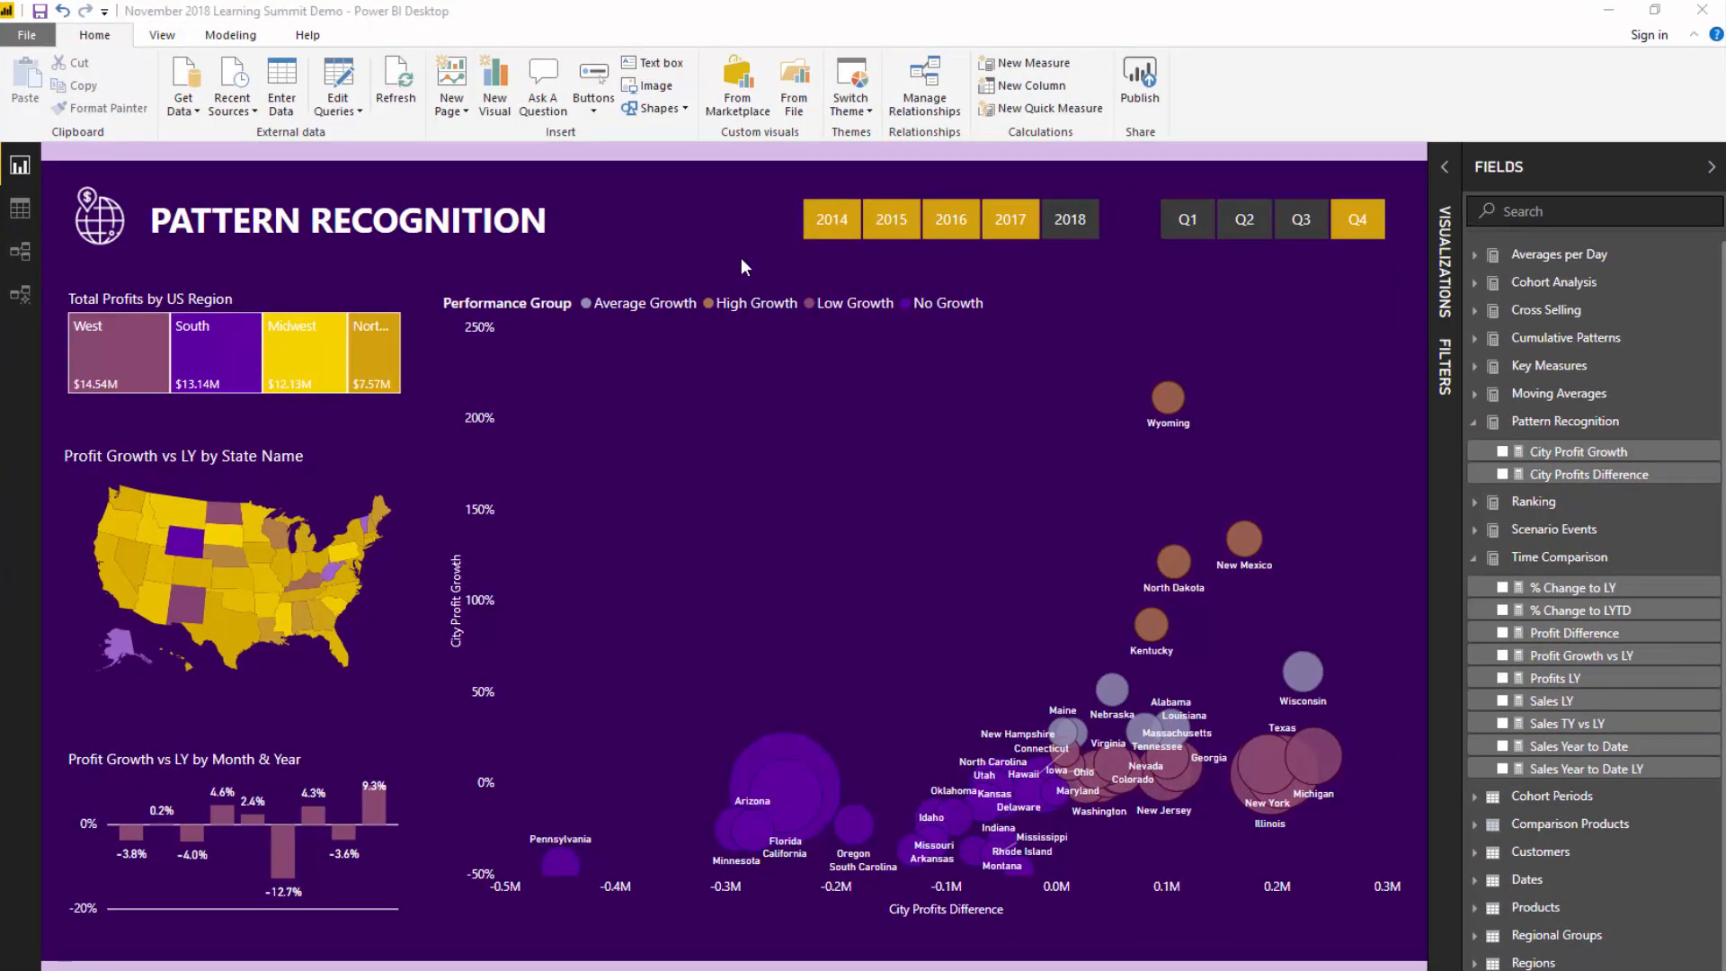
click(971, 483)
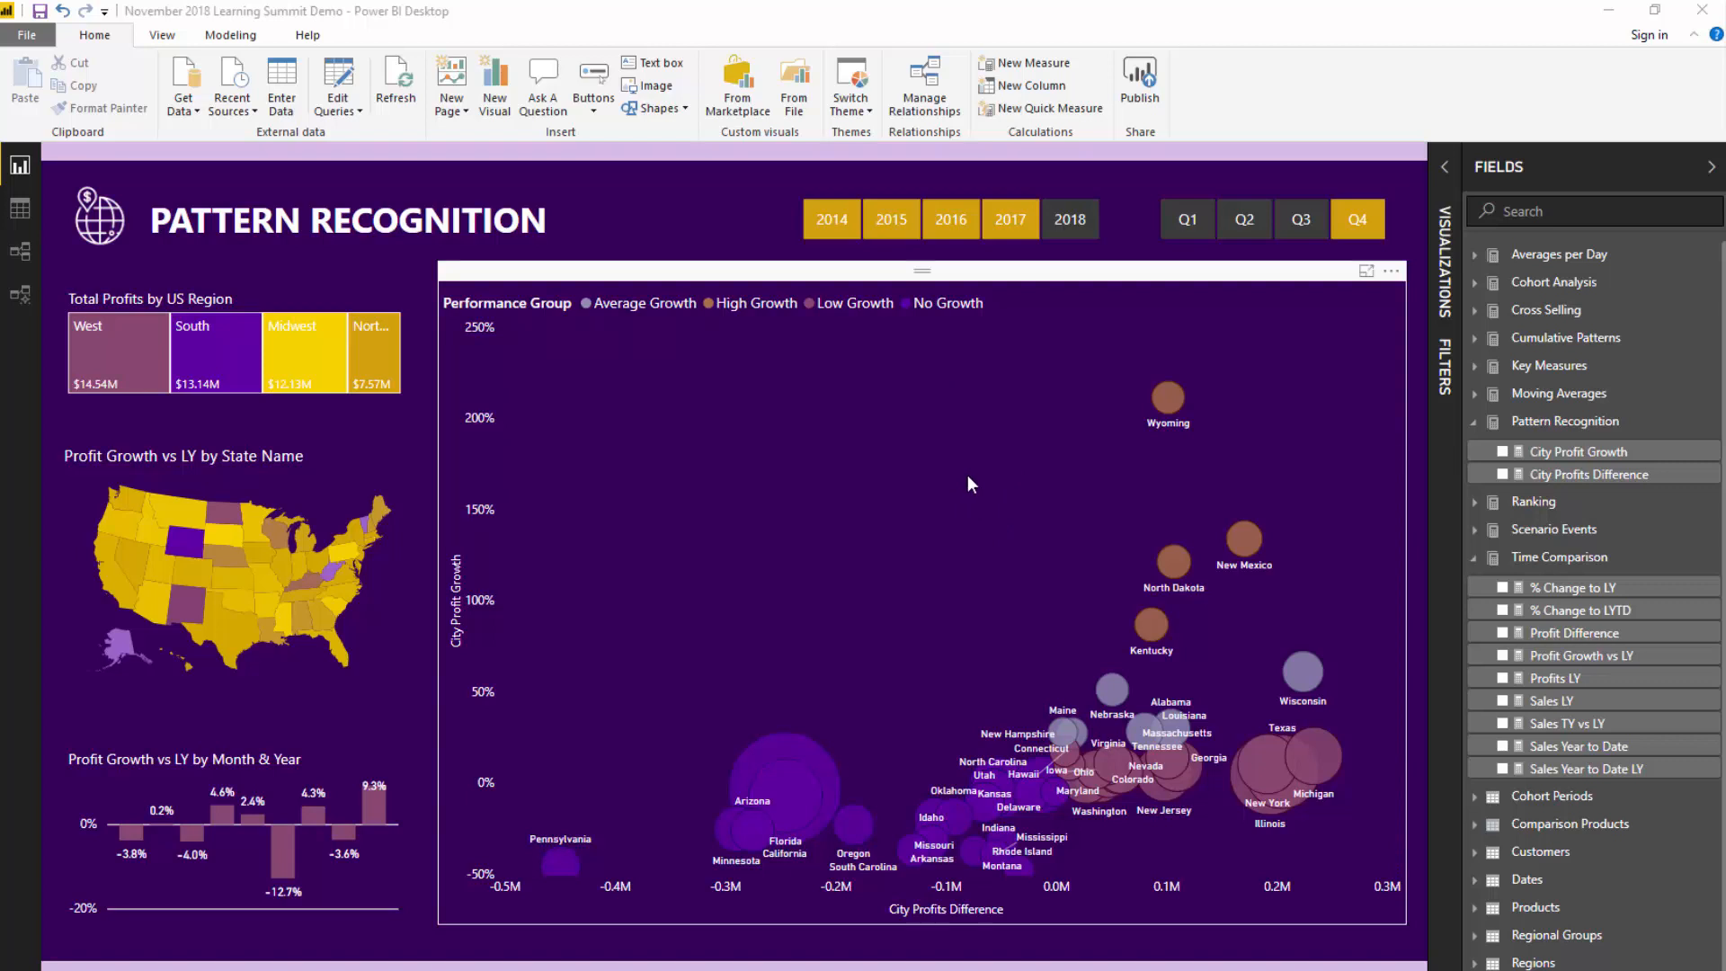
mouse_move(998, 416)
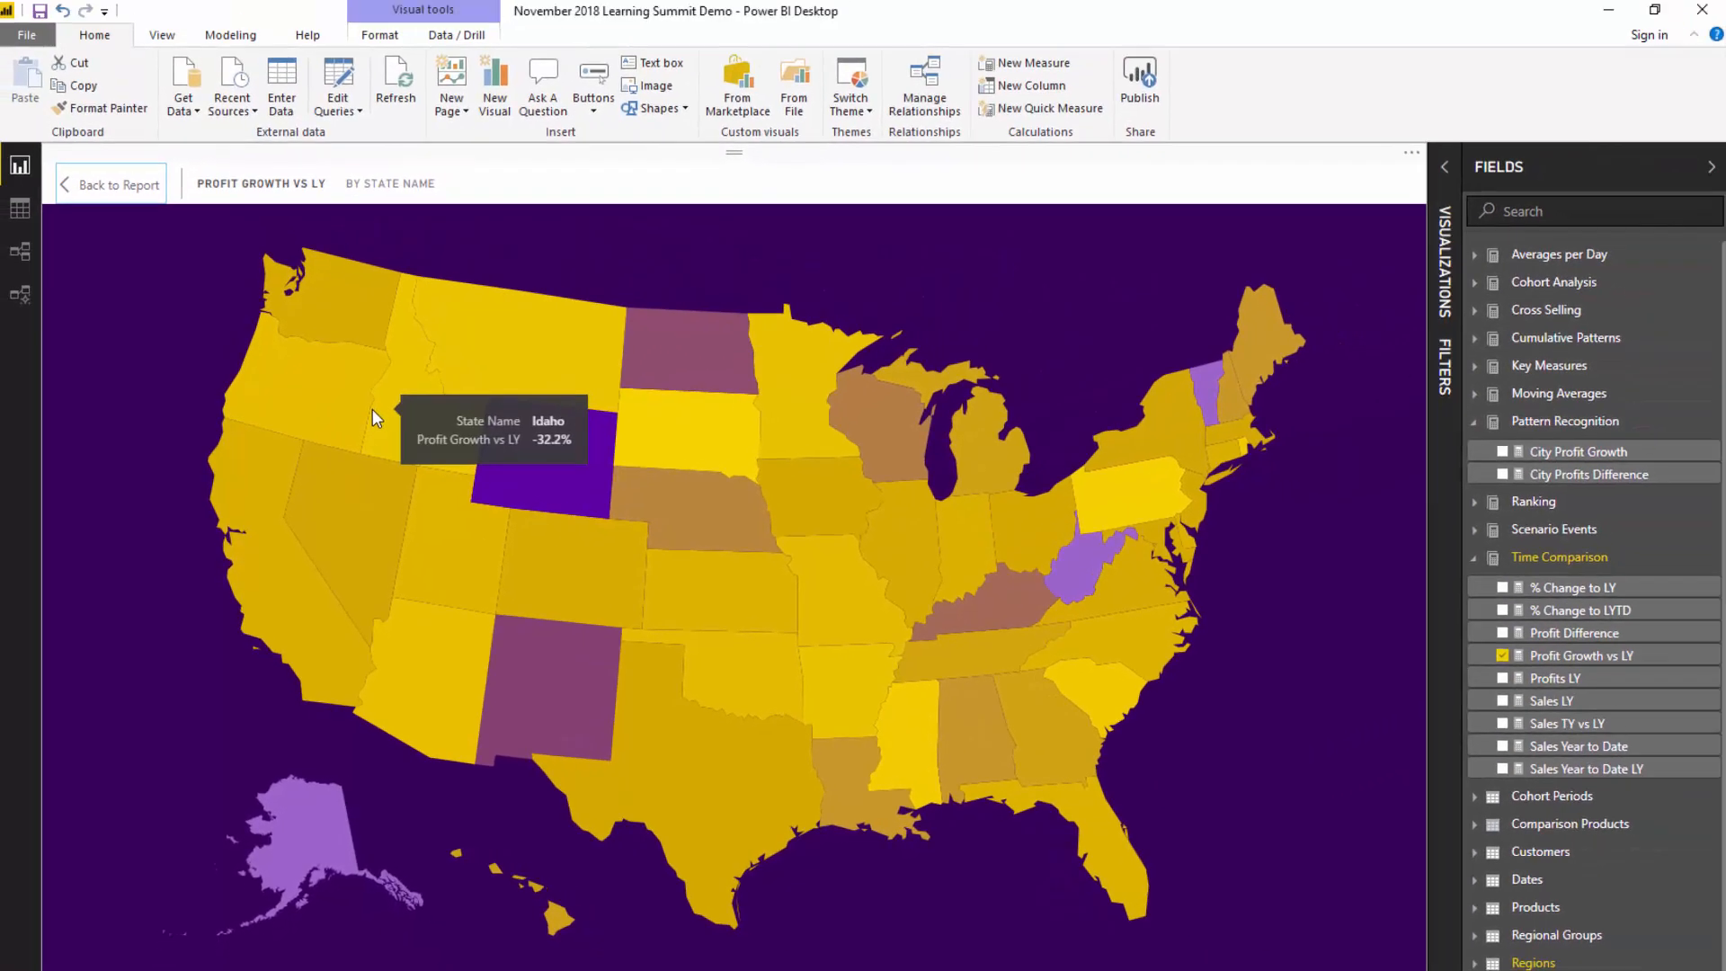
mouse_move(353, 390)
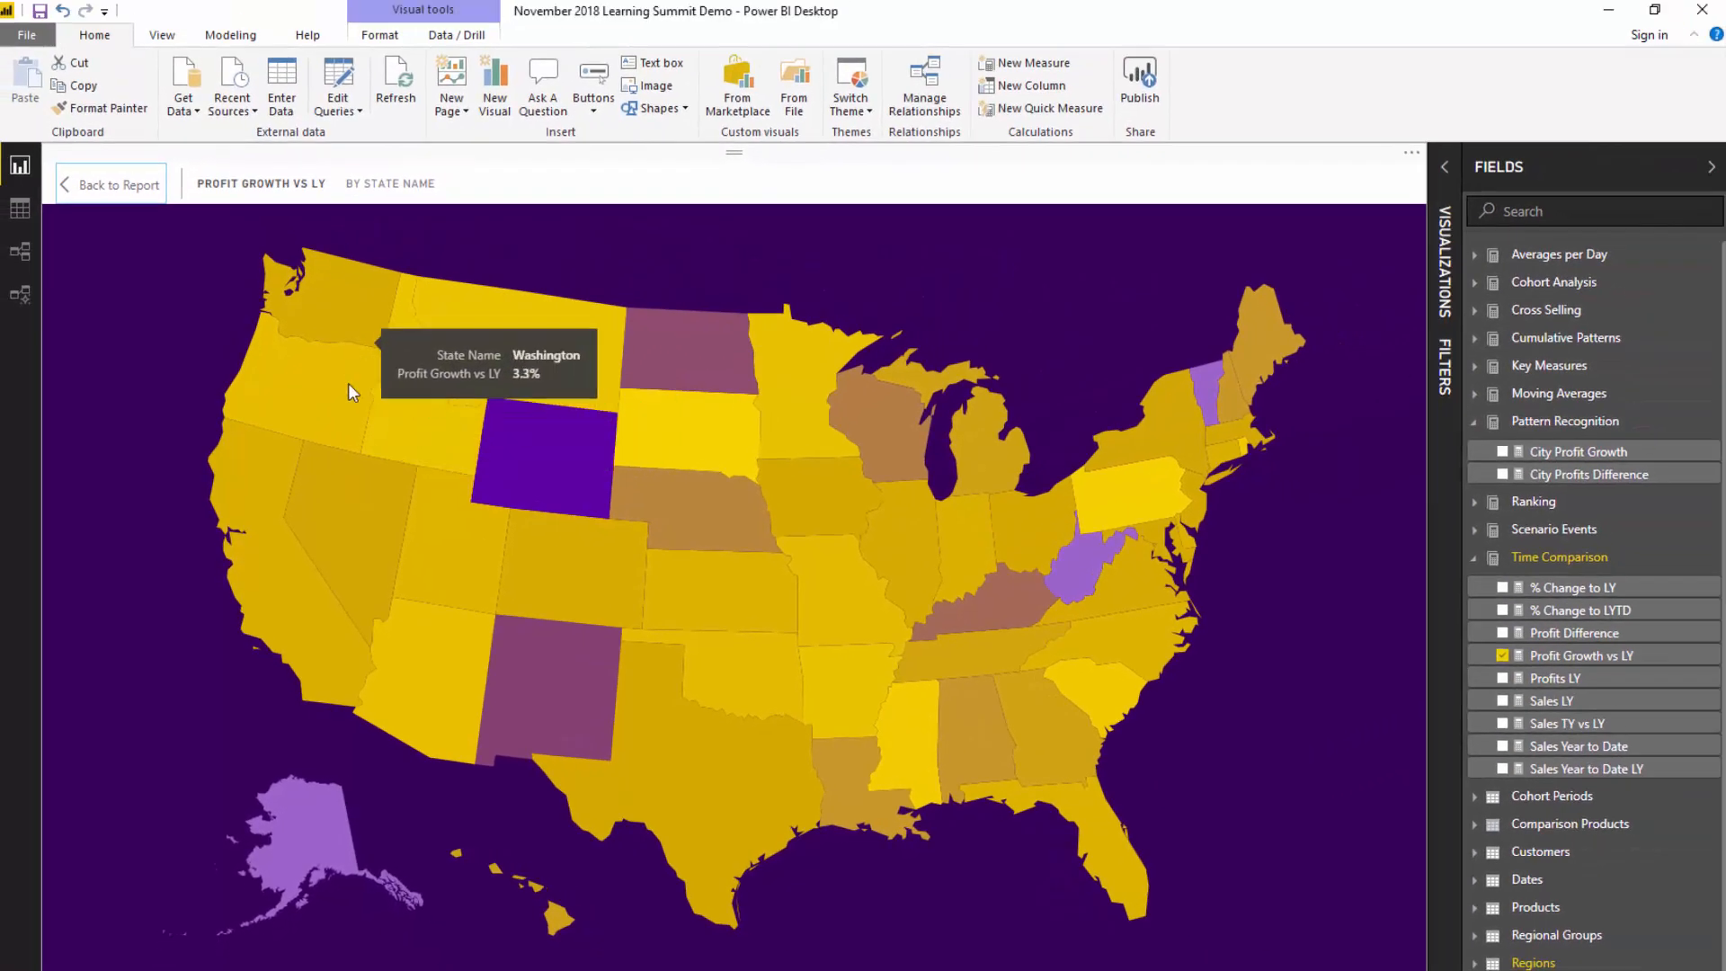
mouse_move(302, 480)
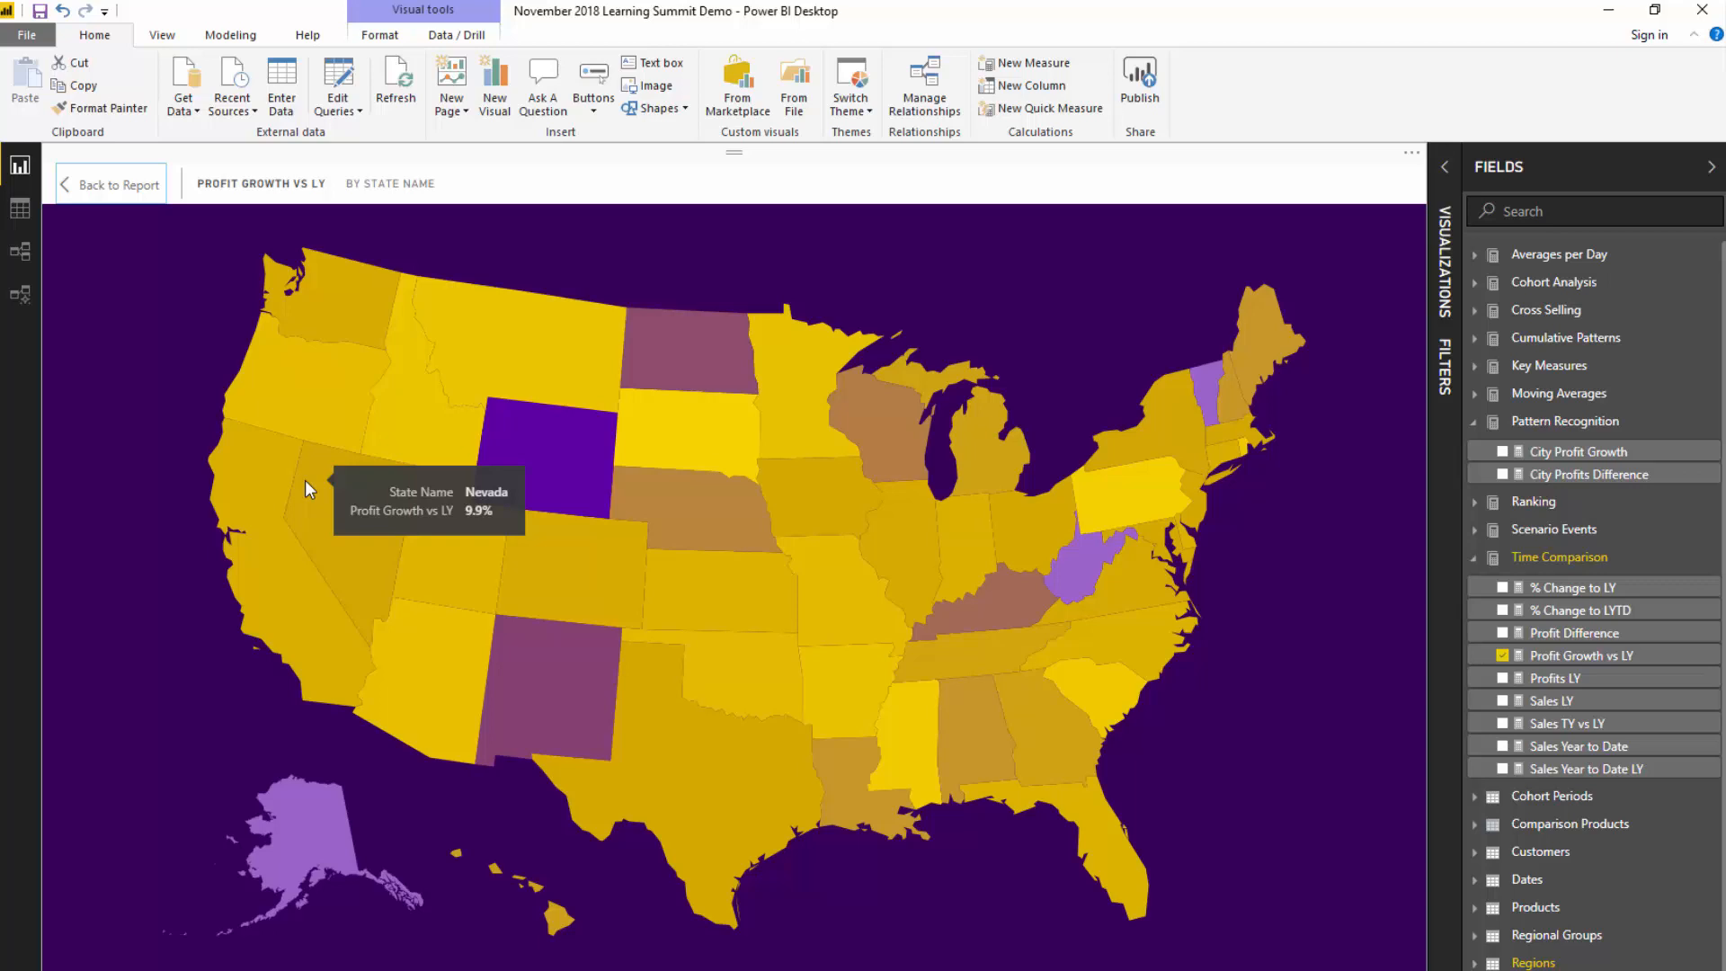
mouse_move(196, 359)
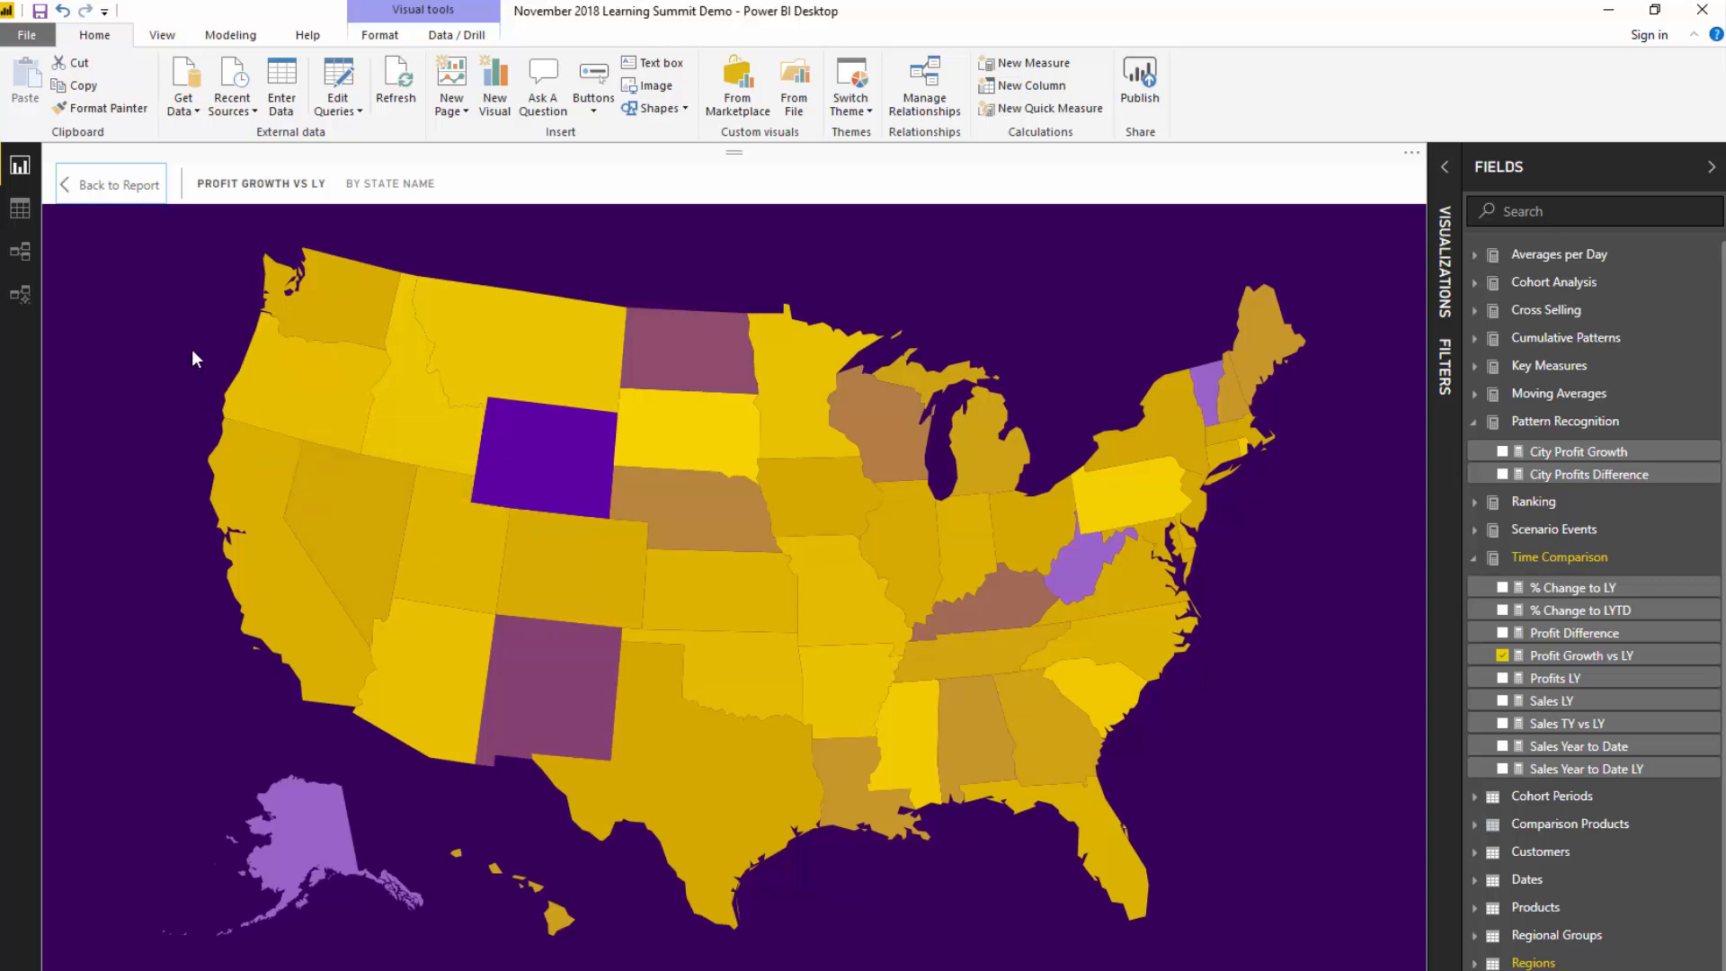
mouse_move(107, 184)
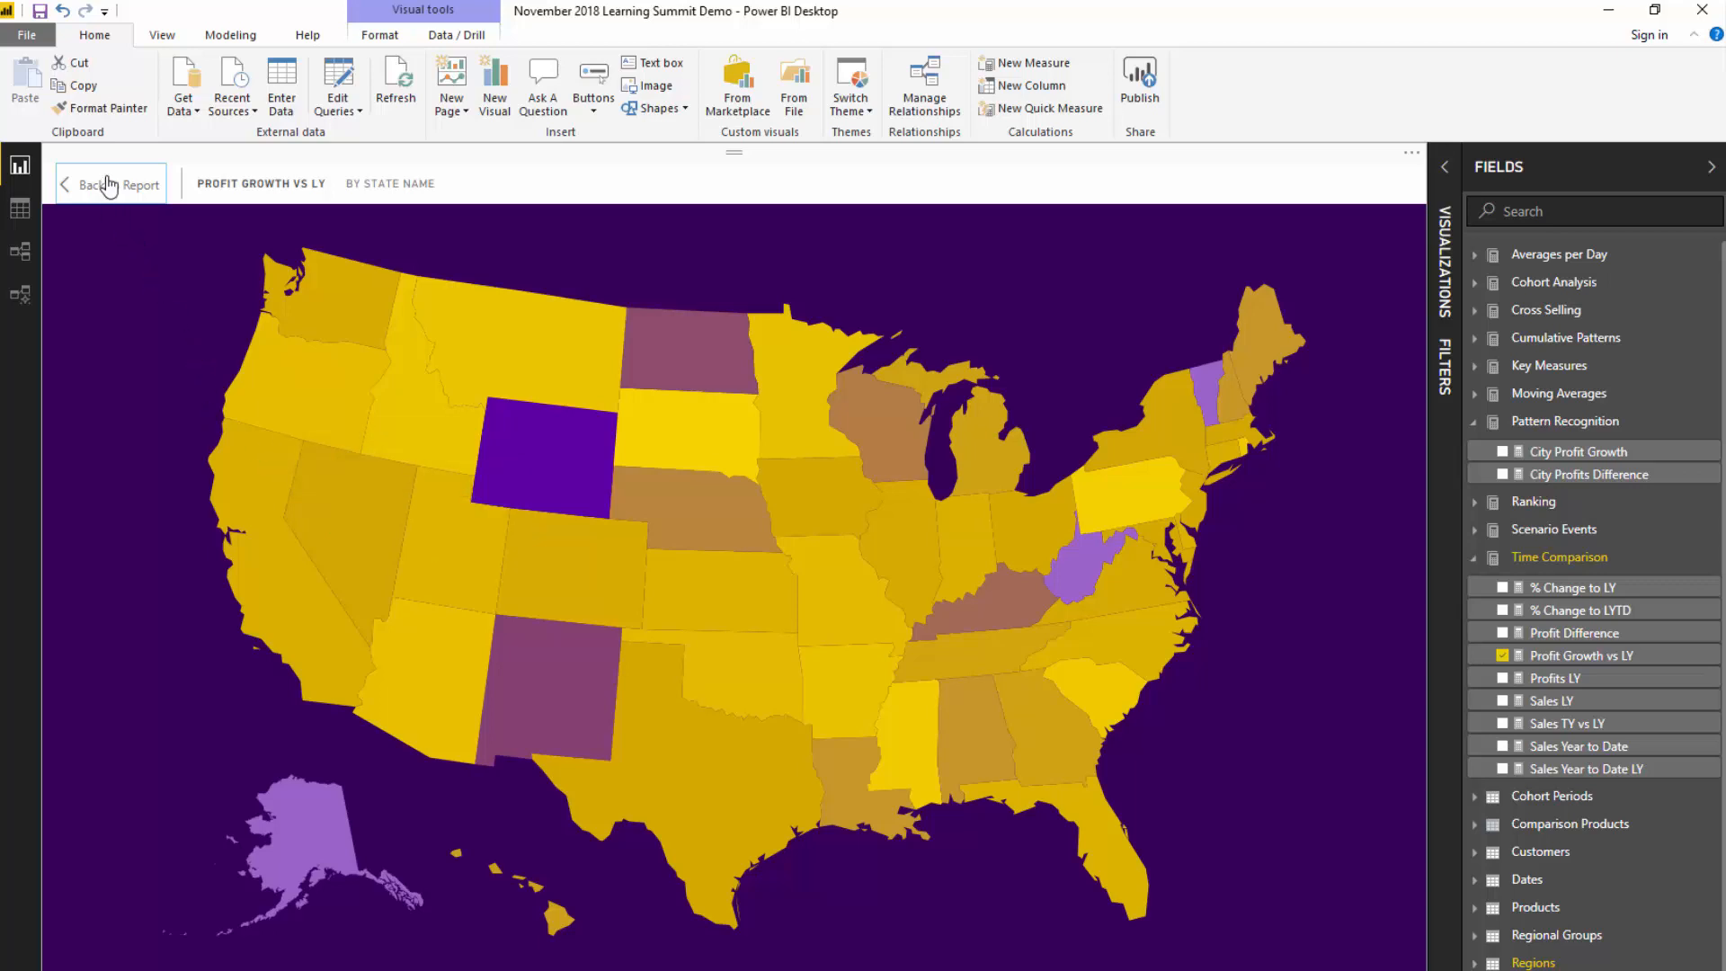
mouse_move(112, 197)
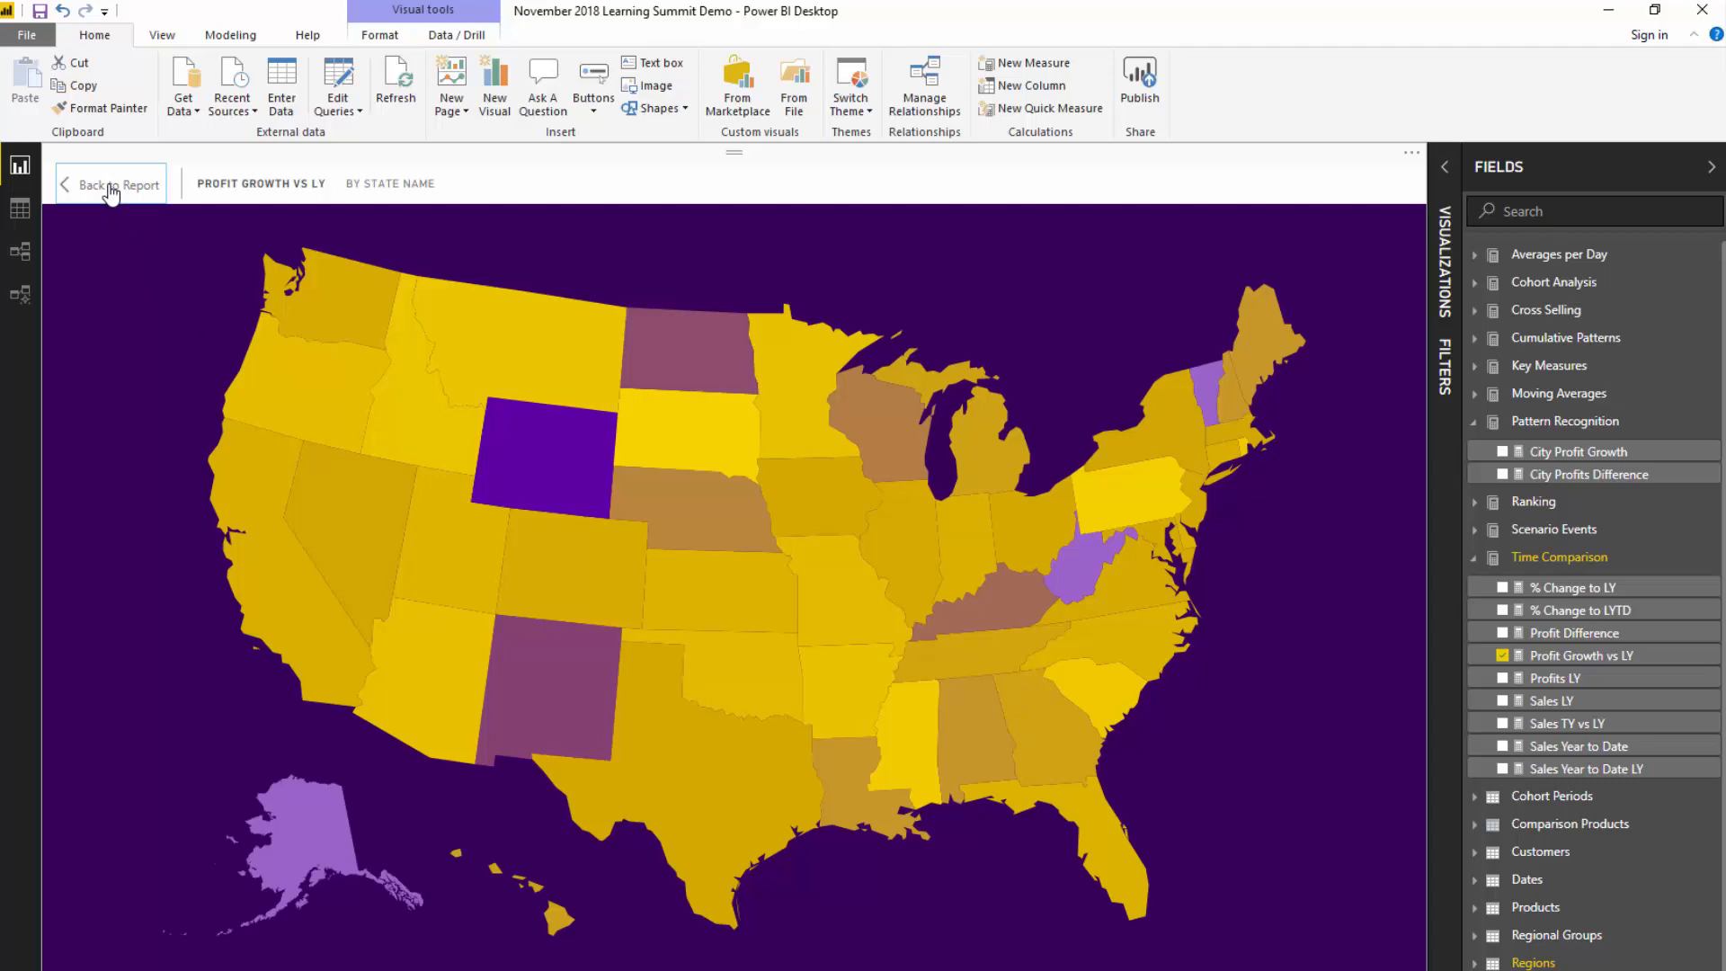
Leave the map's Focus mode with Back to Report.
click(112, 184)
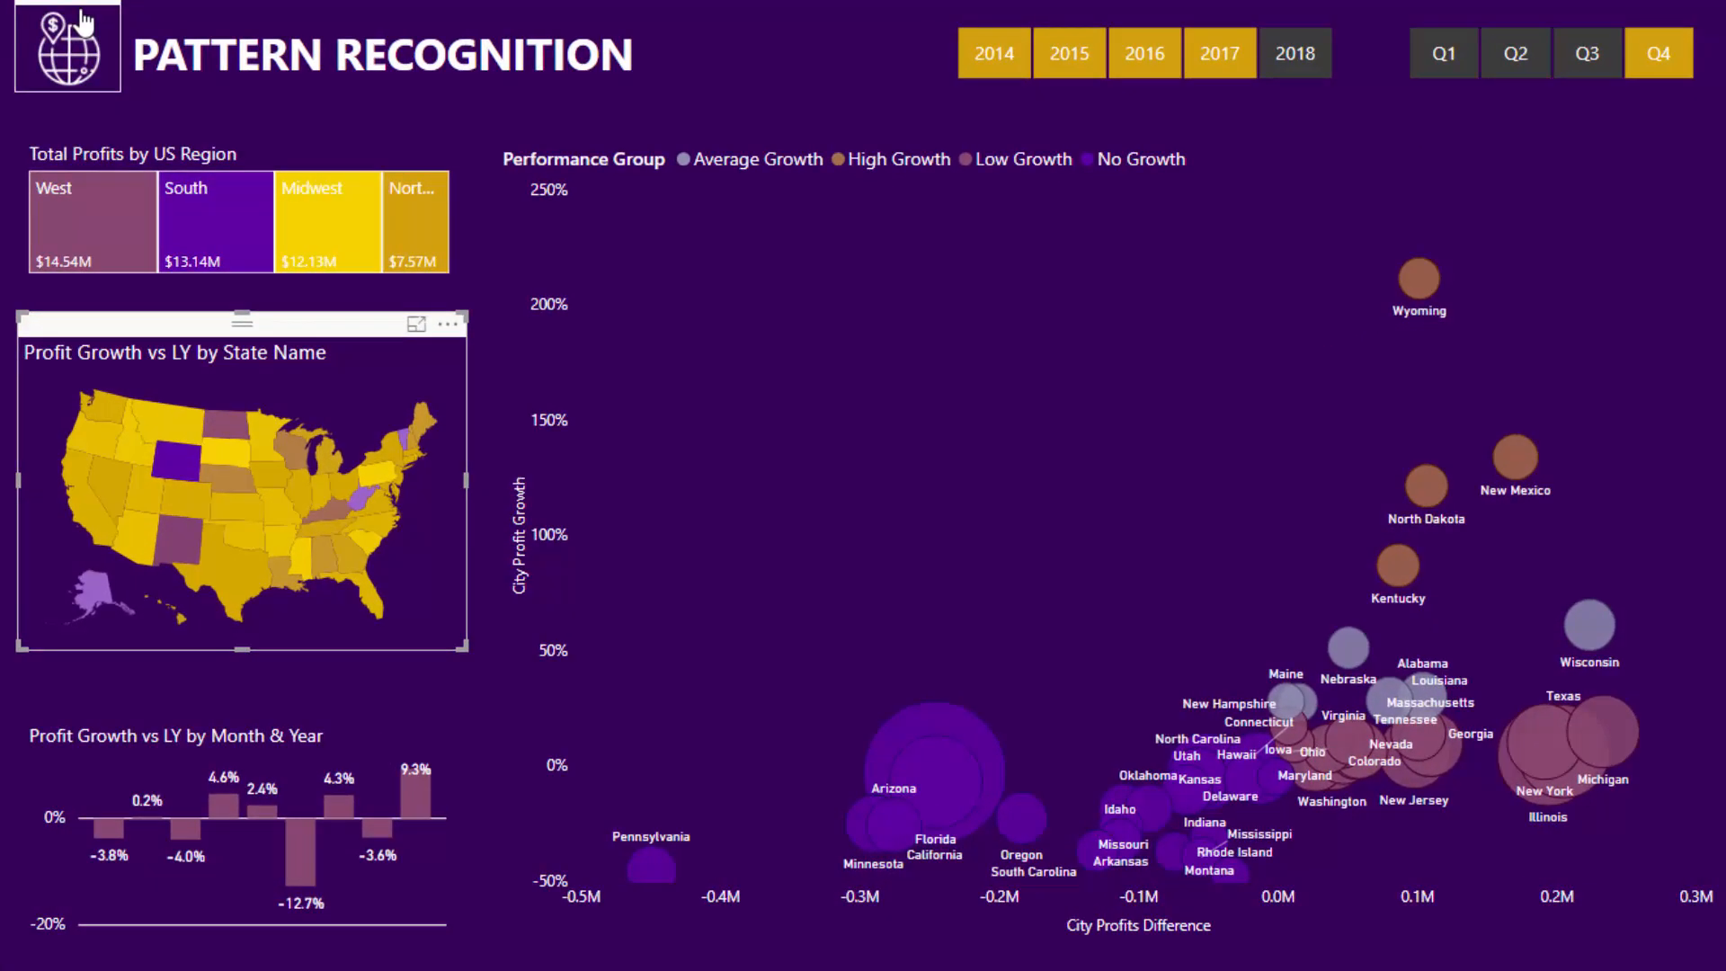
mouse_move(213, 577)
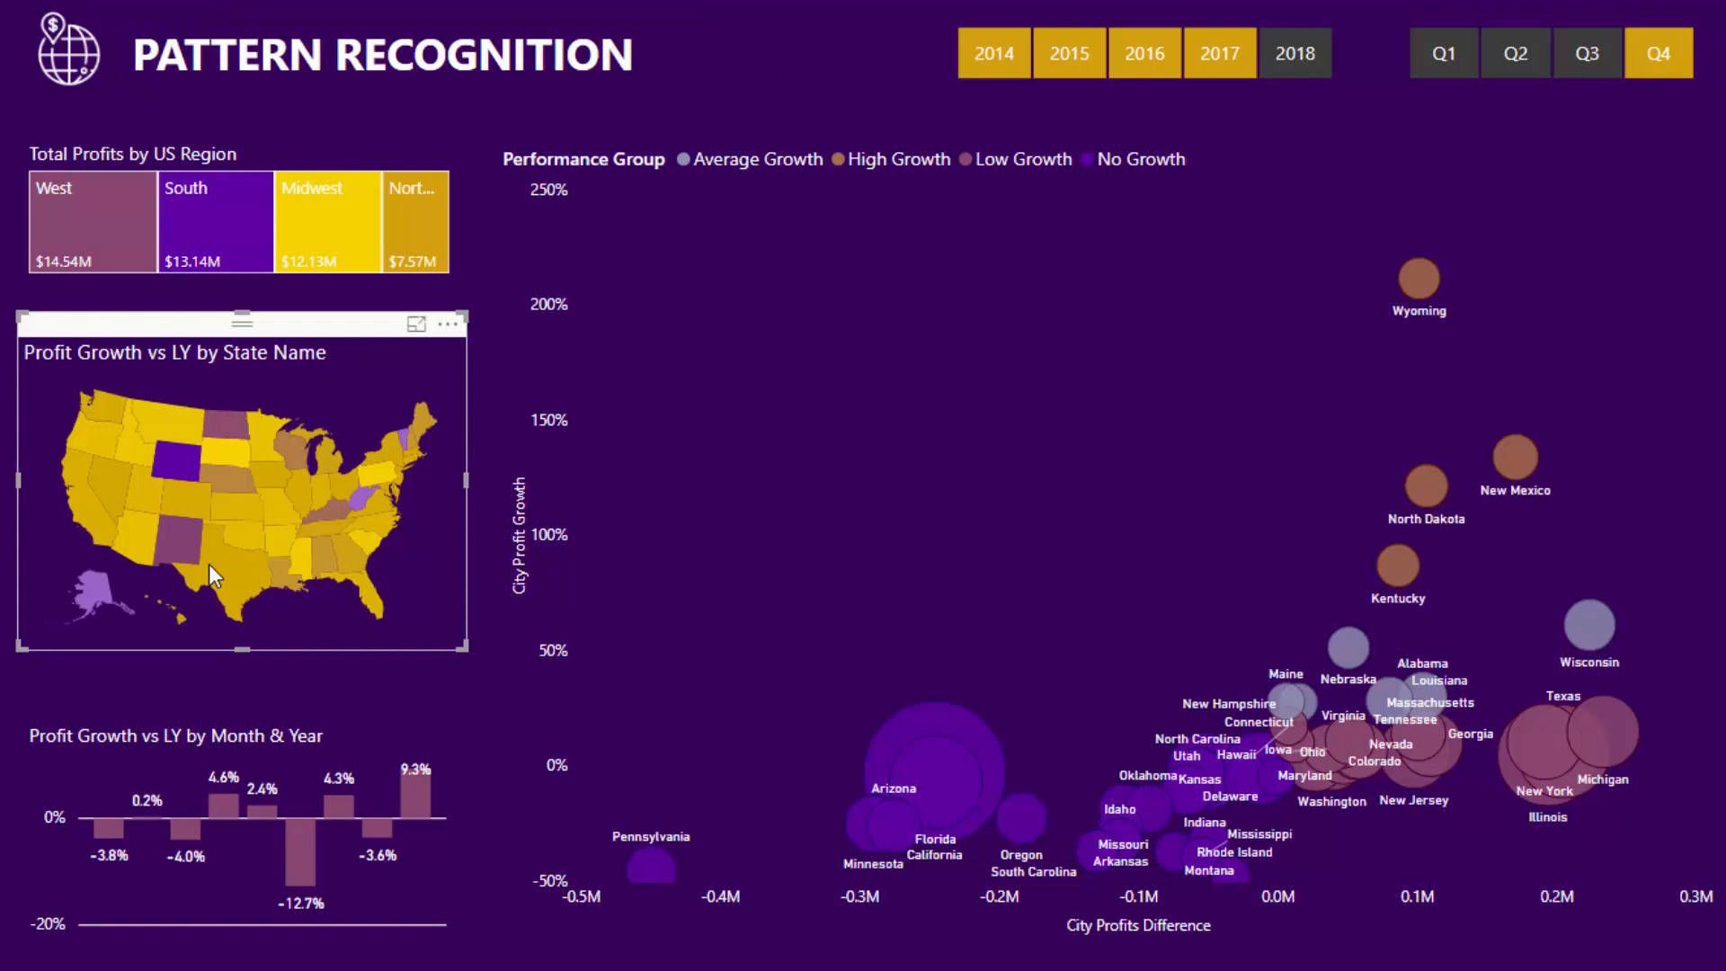
mouse_move(341, 549)
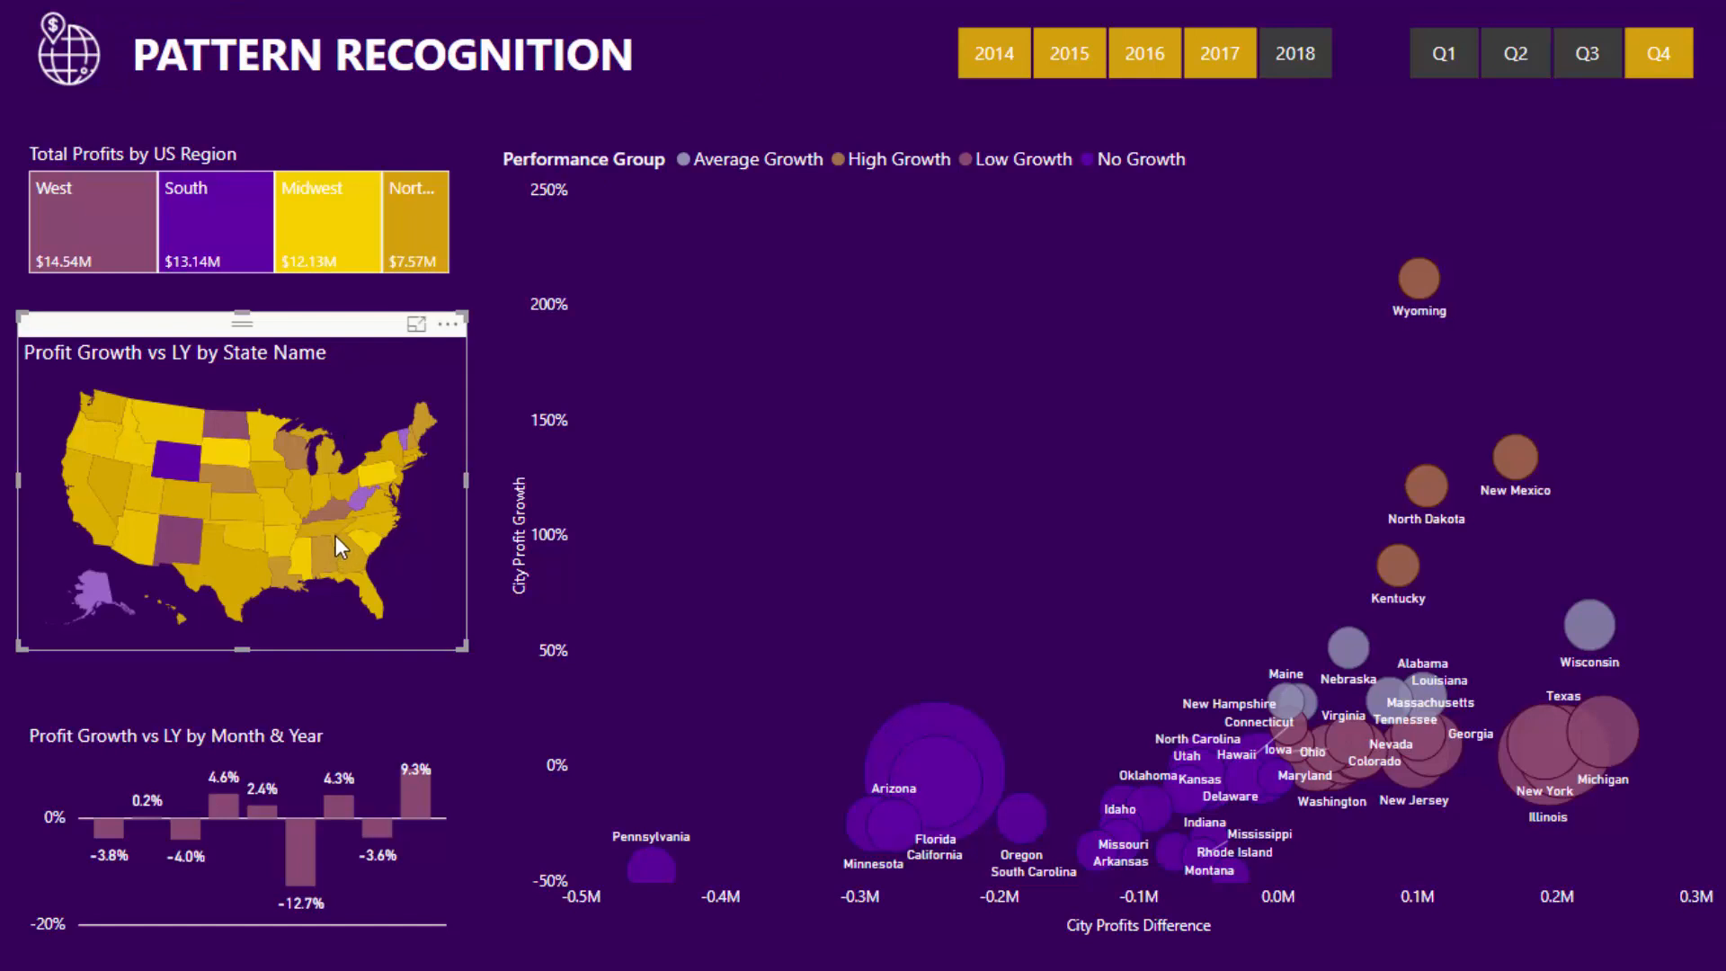
mouse_move(202, 544)
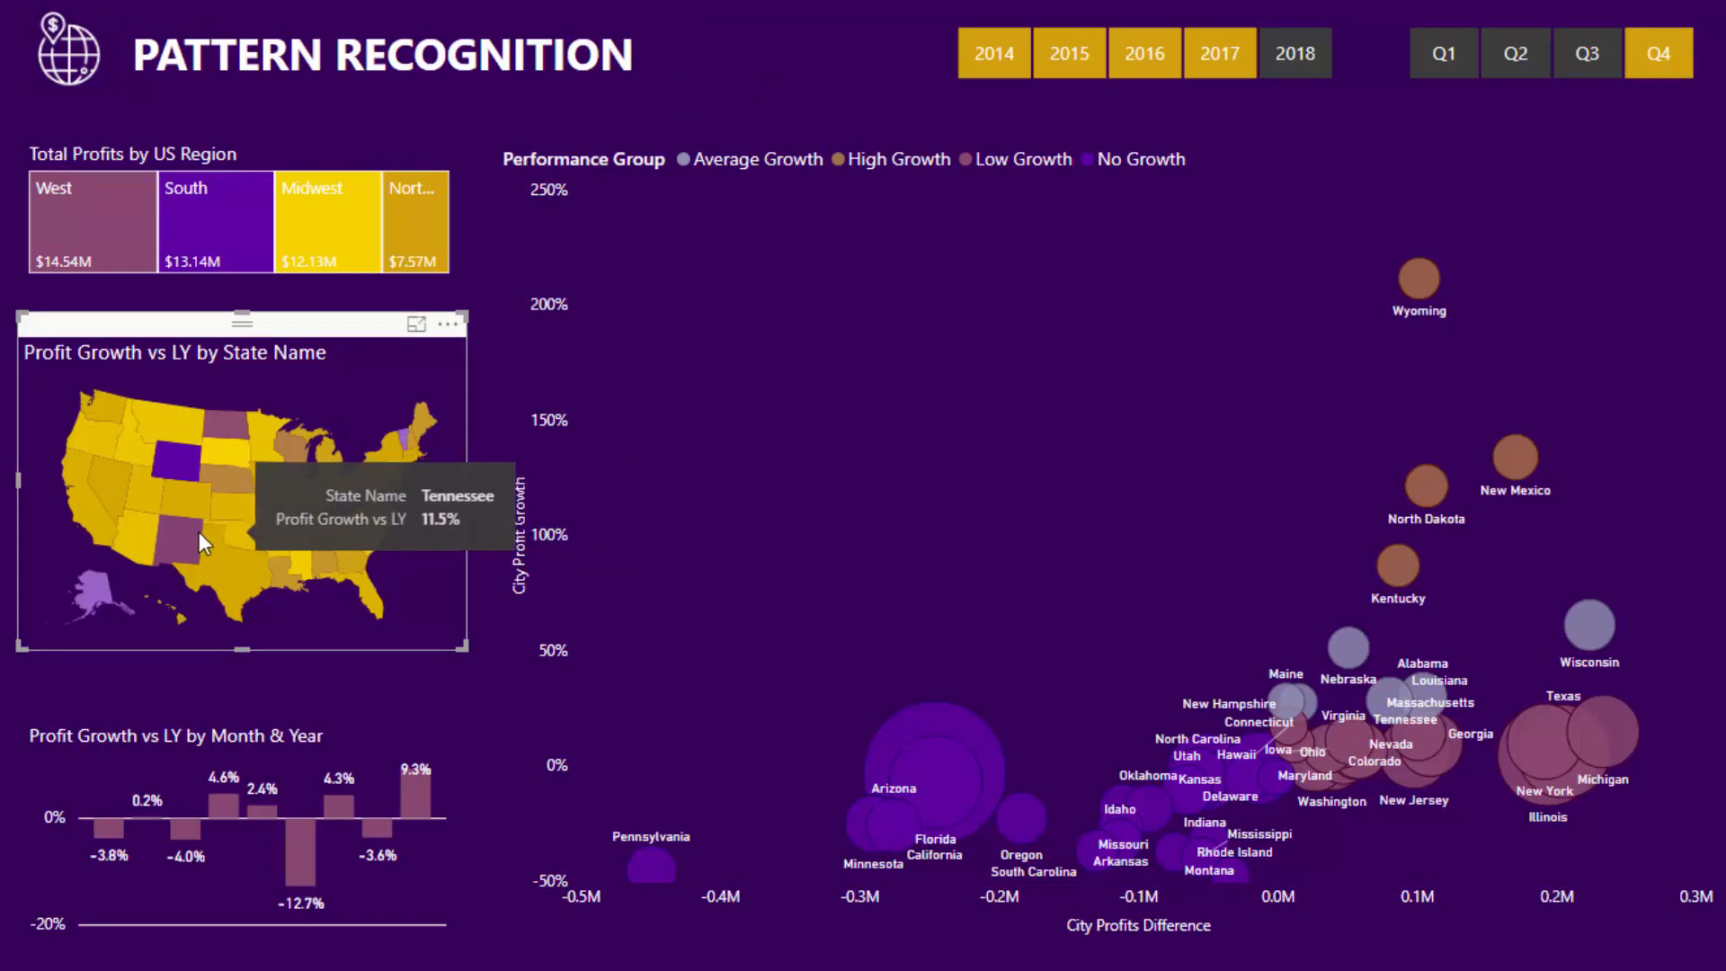
mouse_move(151, 529)
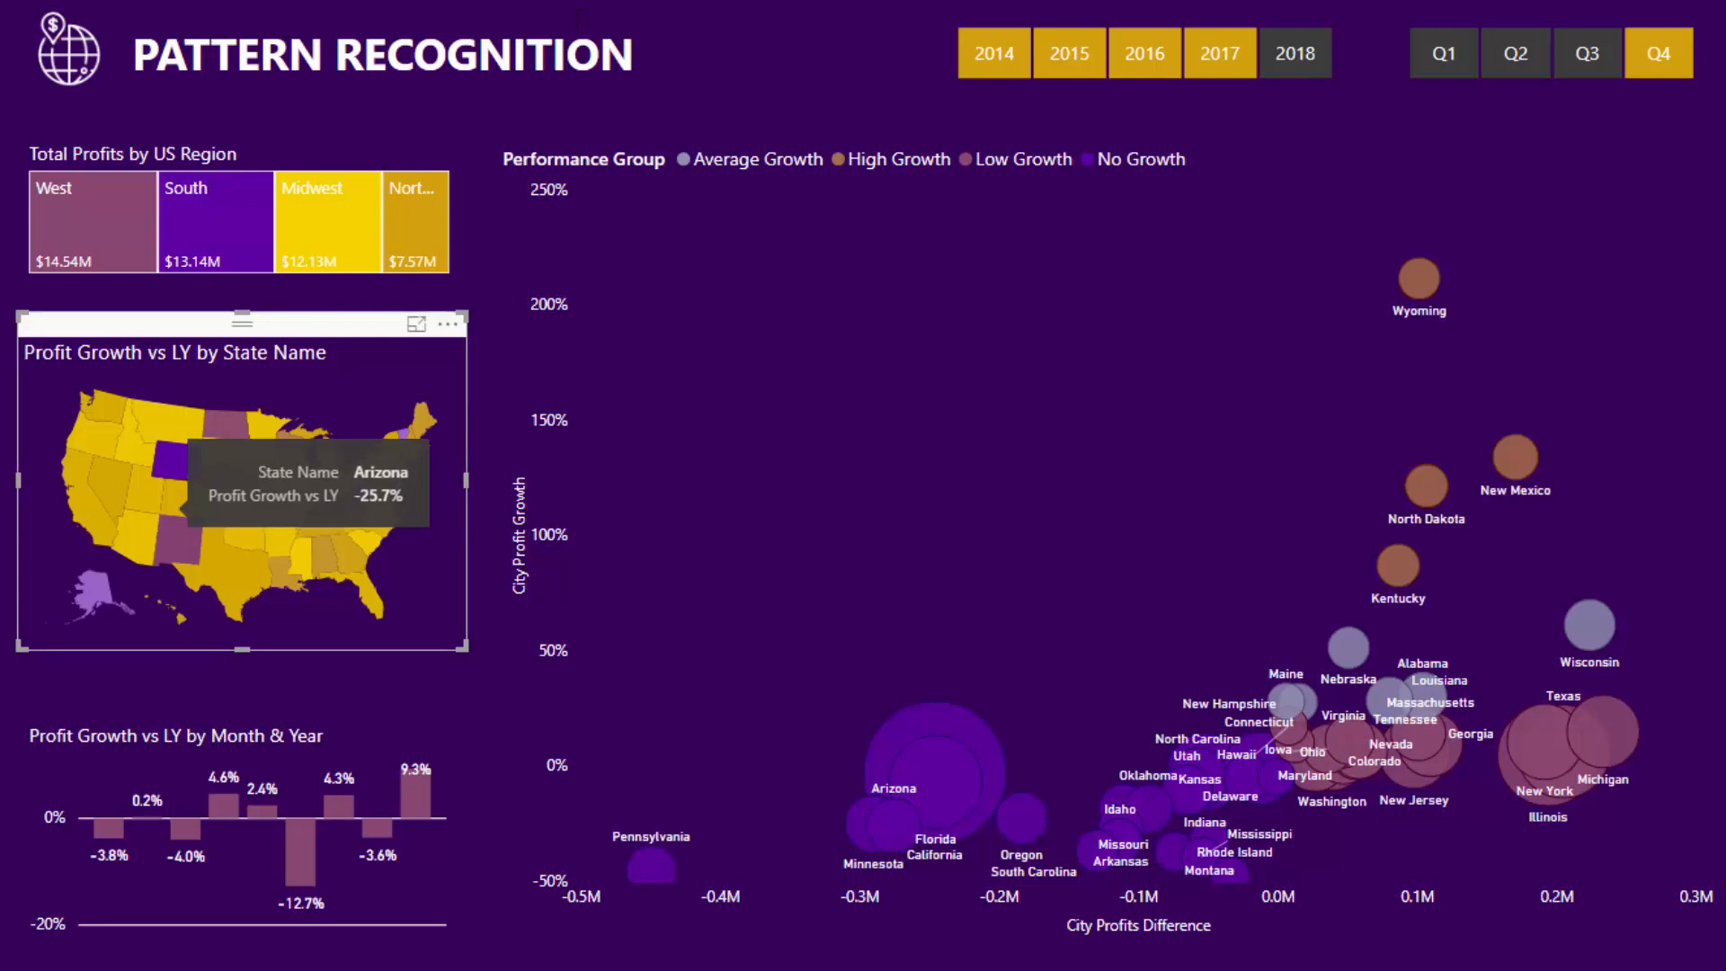
mouse_move(789, 79)
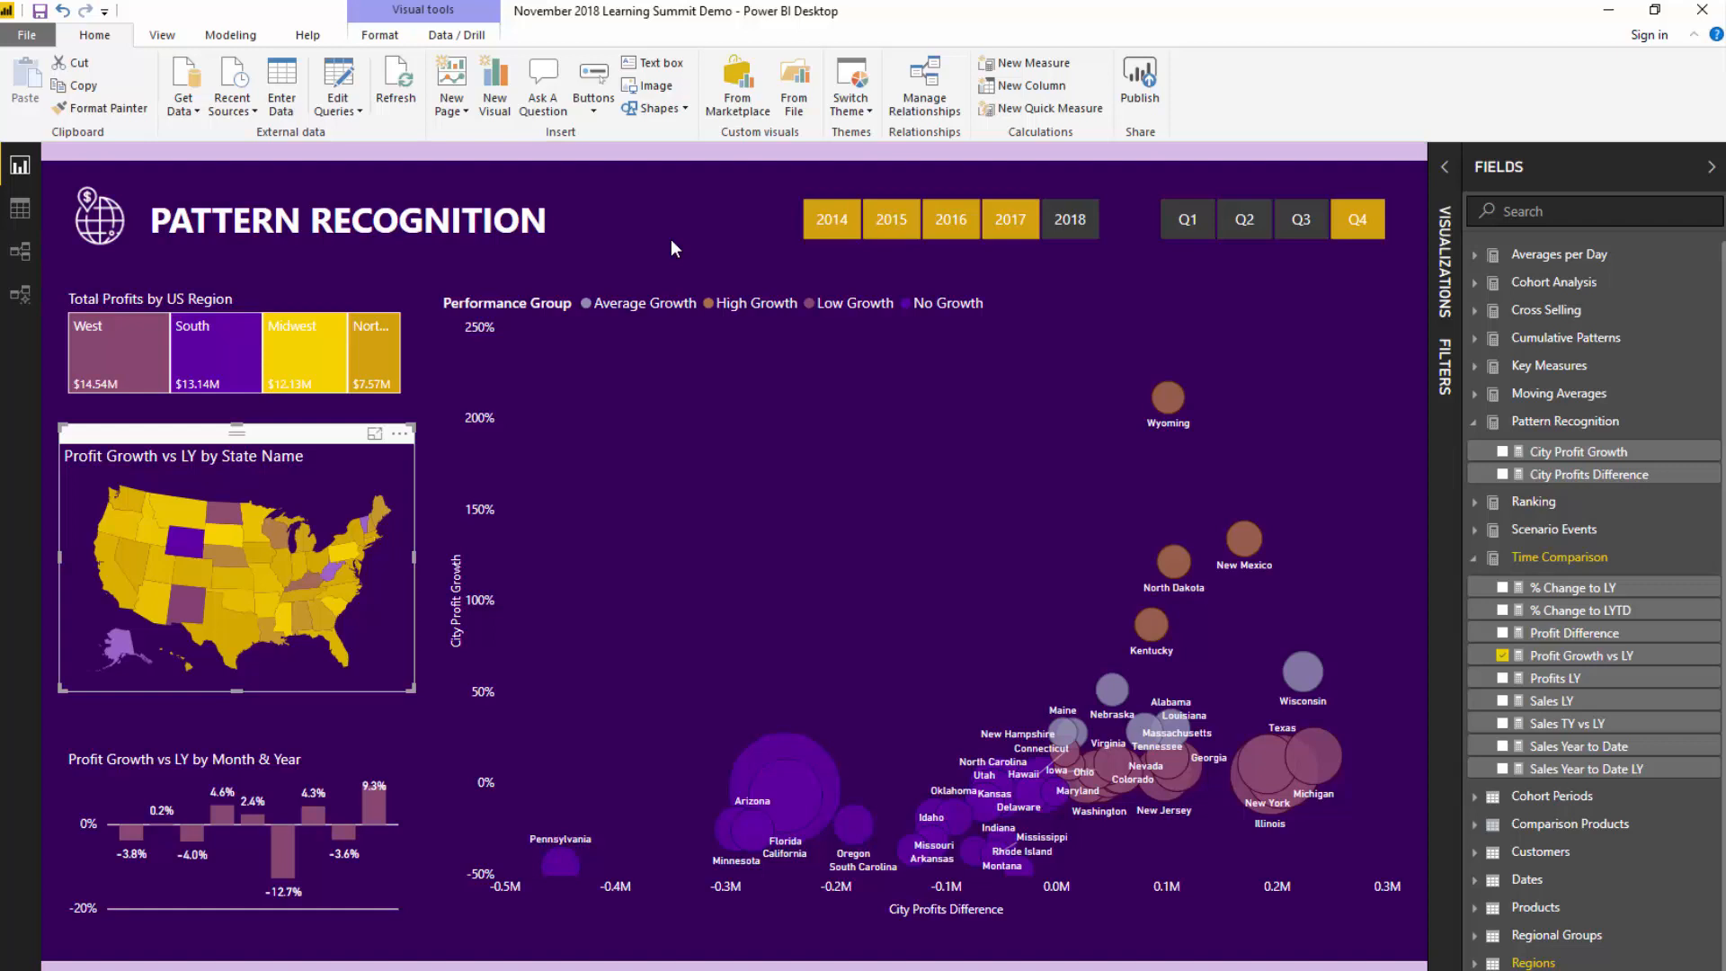
mouse_move(1553, 530)
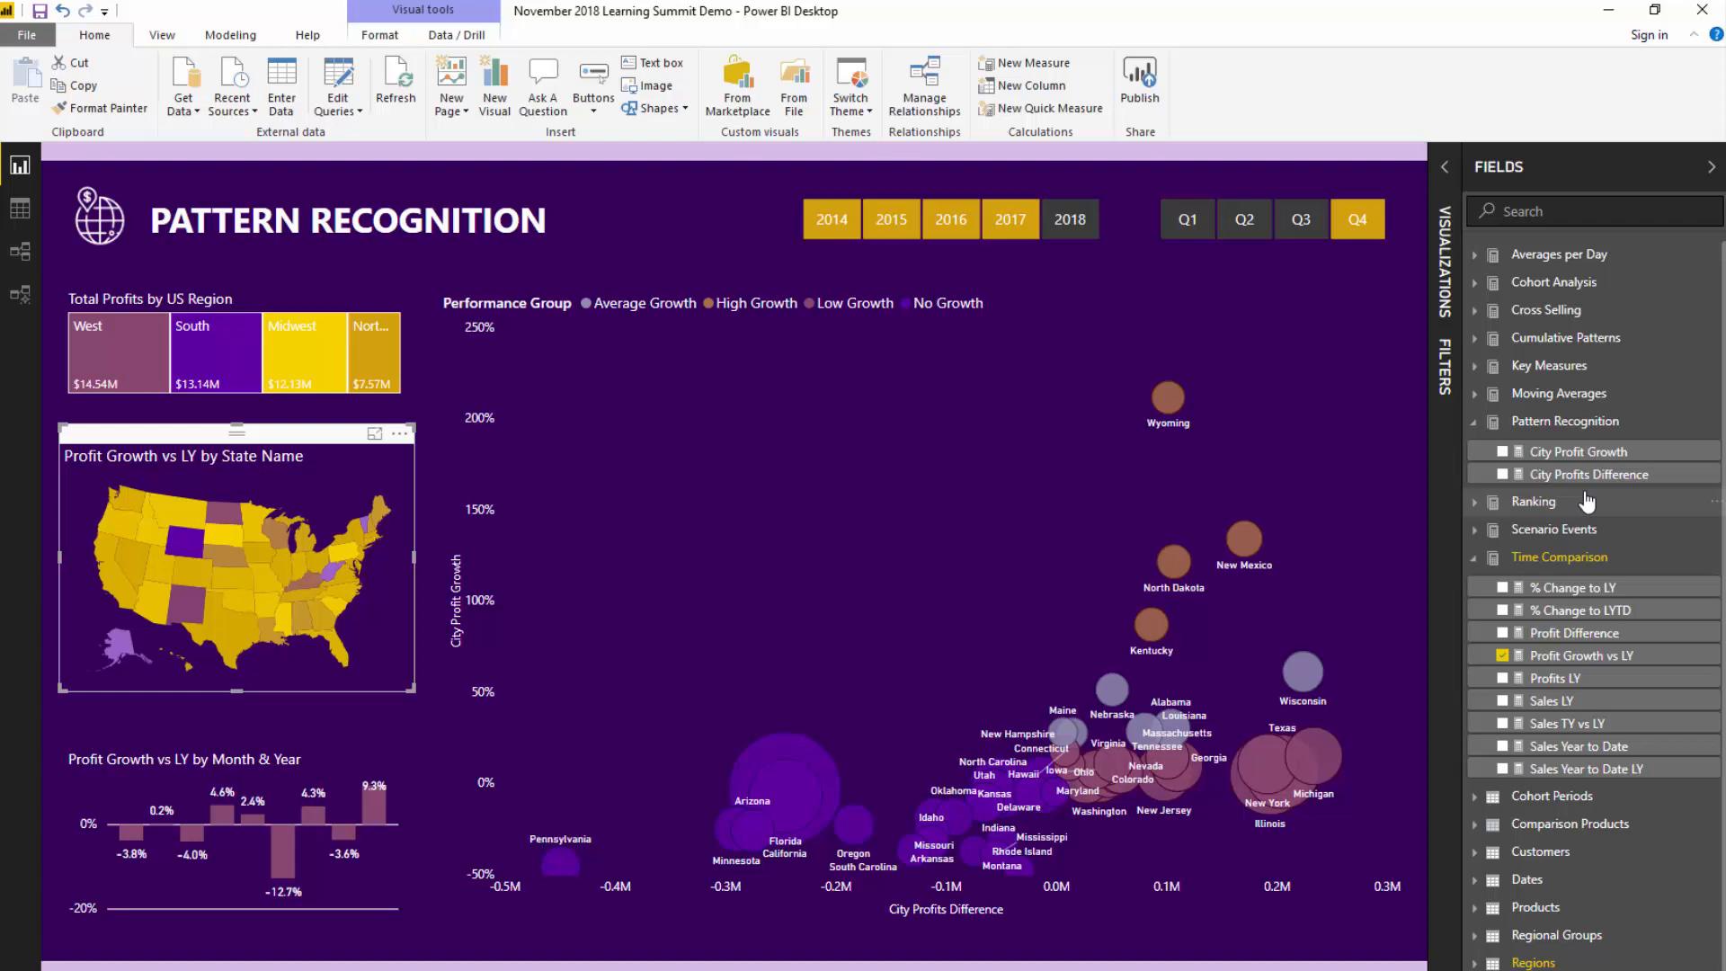
mouse_move(1577, 474)
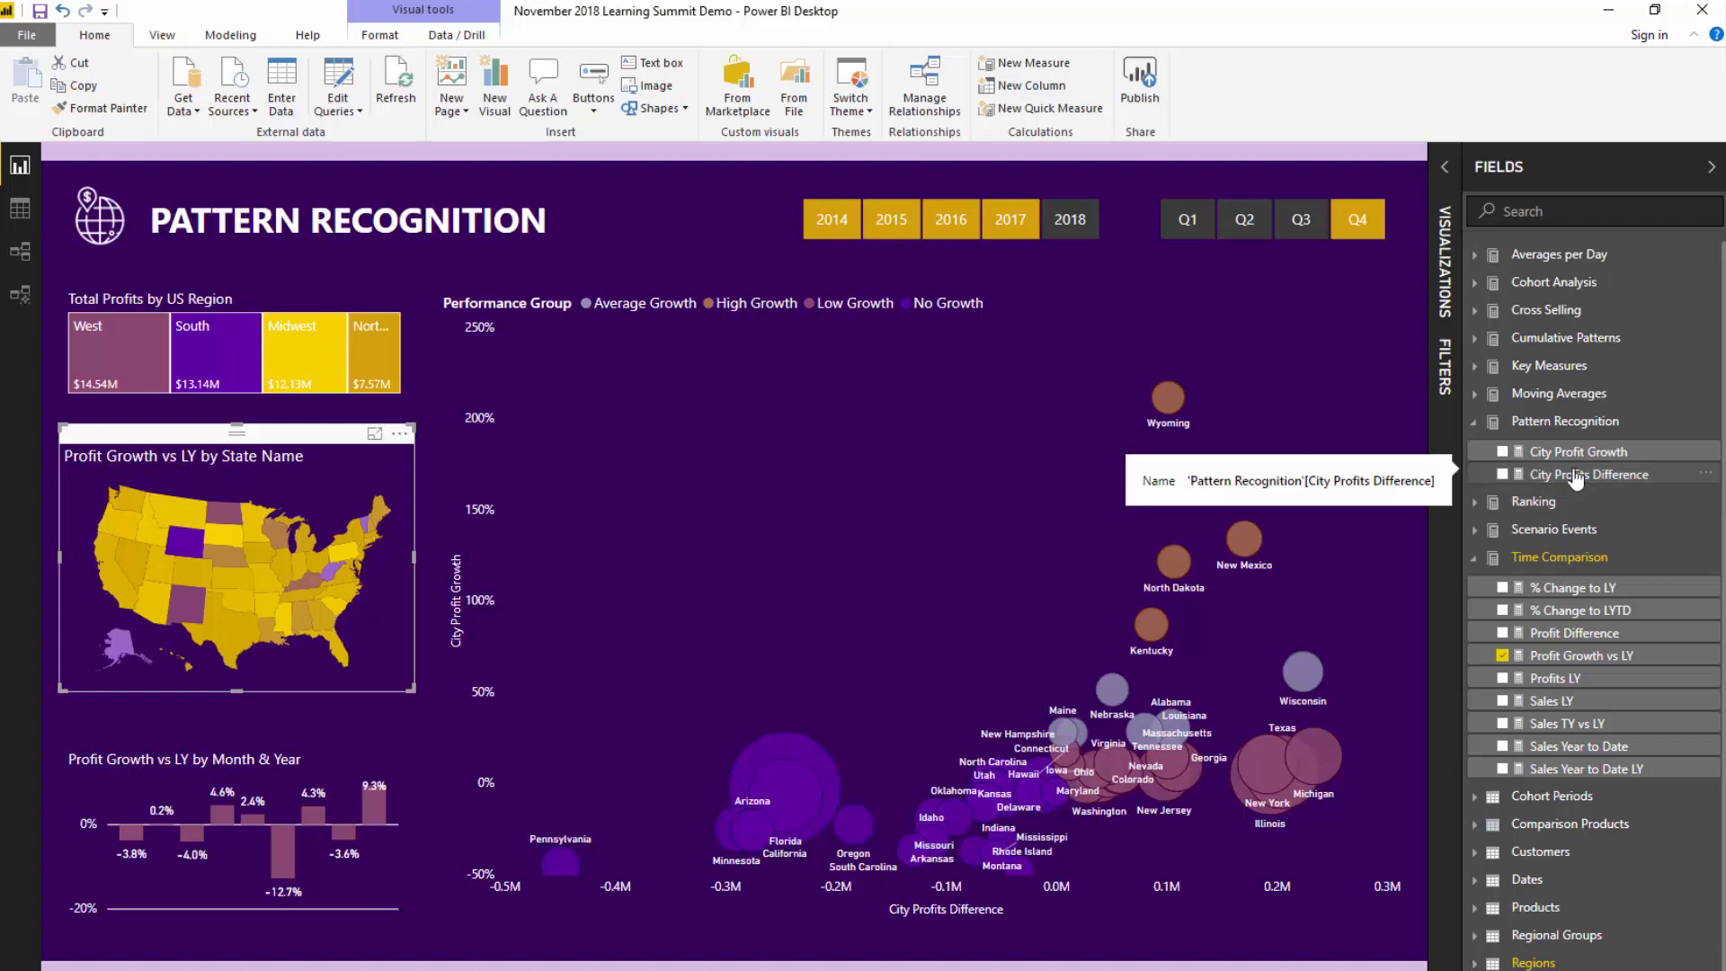
mouse_move(673, 227)
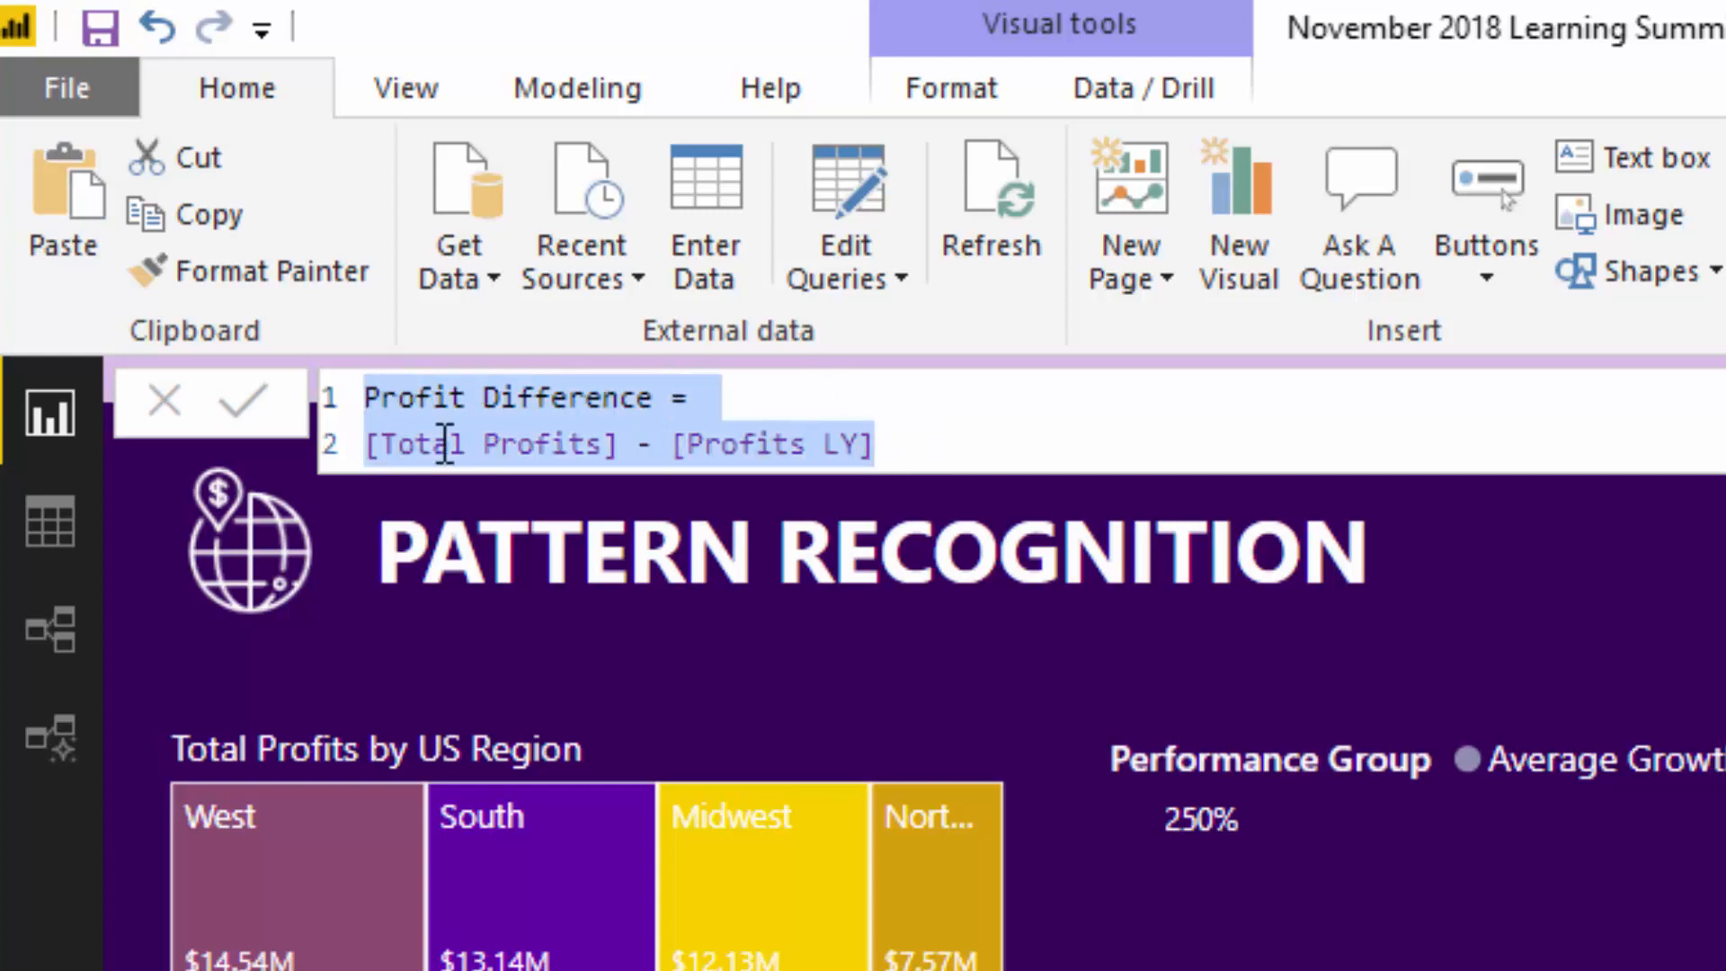
click(884, 443)
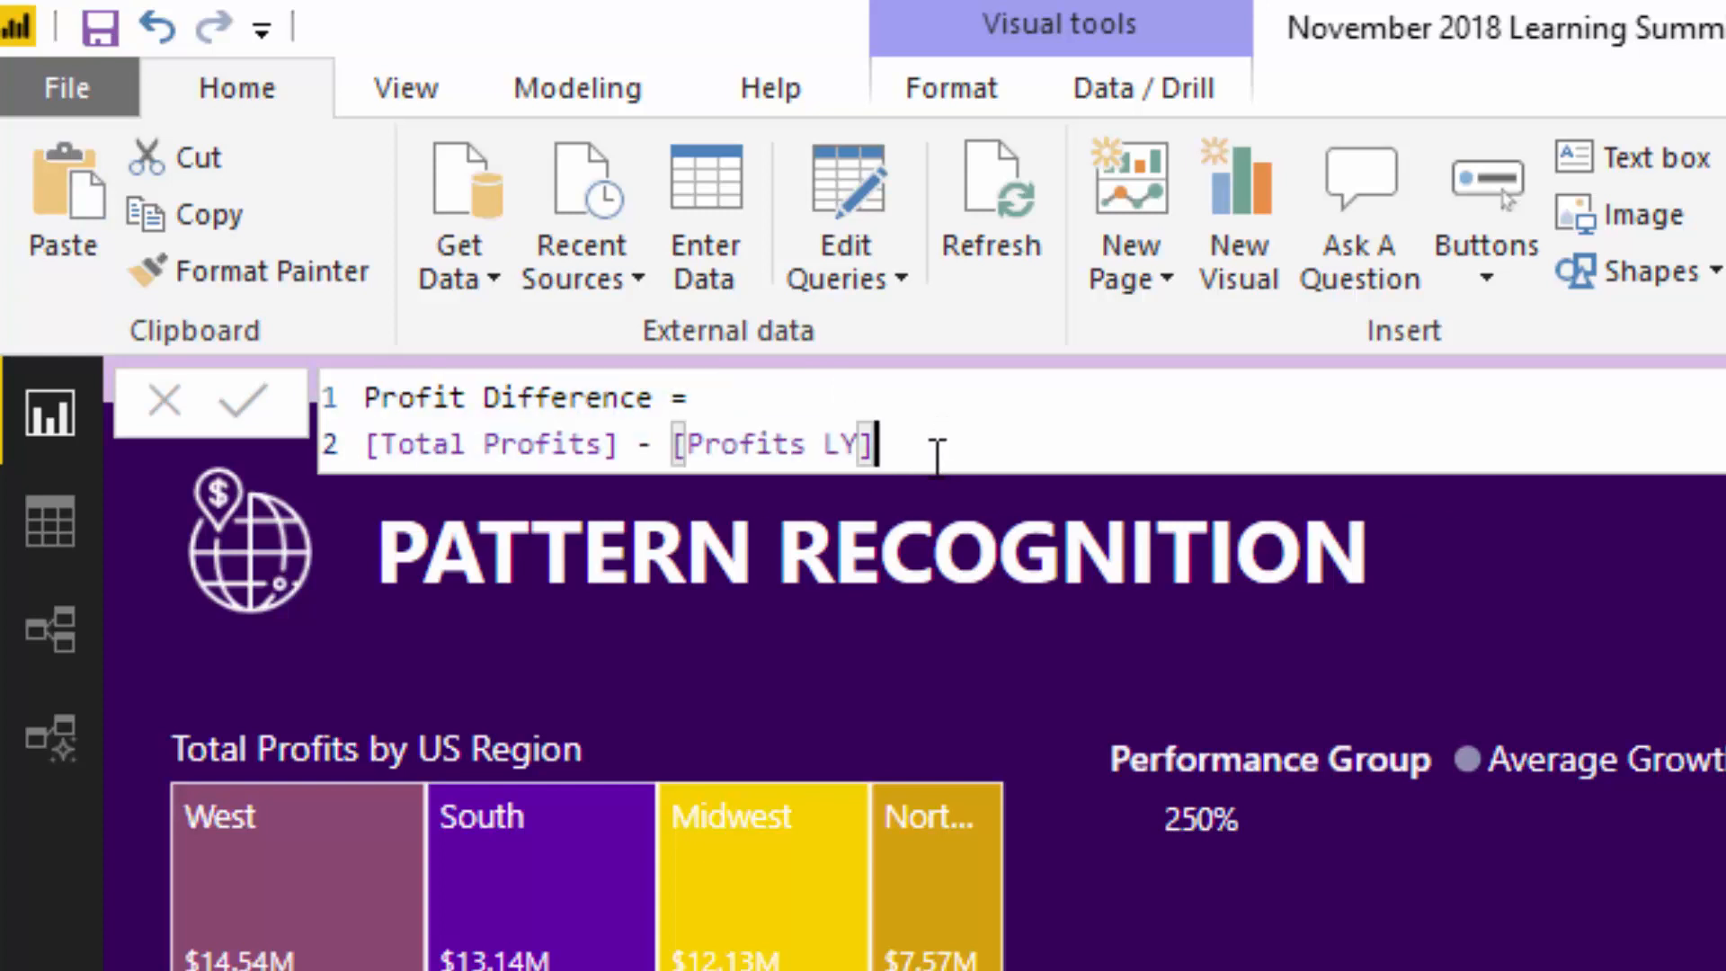
click(837, 444)
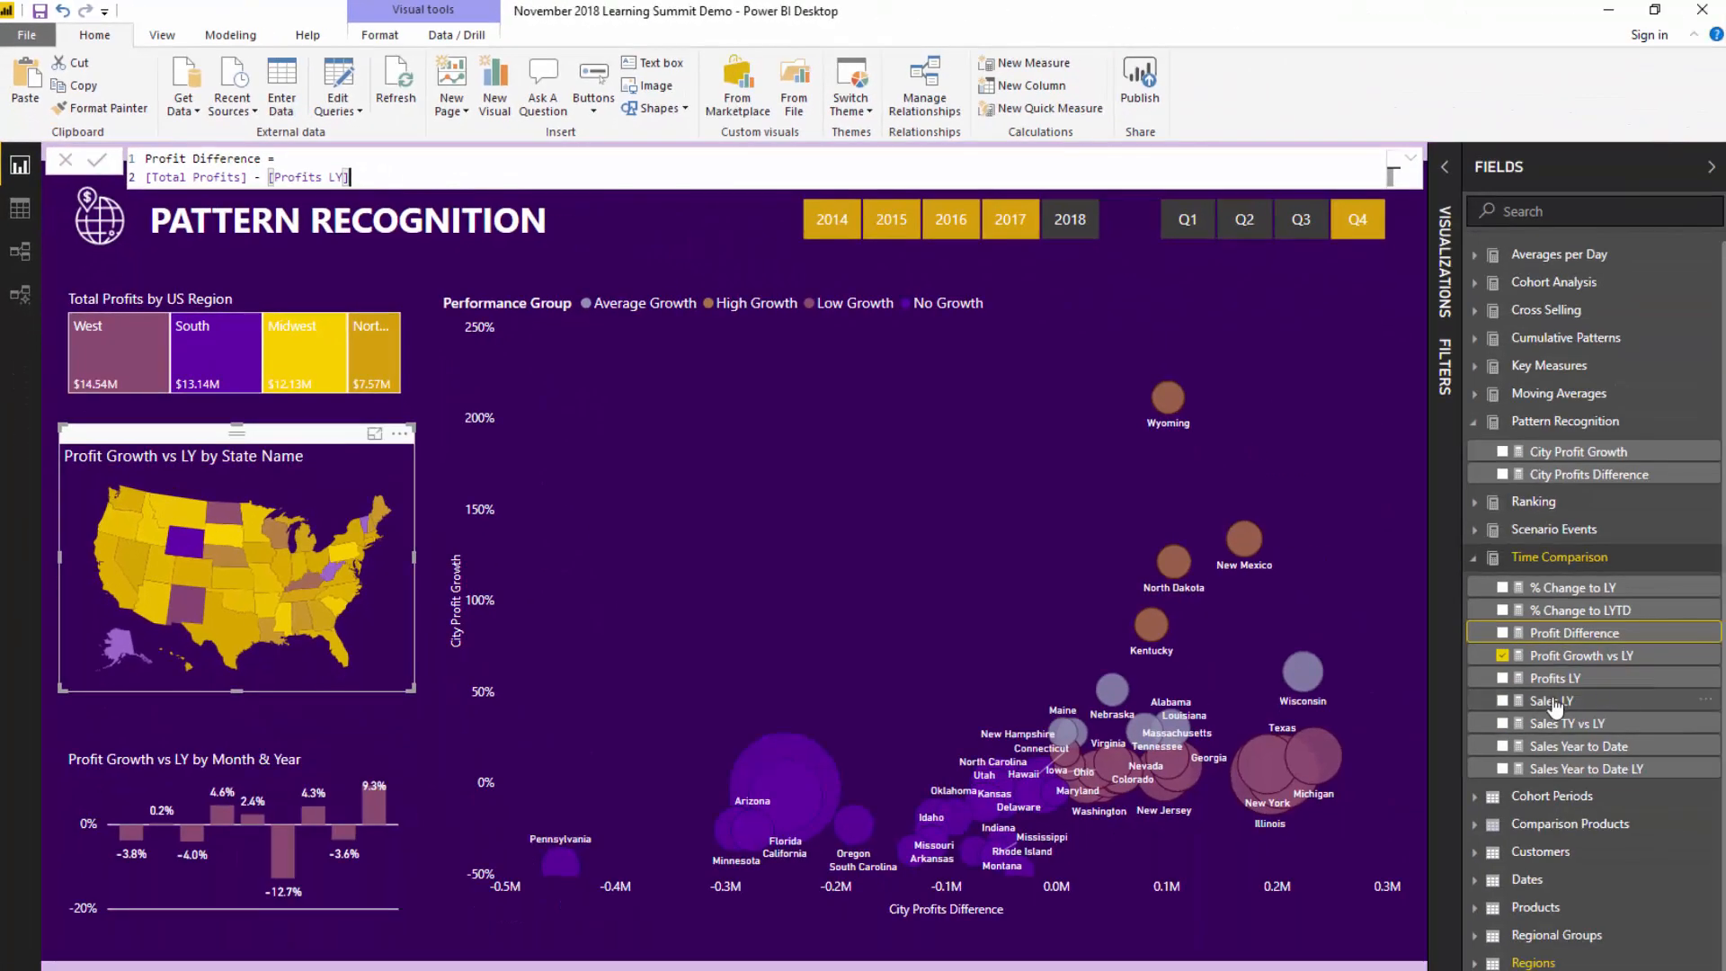
click(1554, 678)
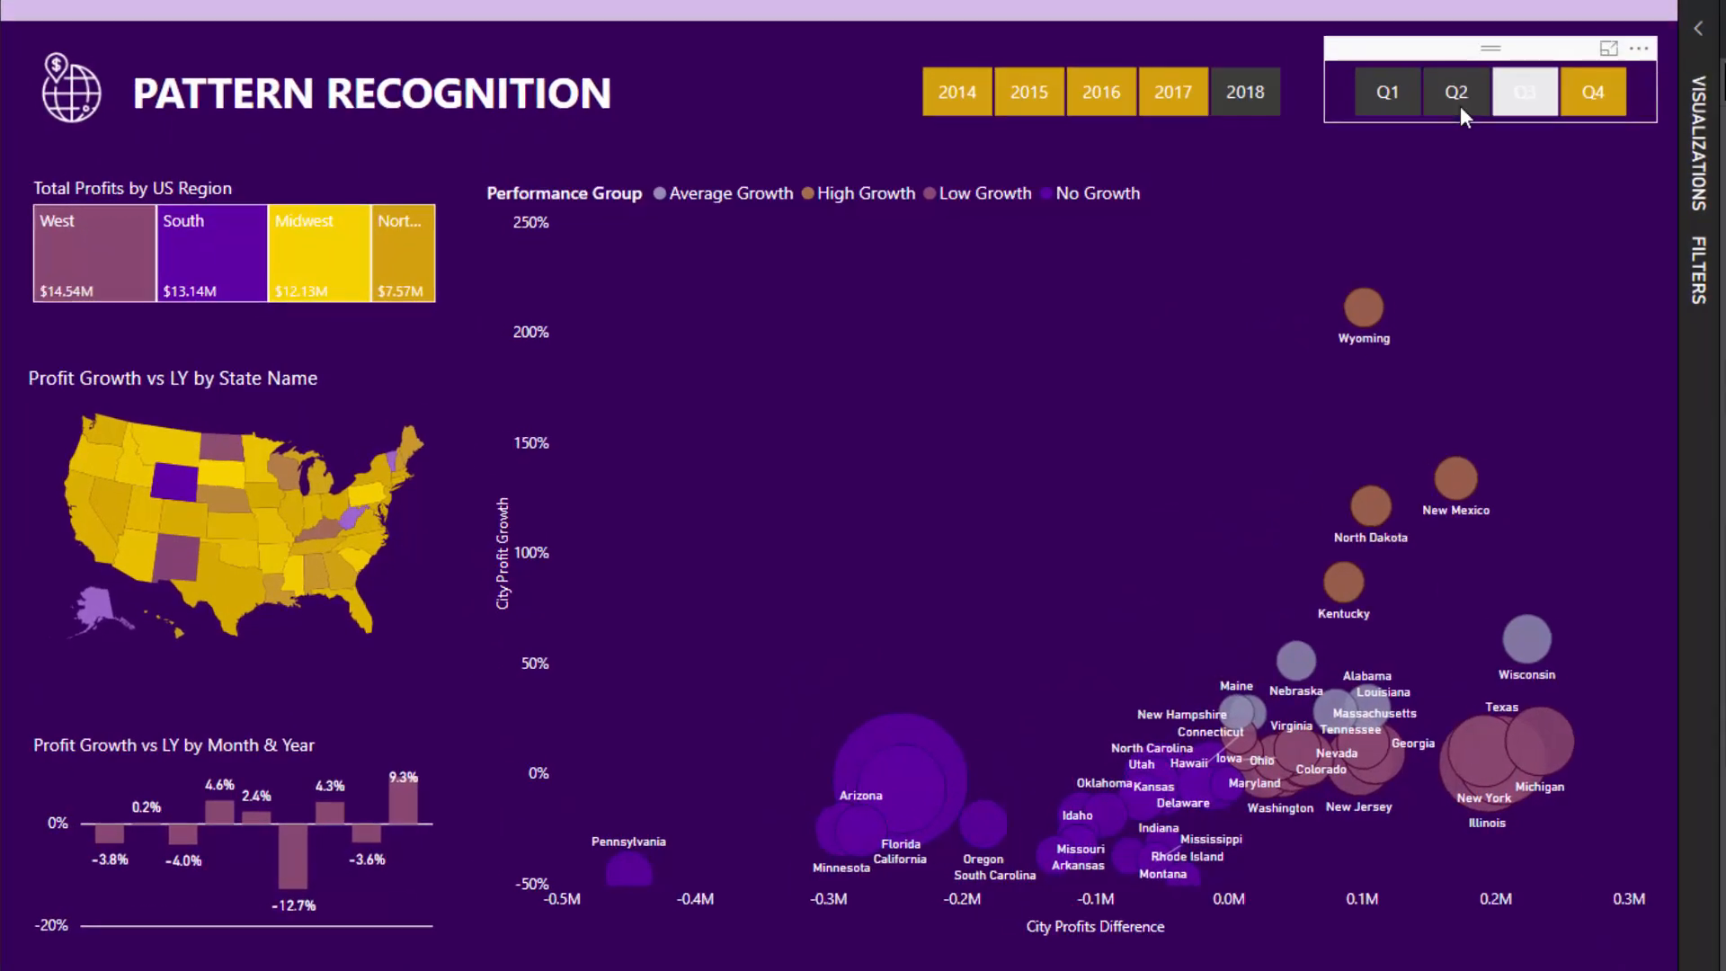
Add Q3 to the quarter slicer and view the Profit Growth vs LY DIVIDE formula.
click(1520, 90)
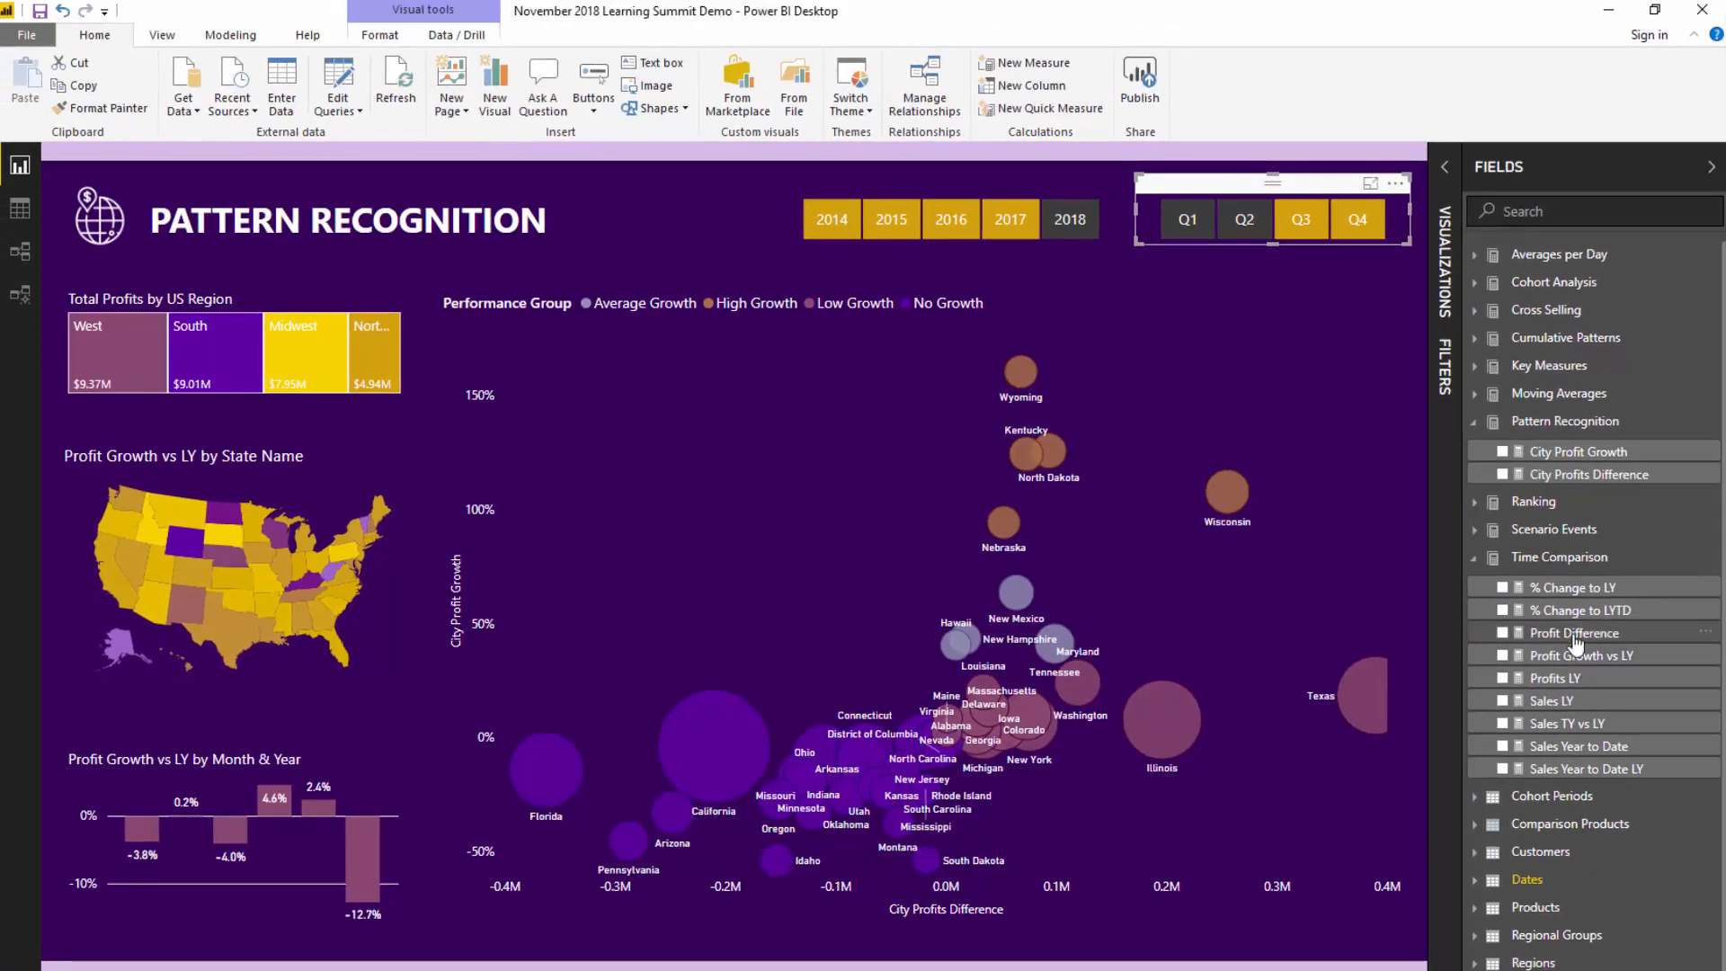
click(1574, 633)
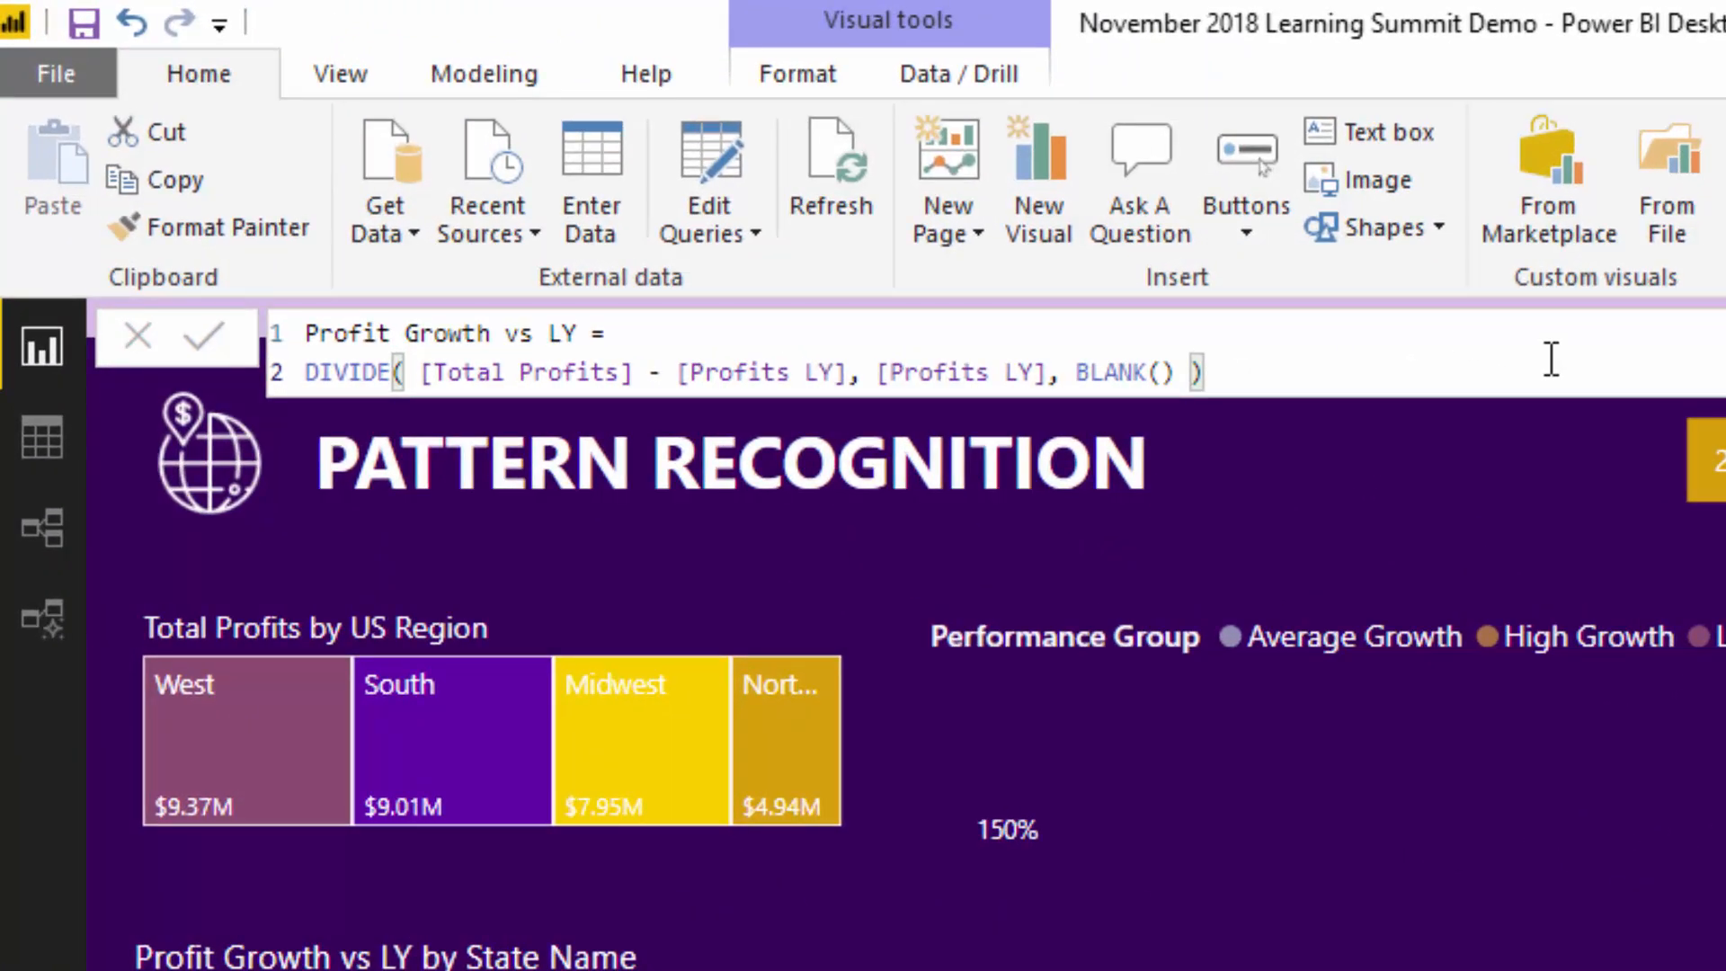
click(462, 372)
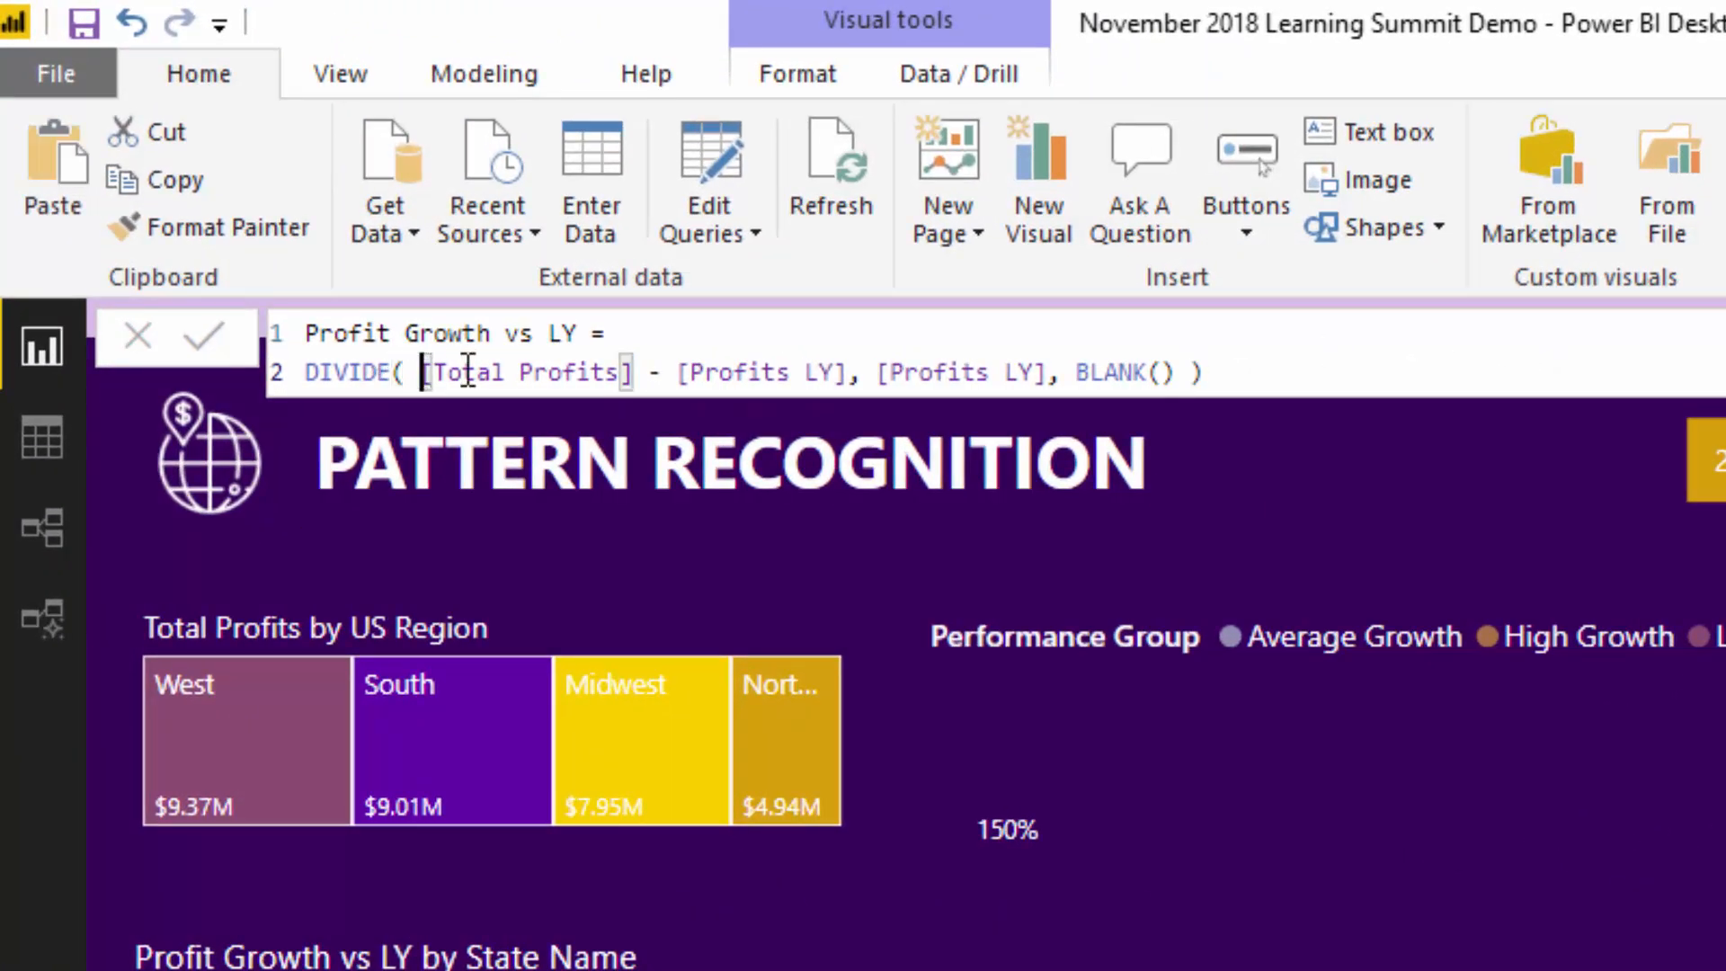
double_click(518, 372)
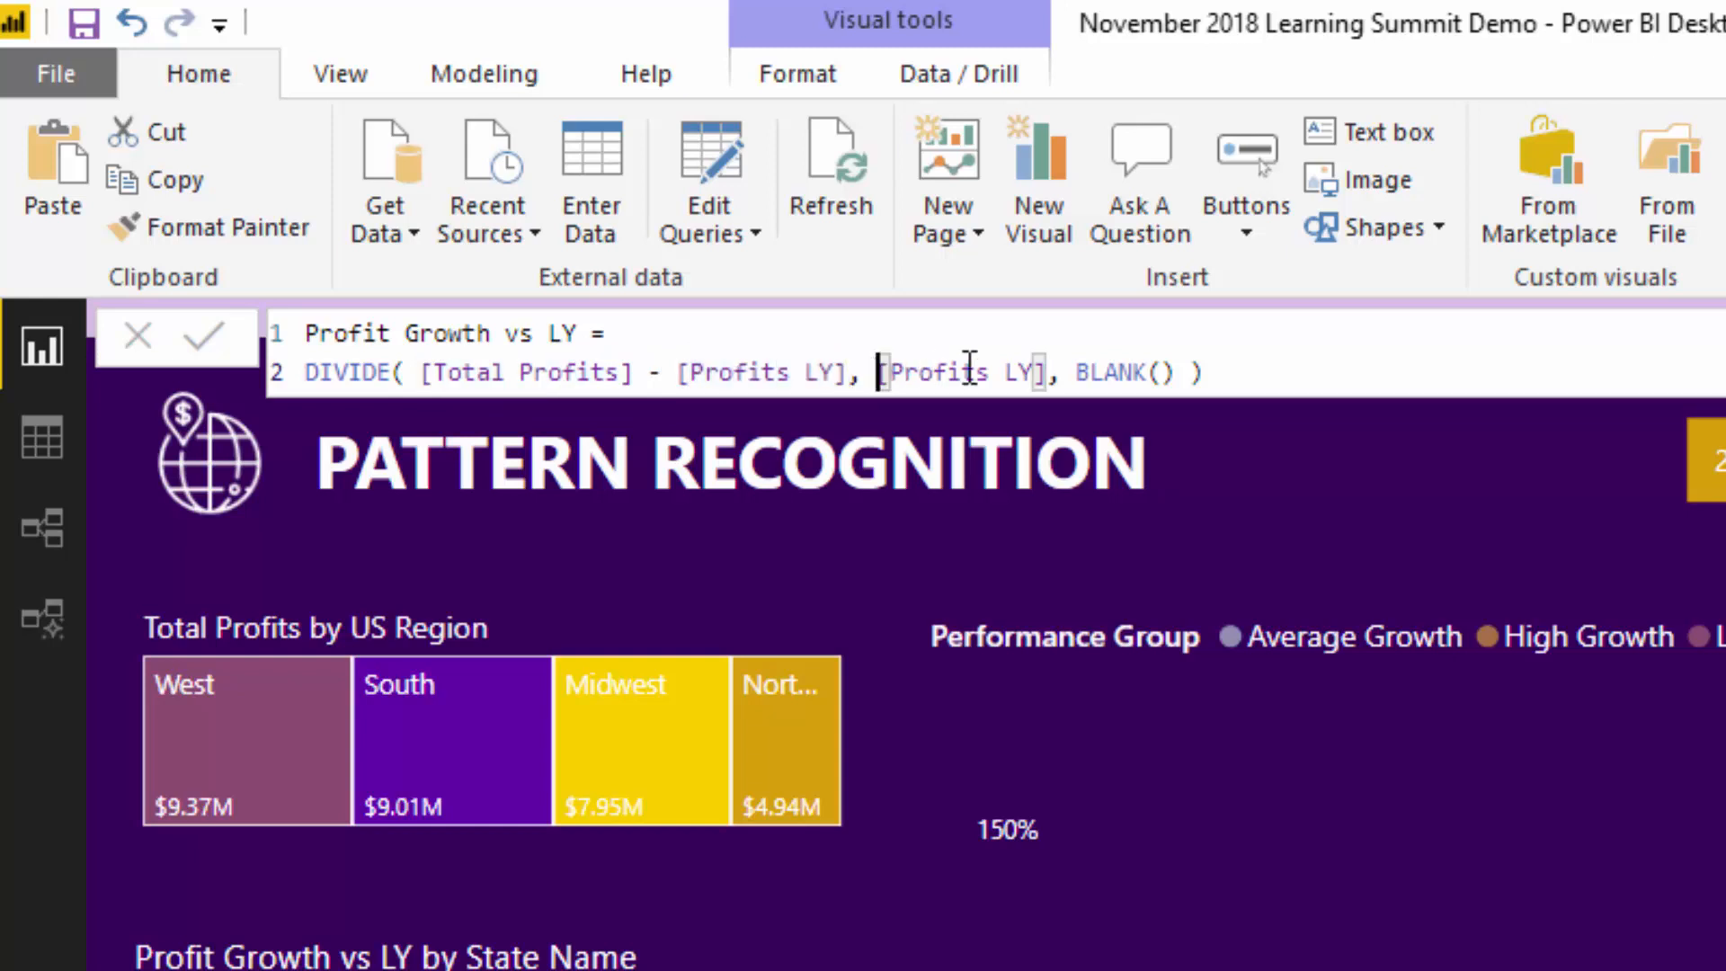
drag(878, 372, 1040, 372)
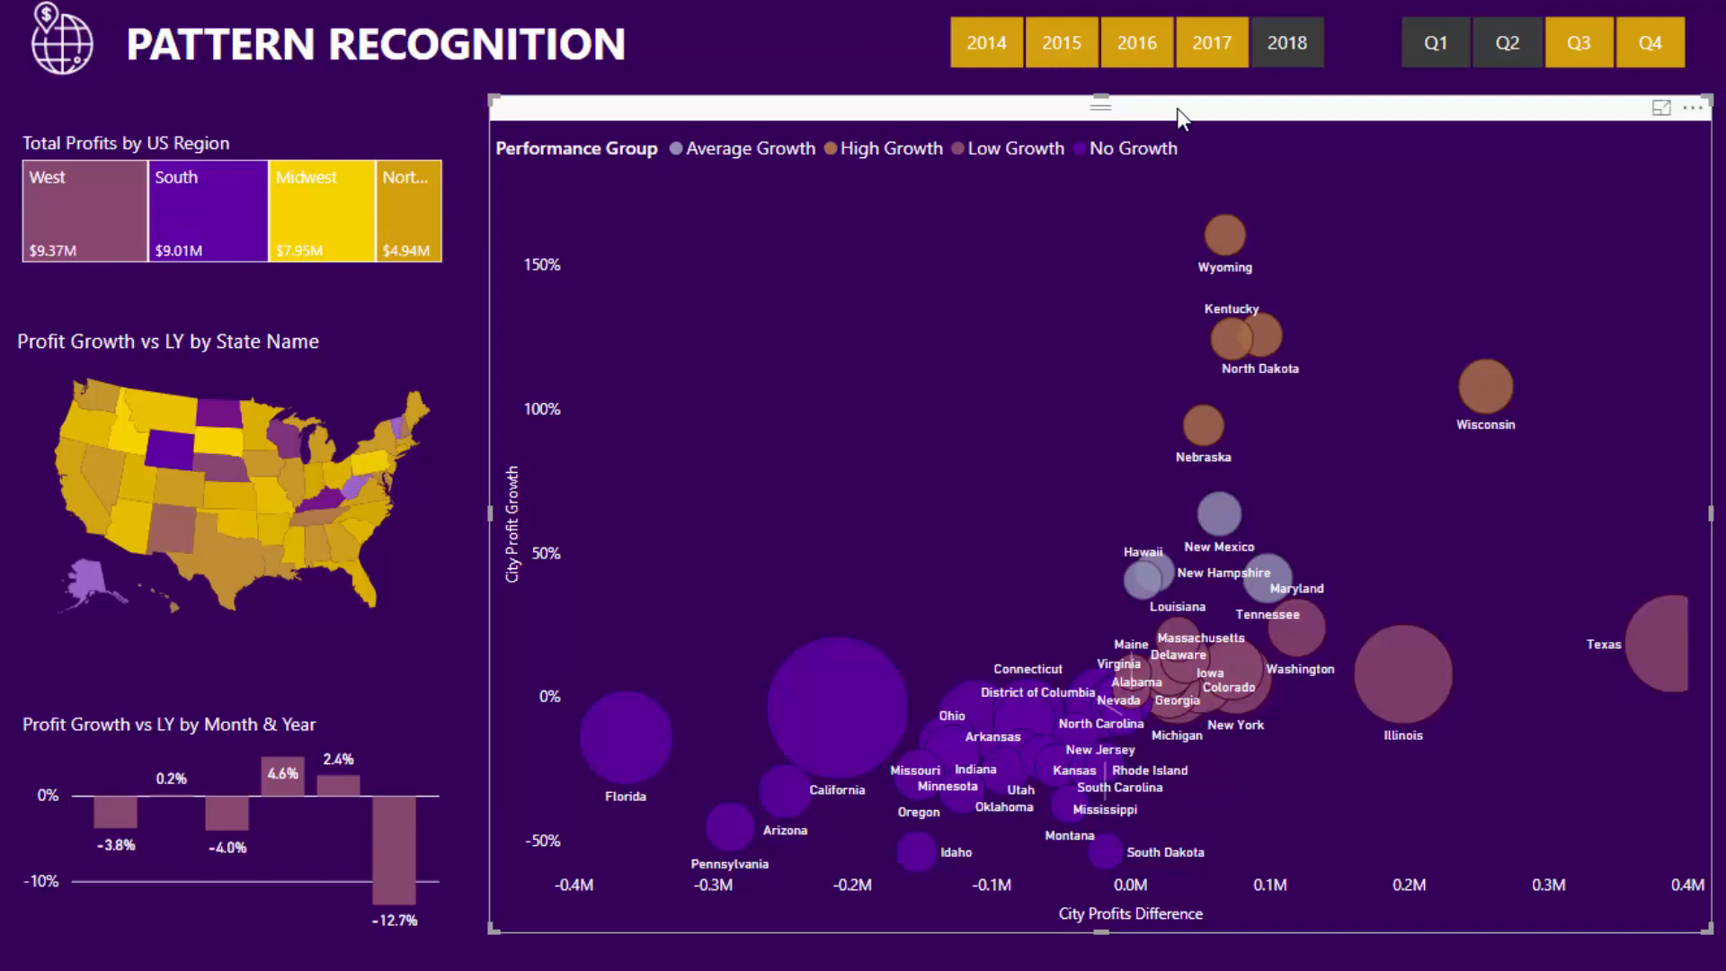
mouse_move(720, 105)
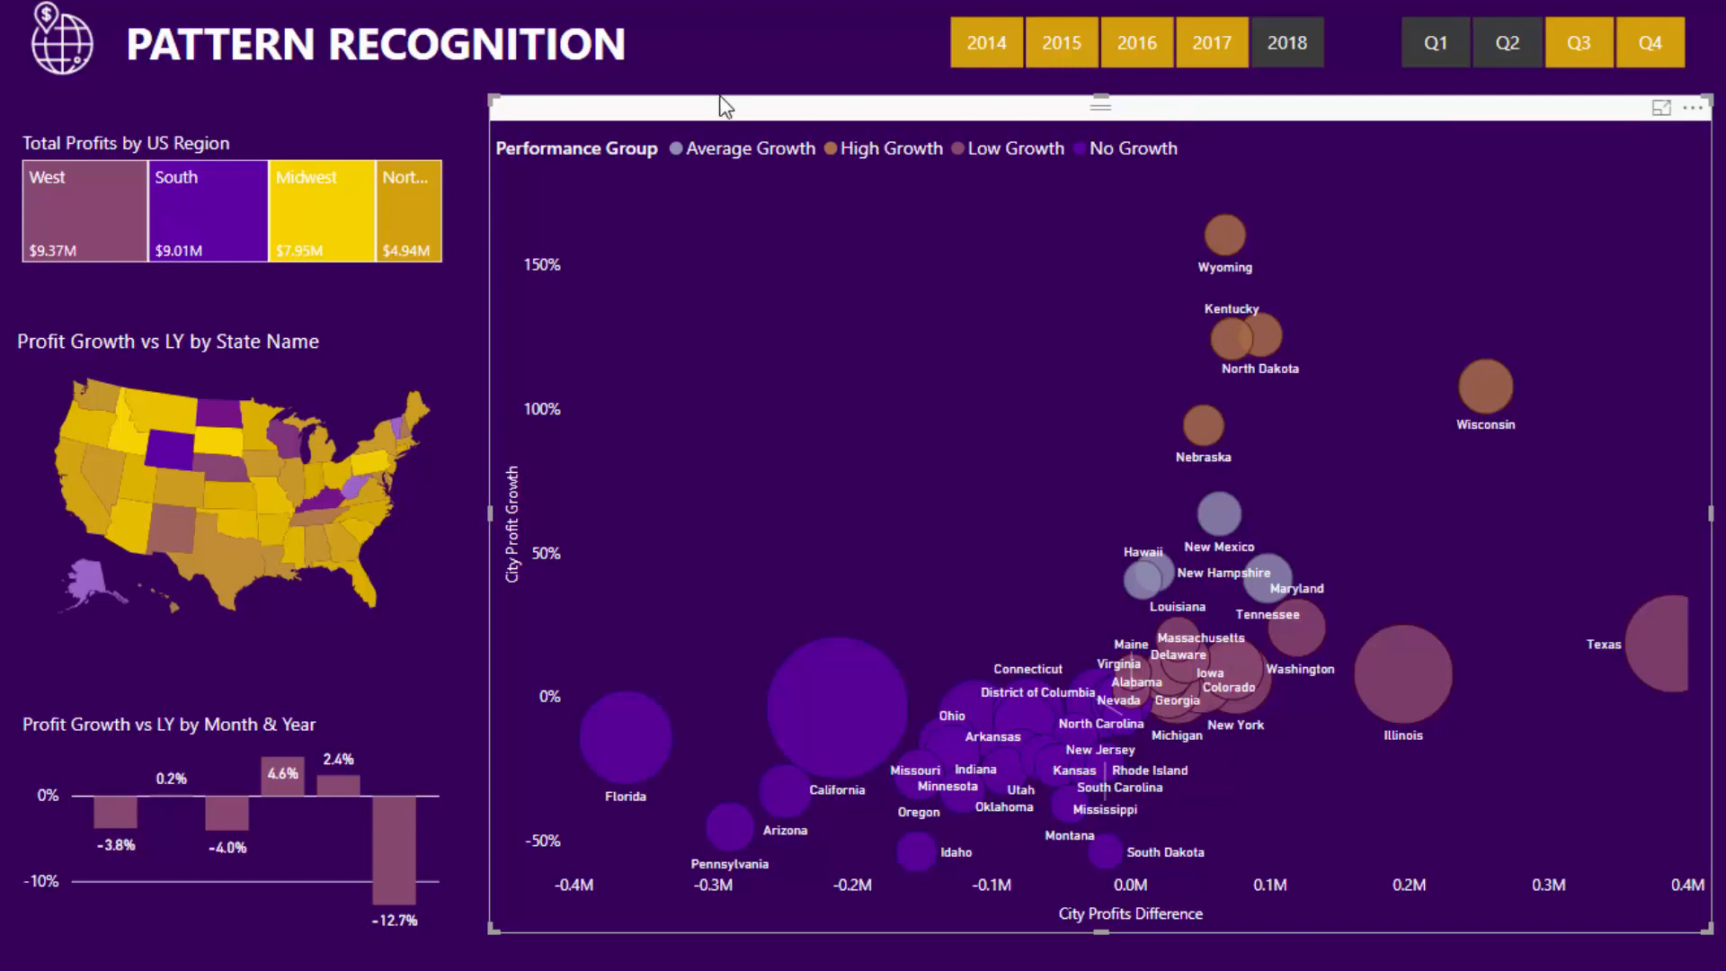
mouse_move(1499, 493)
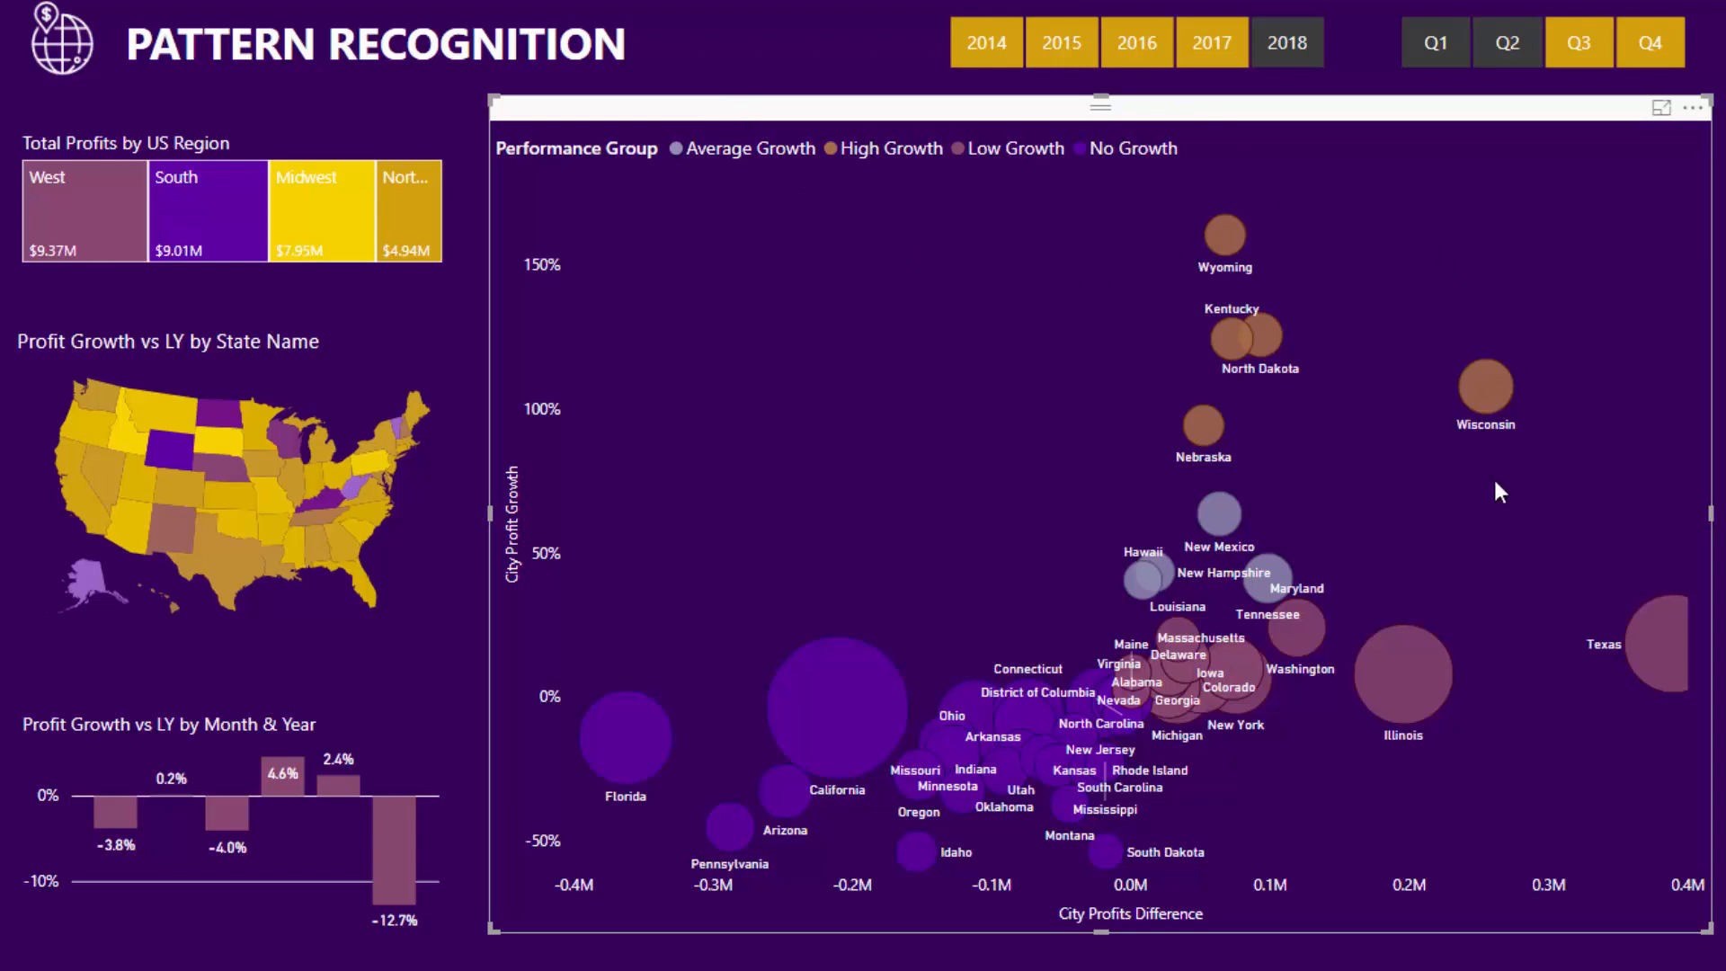
mouse_move(1440, 456)
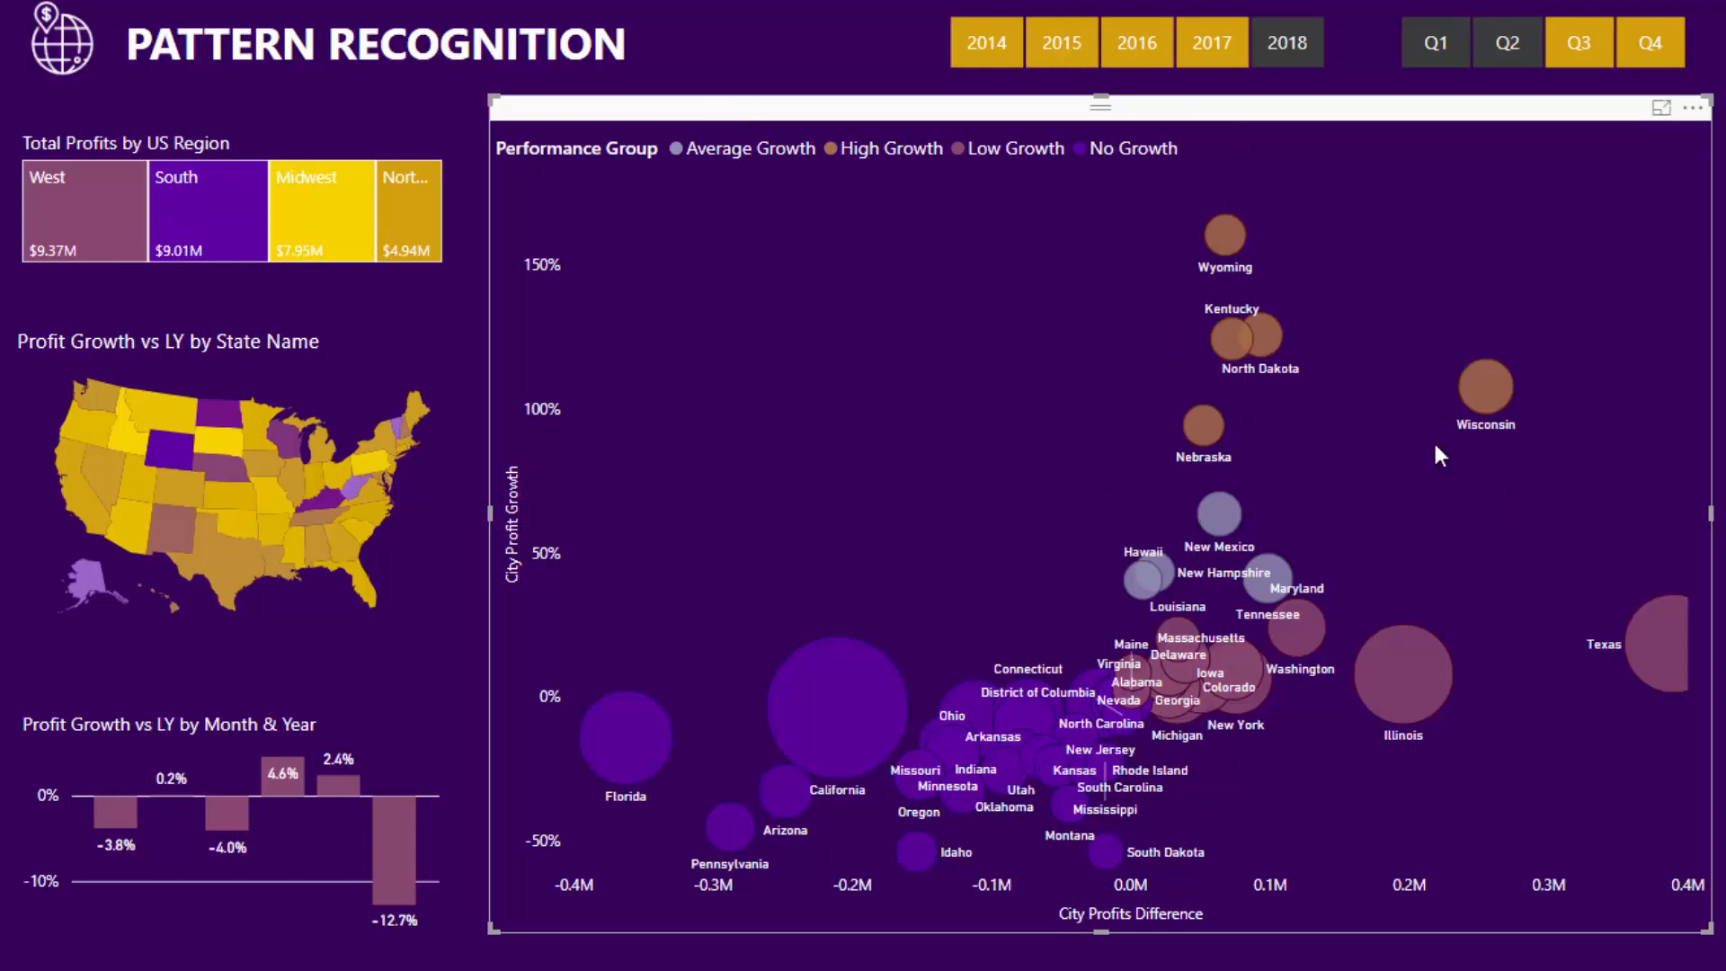
mouse_move(1348, 370)
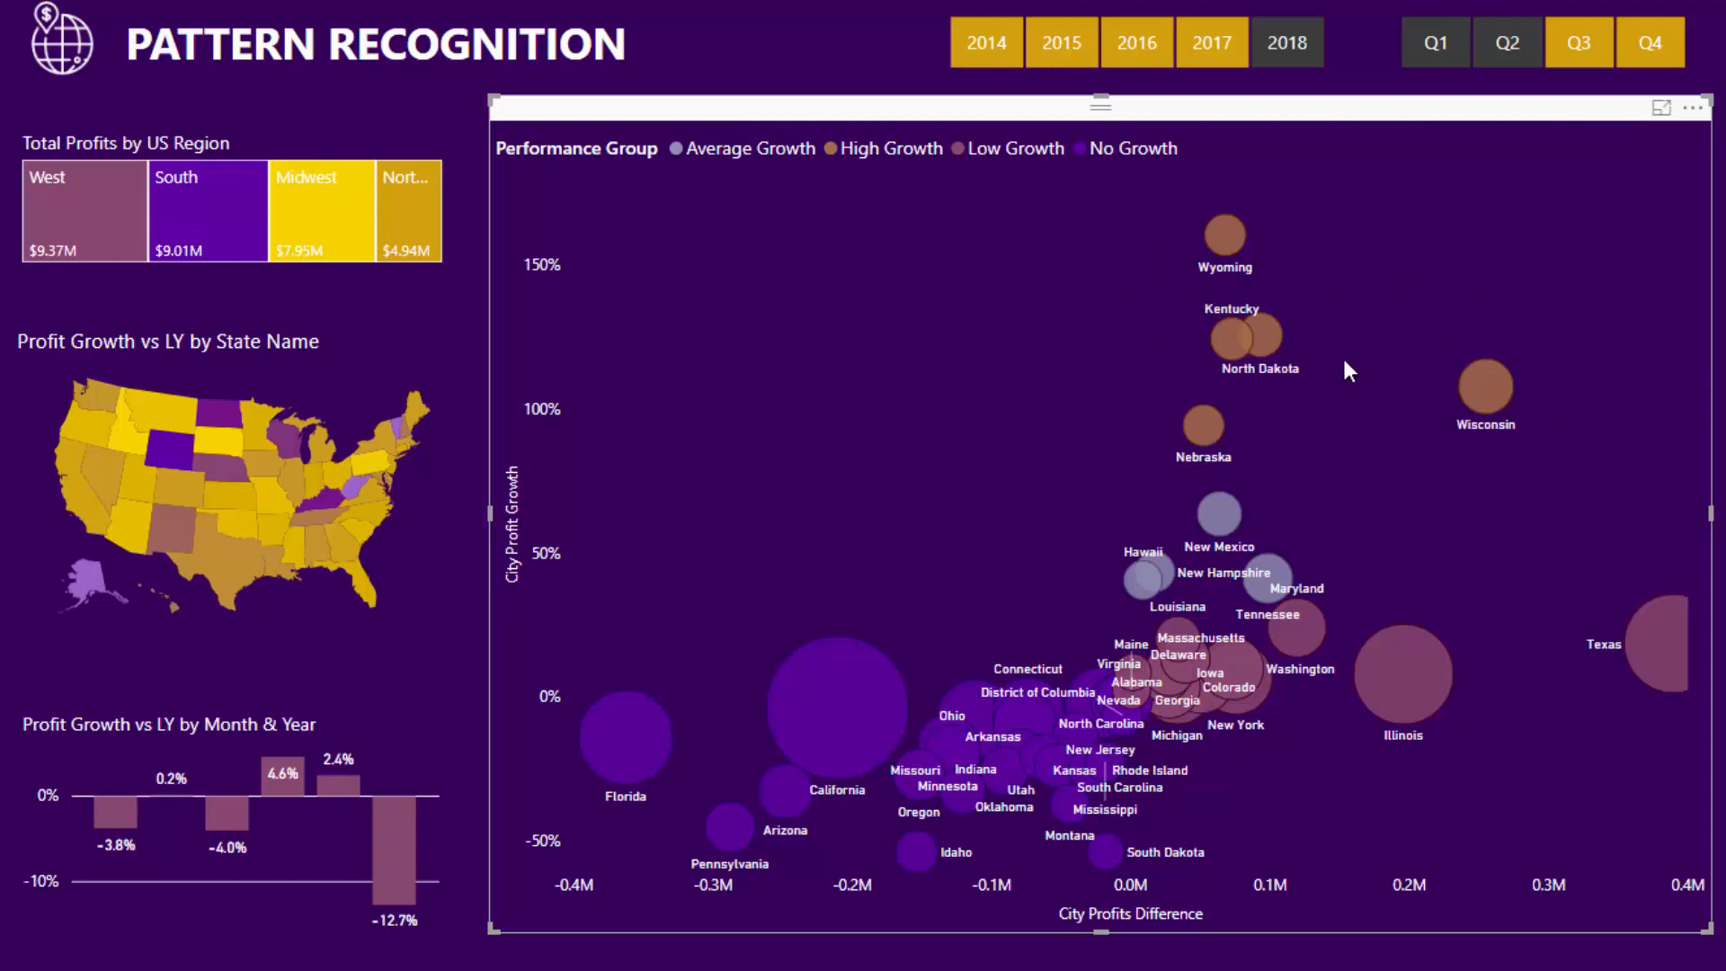
mouse_move(1196, 308)
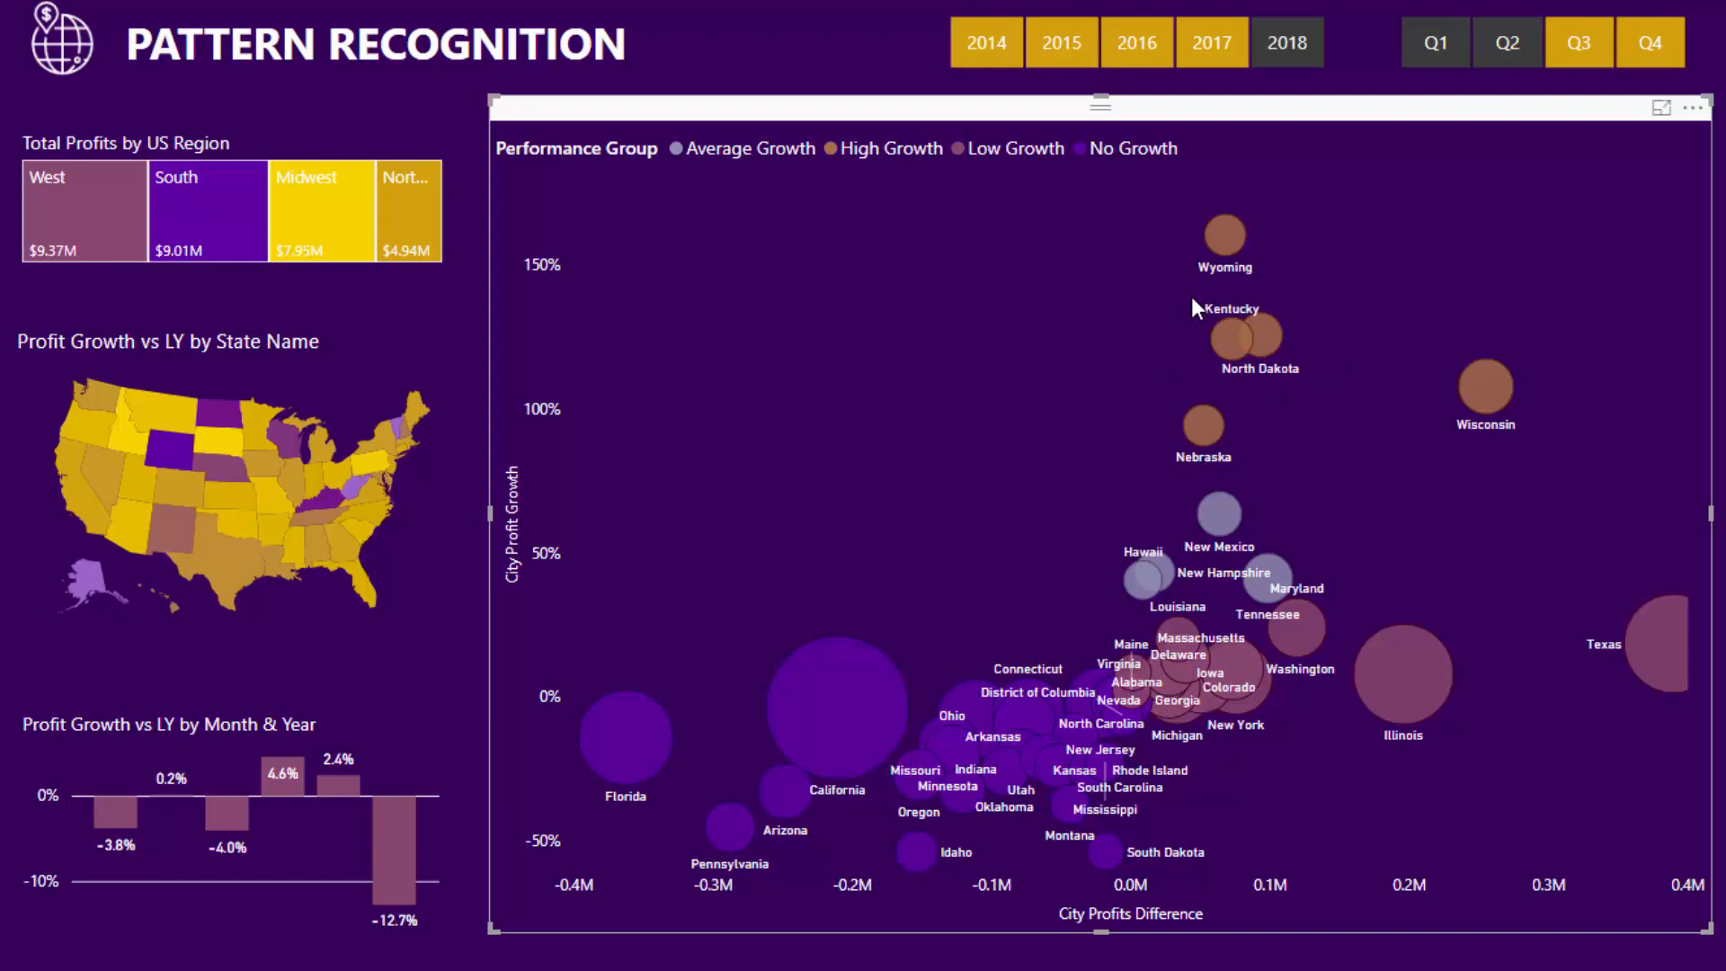
mouse_move(1116, 674)
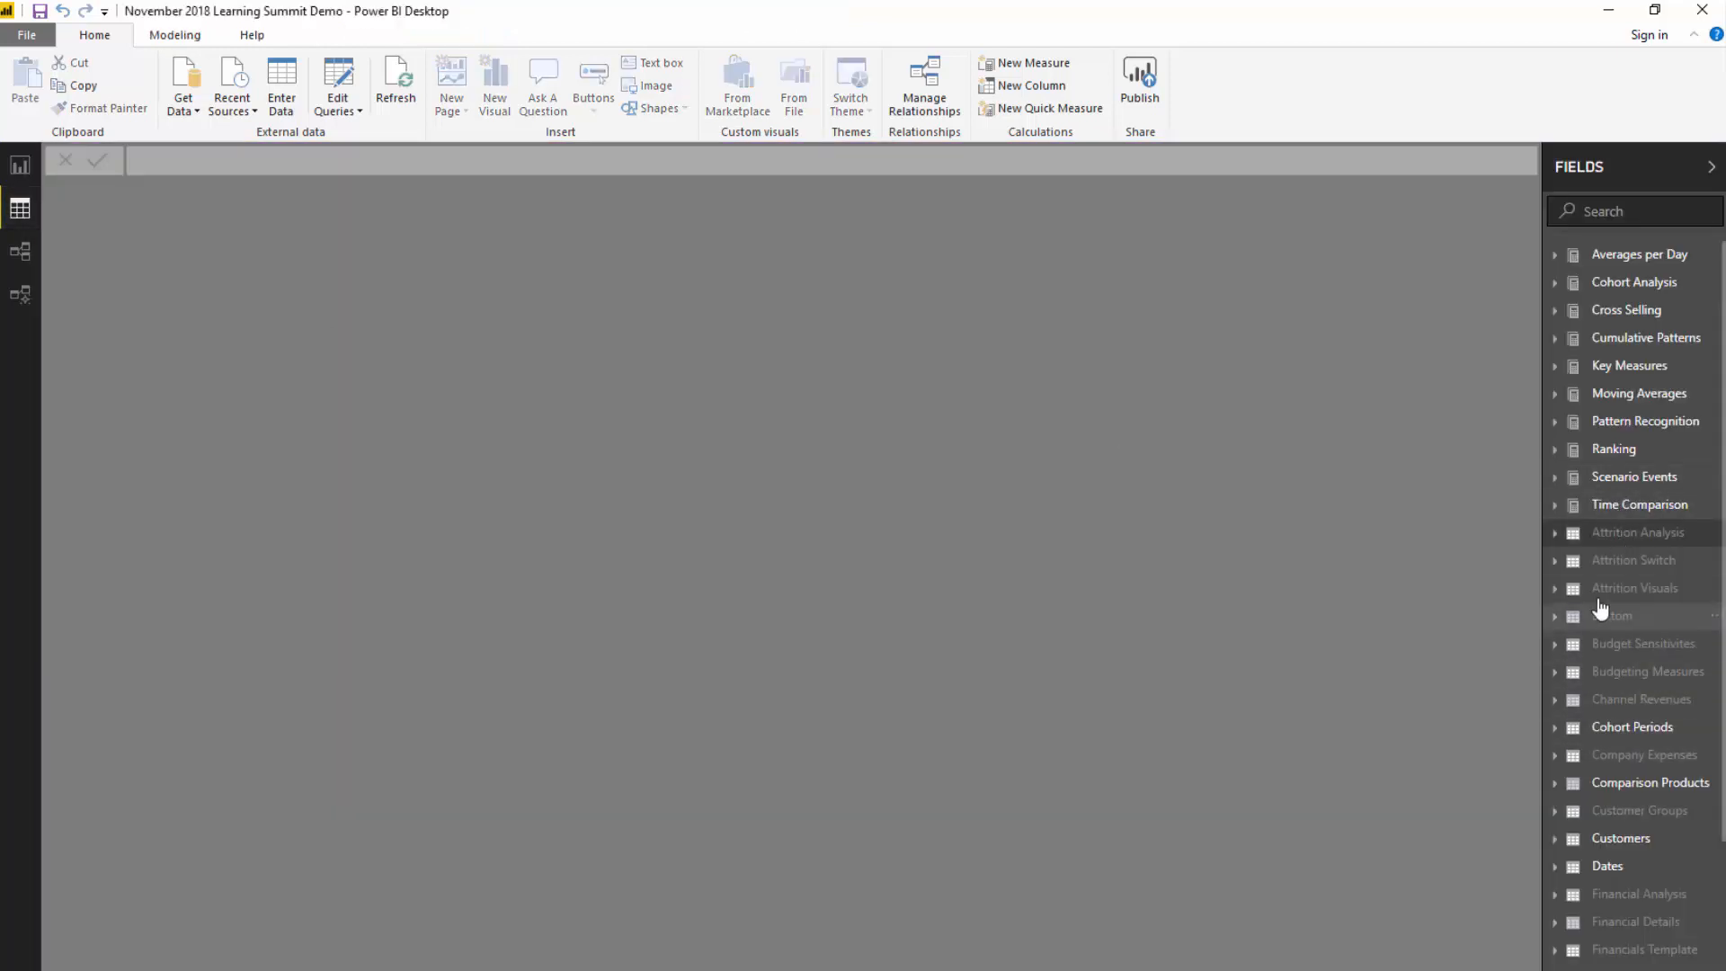
Scroll the Fields pane to the Regional Groups table with its Min and Max Percent rows.
scroll(down, 3)
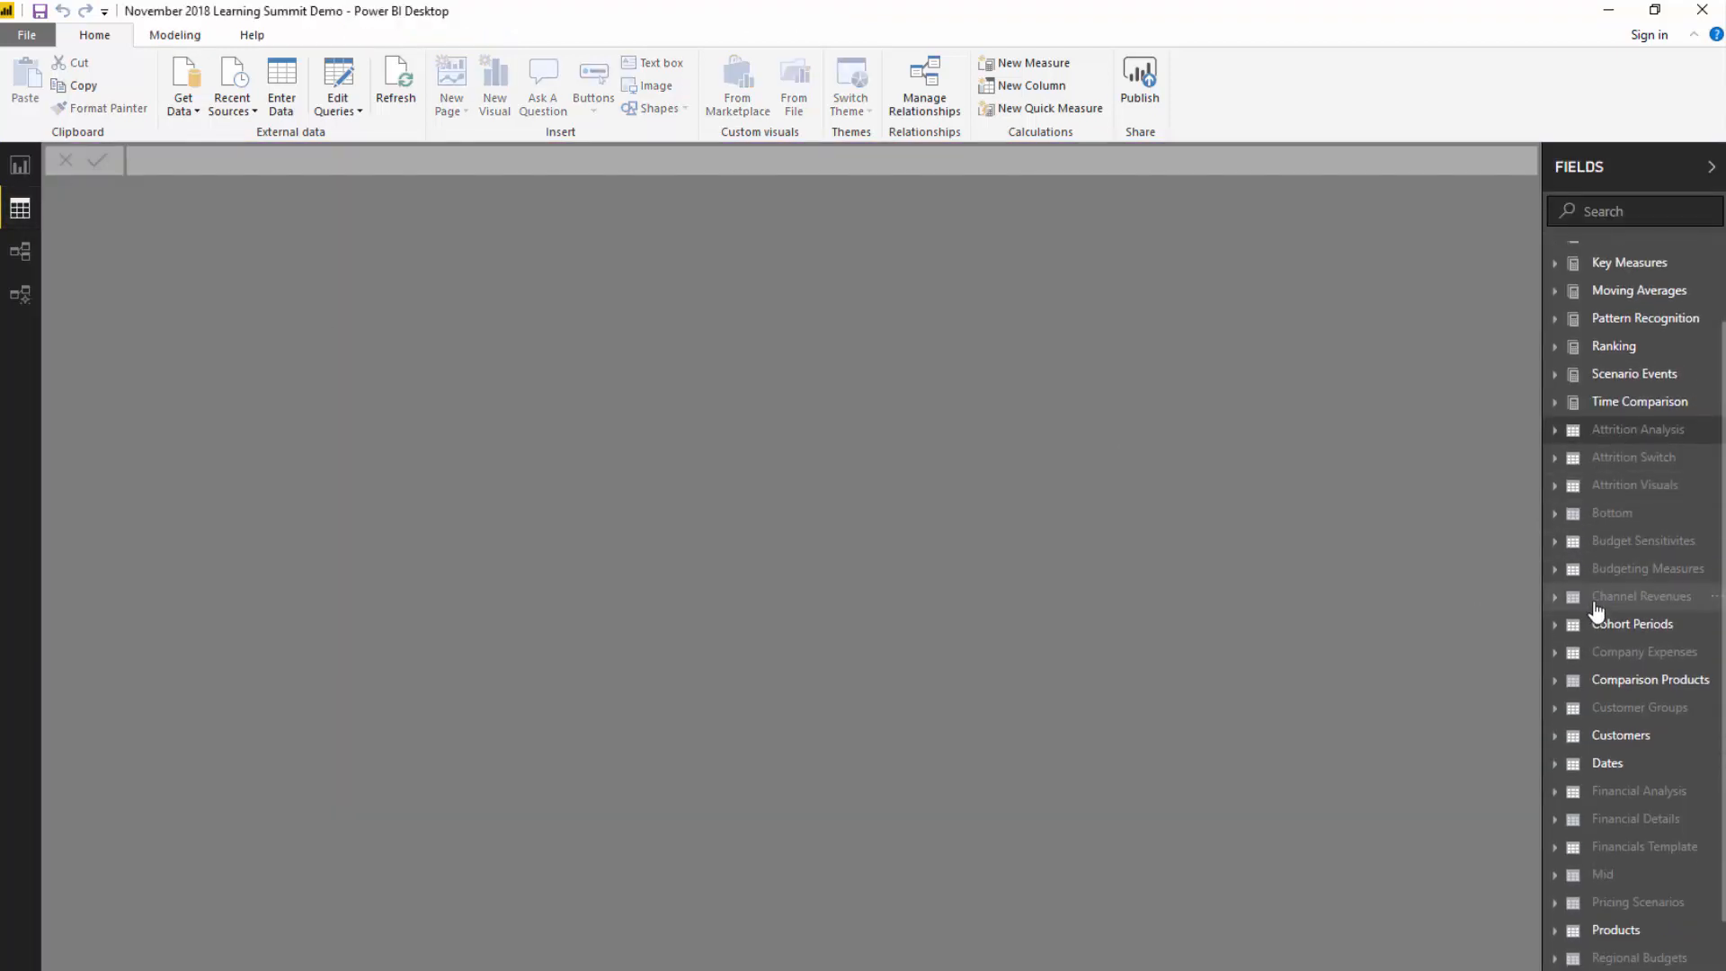
scroll(down, 3)
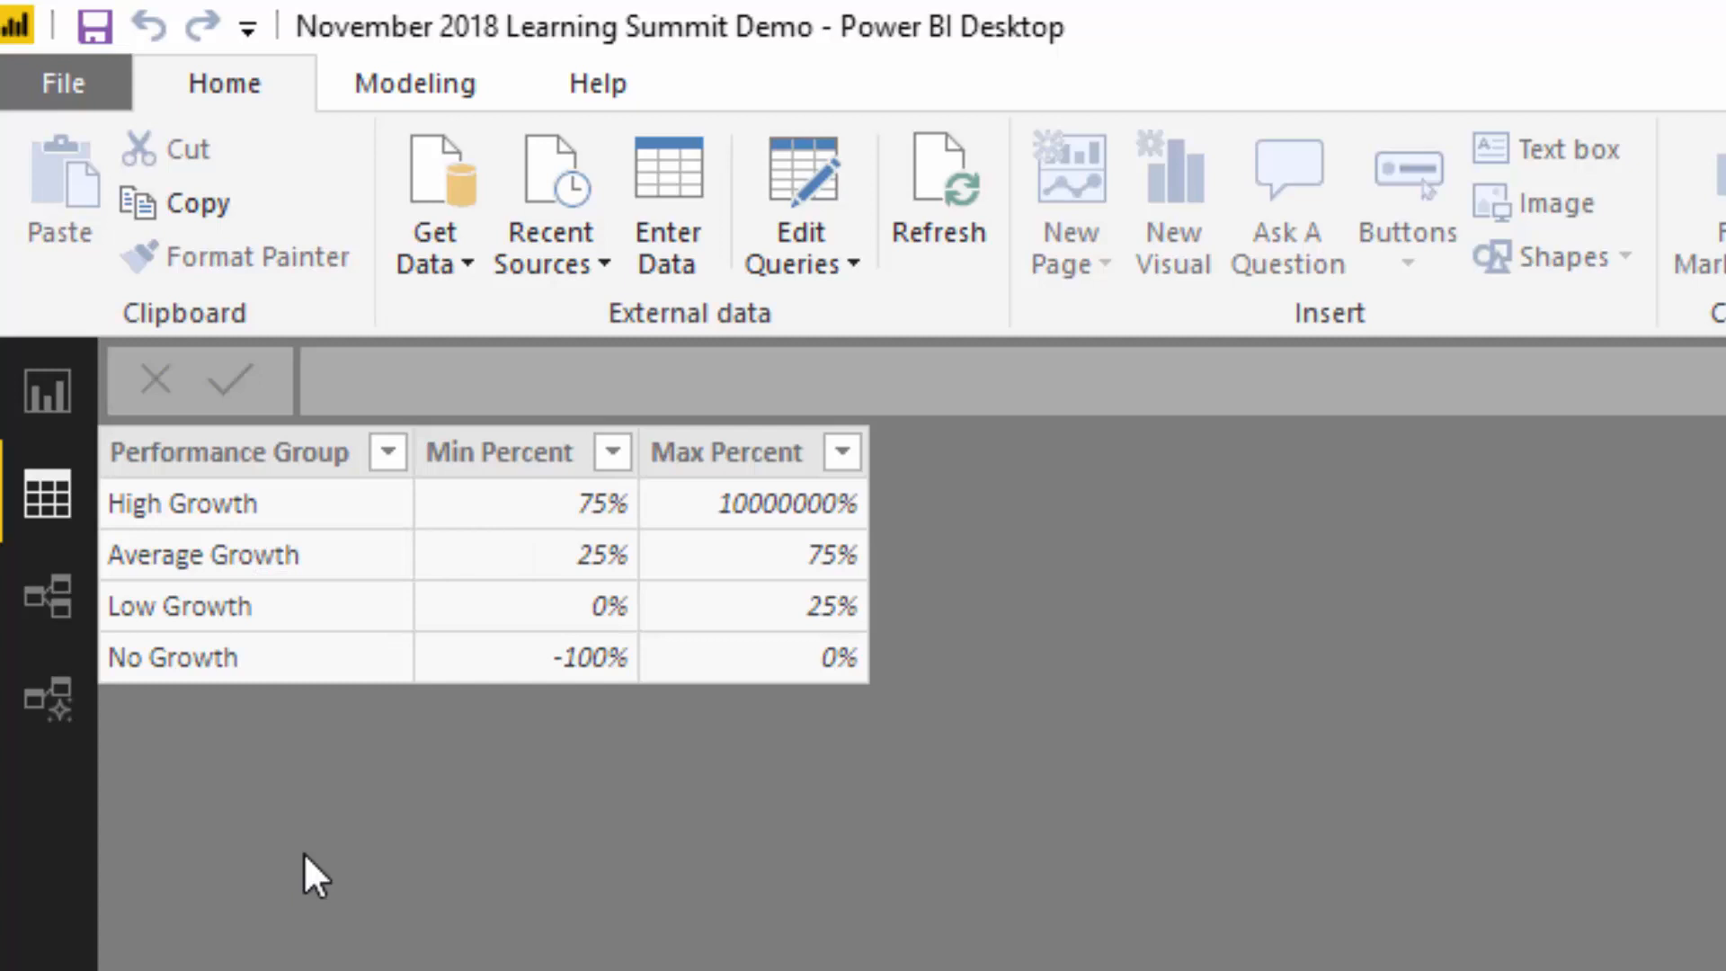
mouse_move(260, 523)
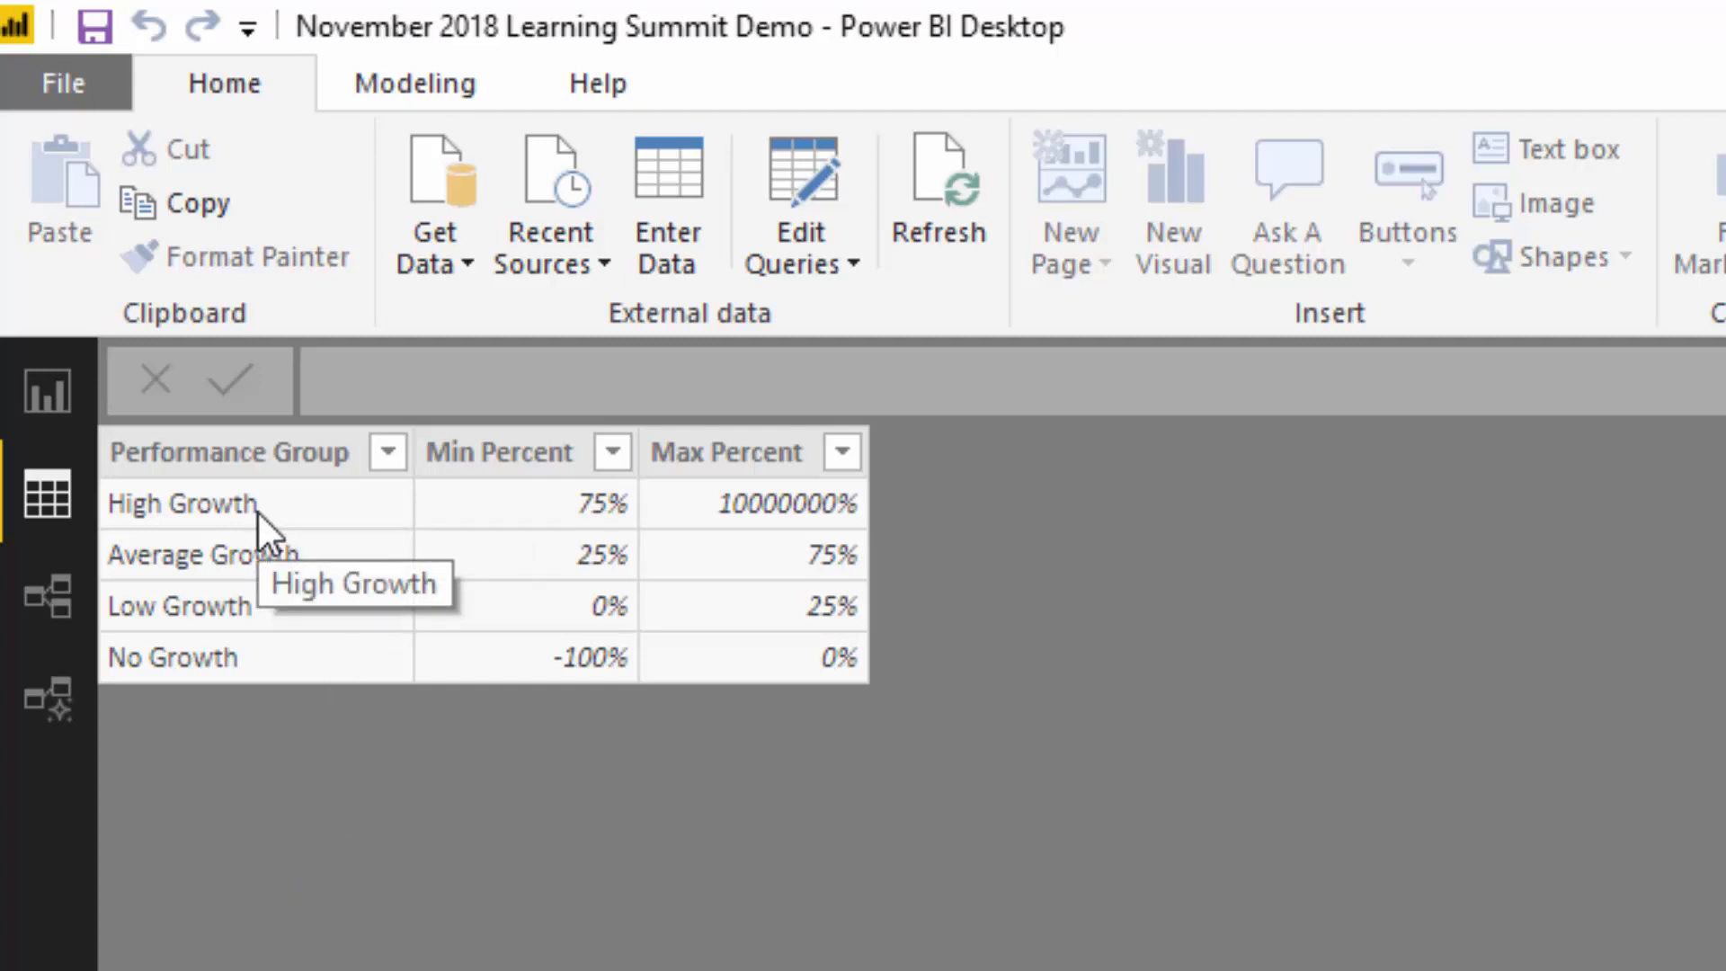
mouse_move(656, 252)
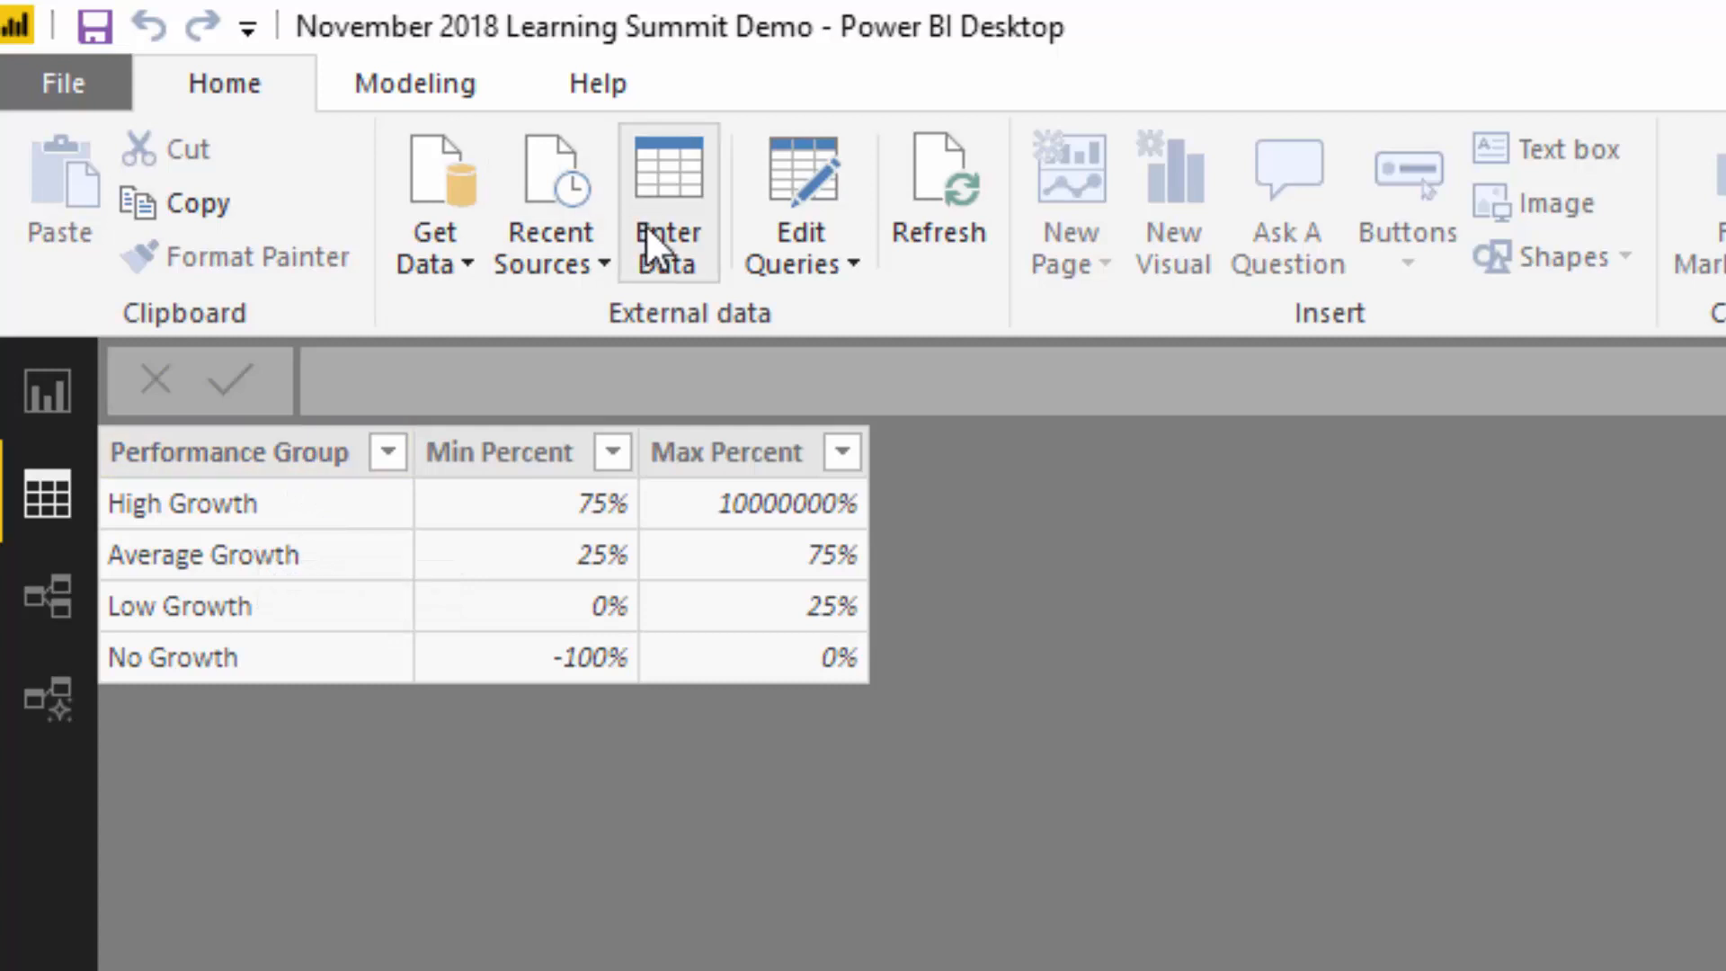
mouse_move(381, 645)
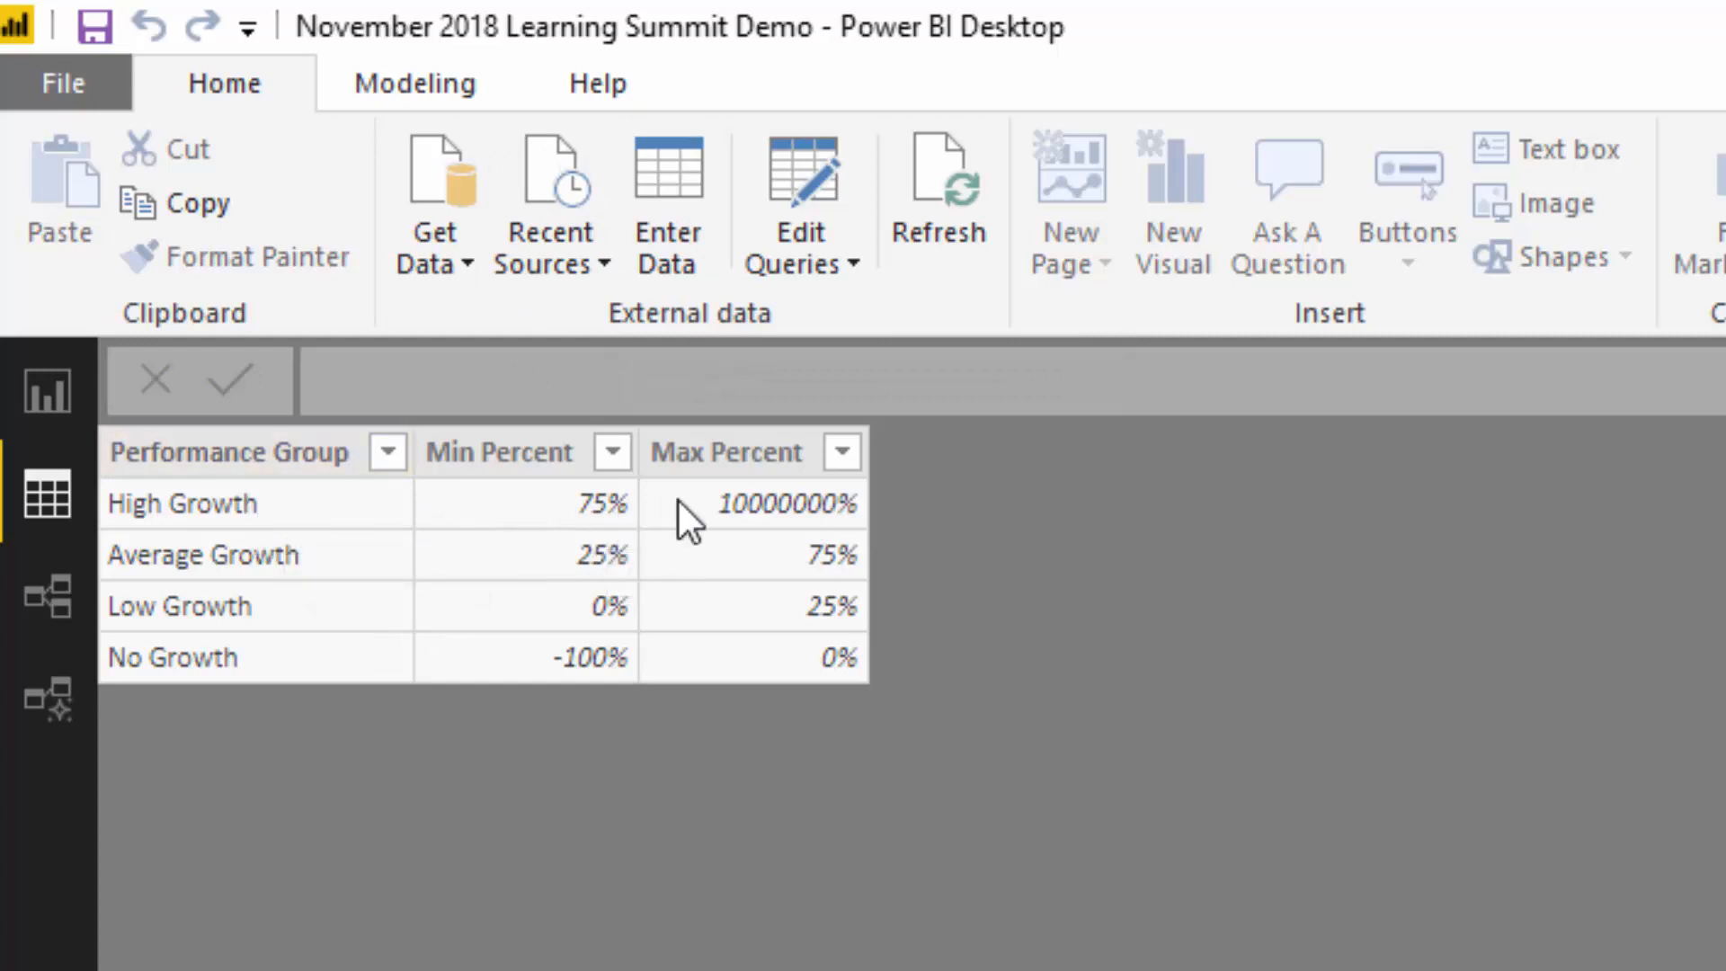
mouse_move(494, 620)
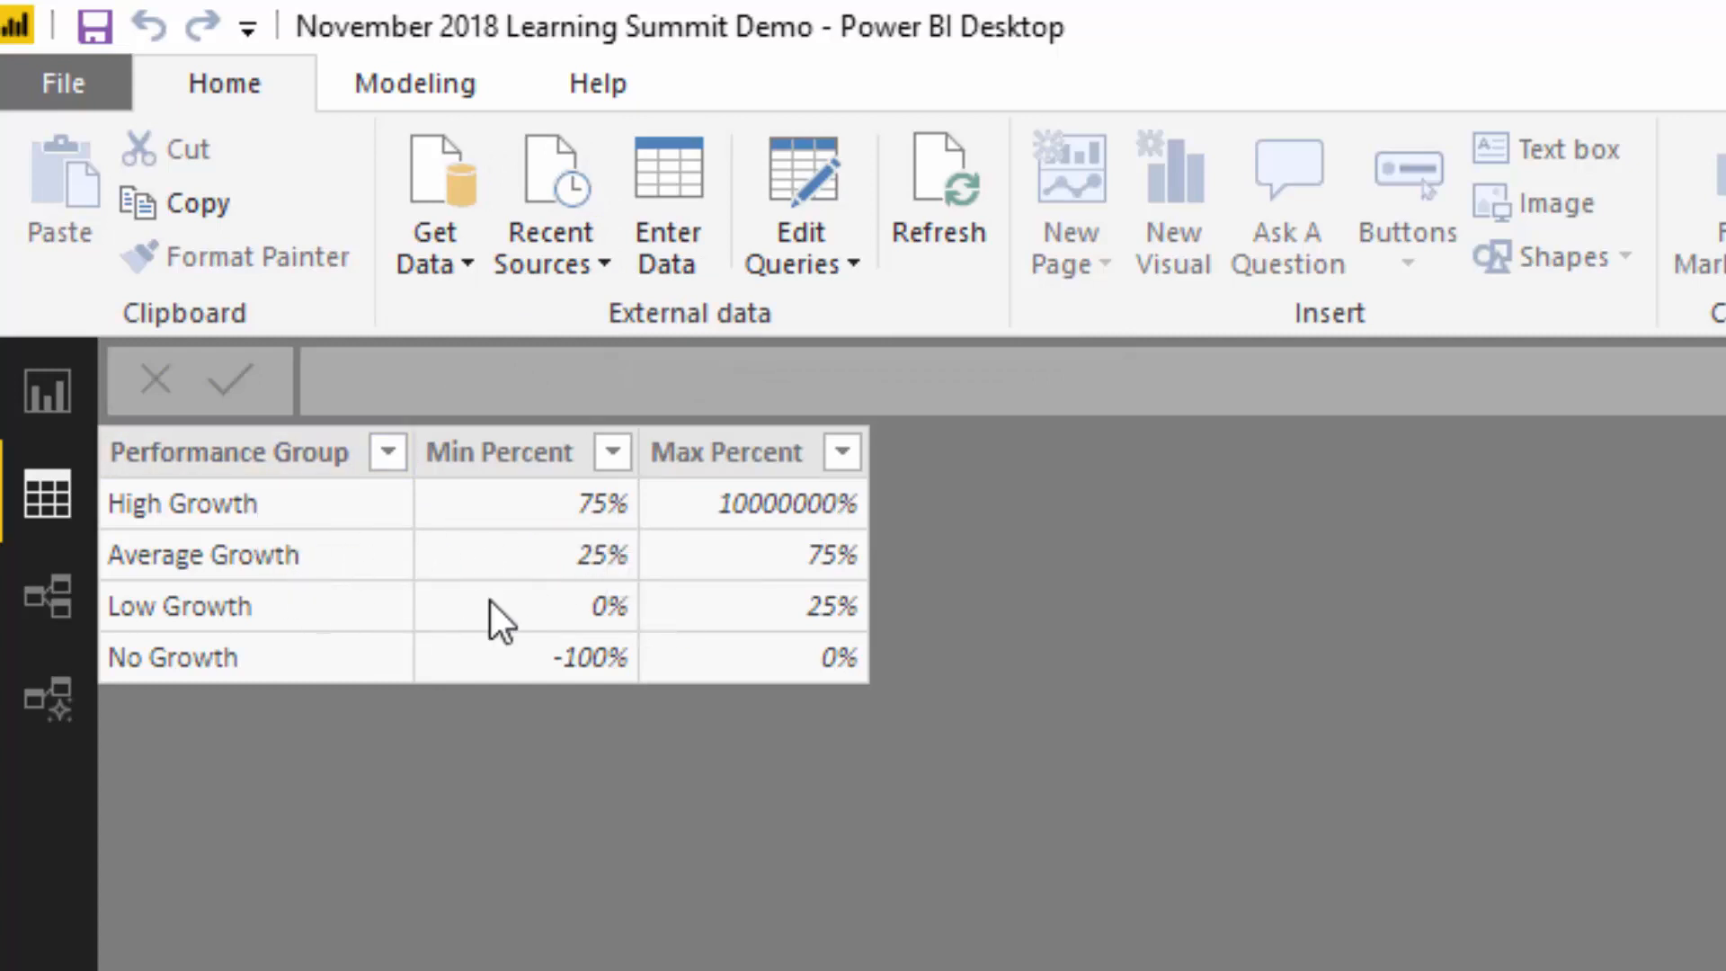
mouse_move(774, 685)
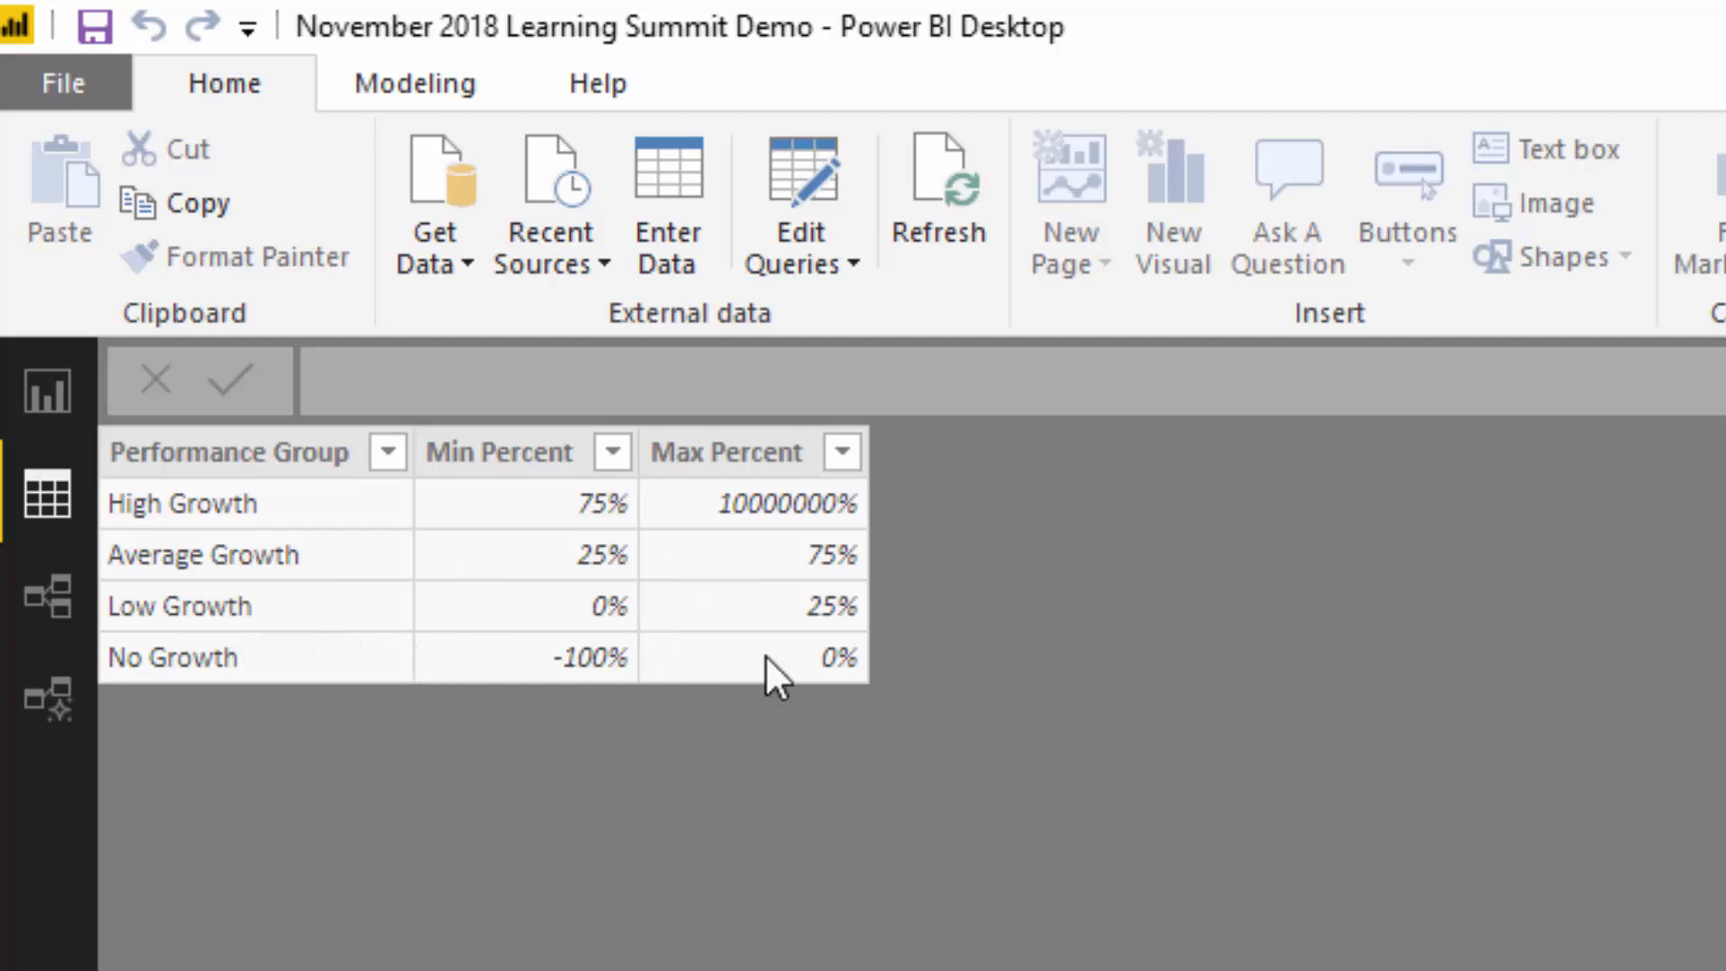
mouse_move(535, 684)
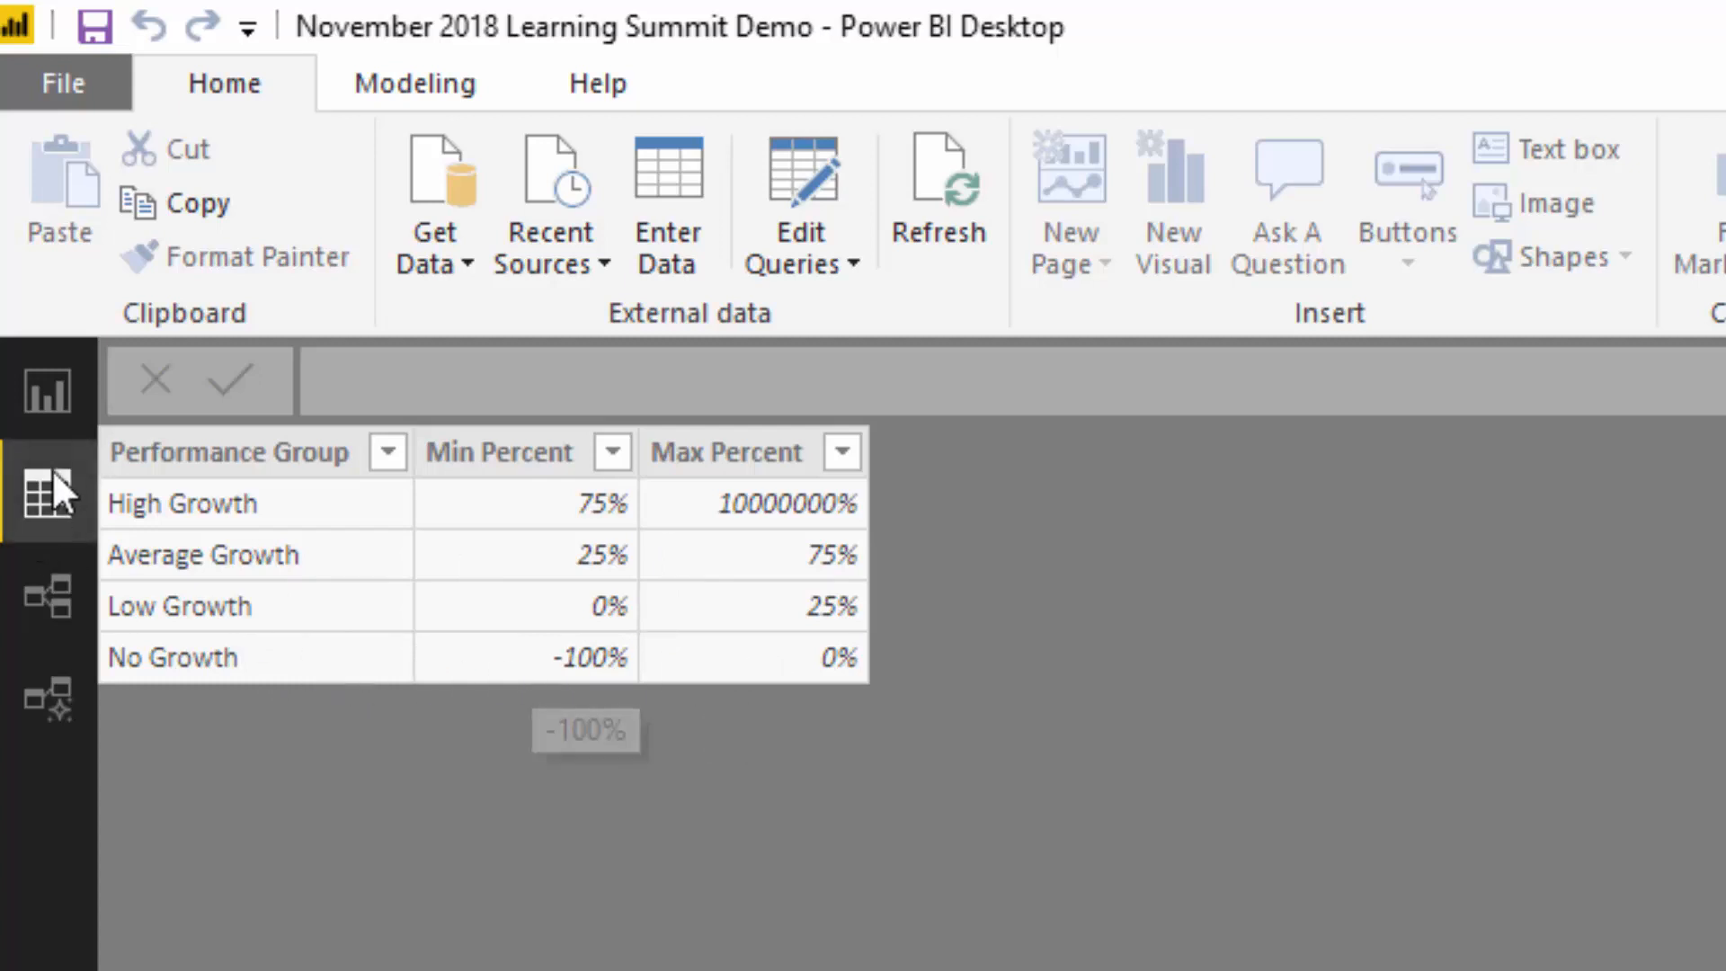
mouse_move(68, 416)
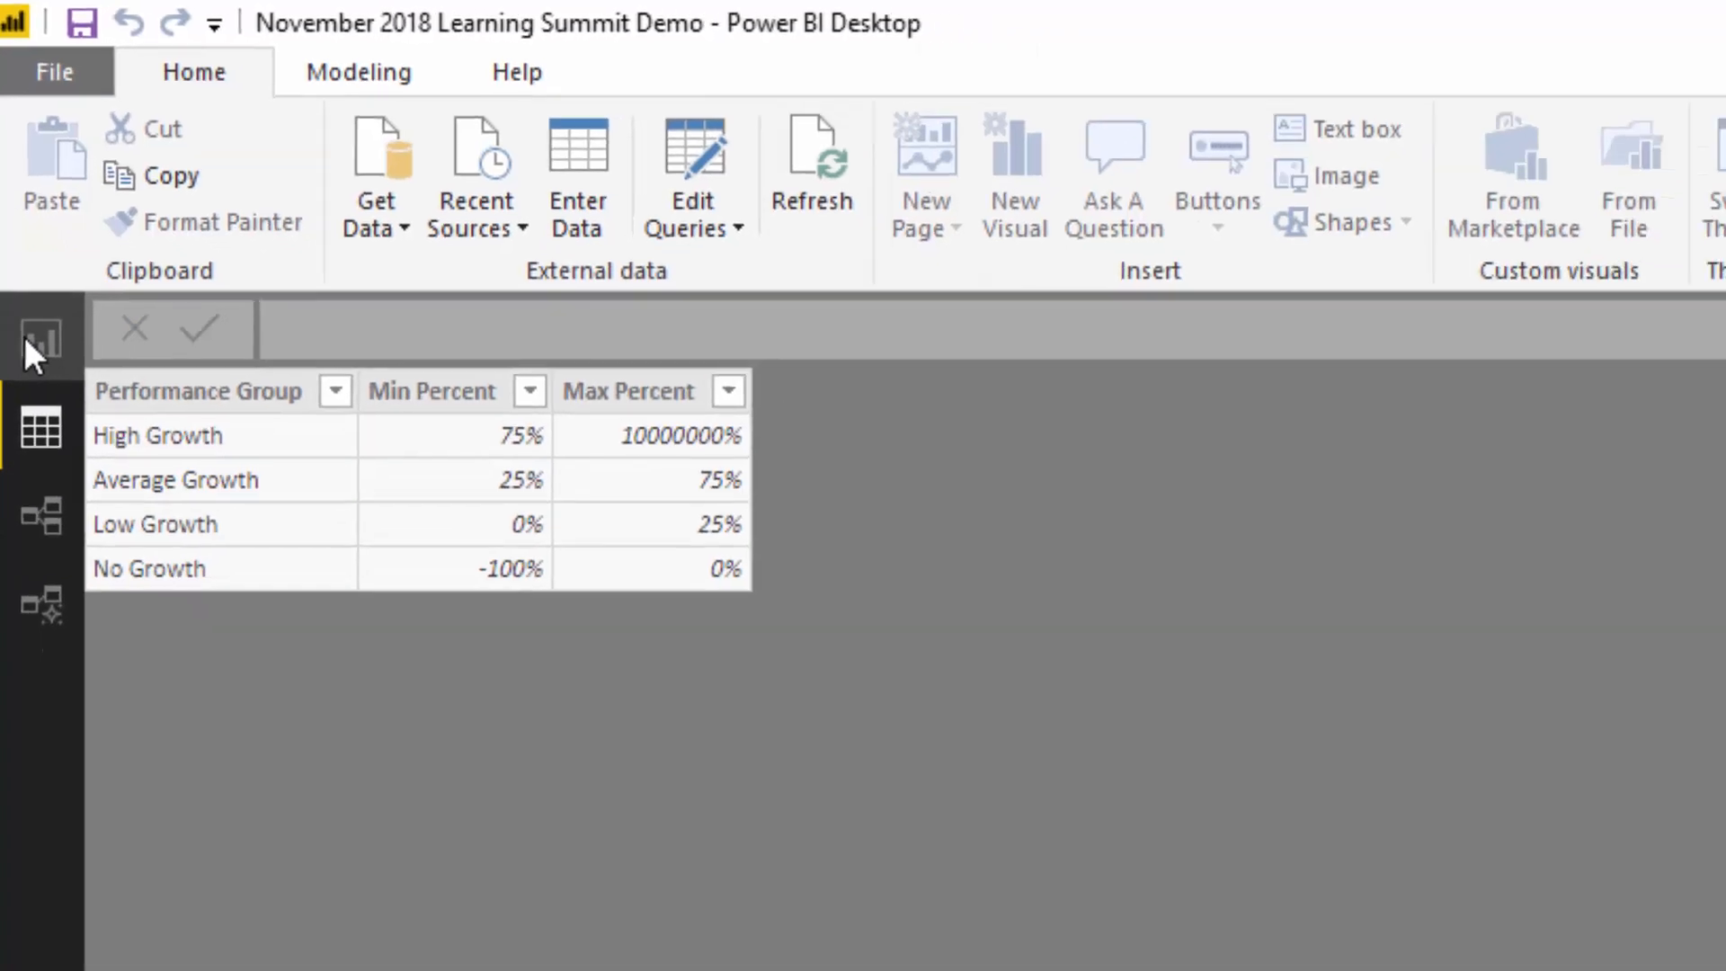
Return to the Pattern Recognition page through the Report view icon.
click(40, 344)
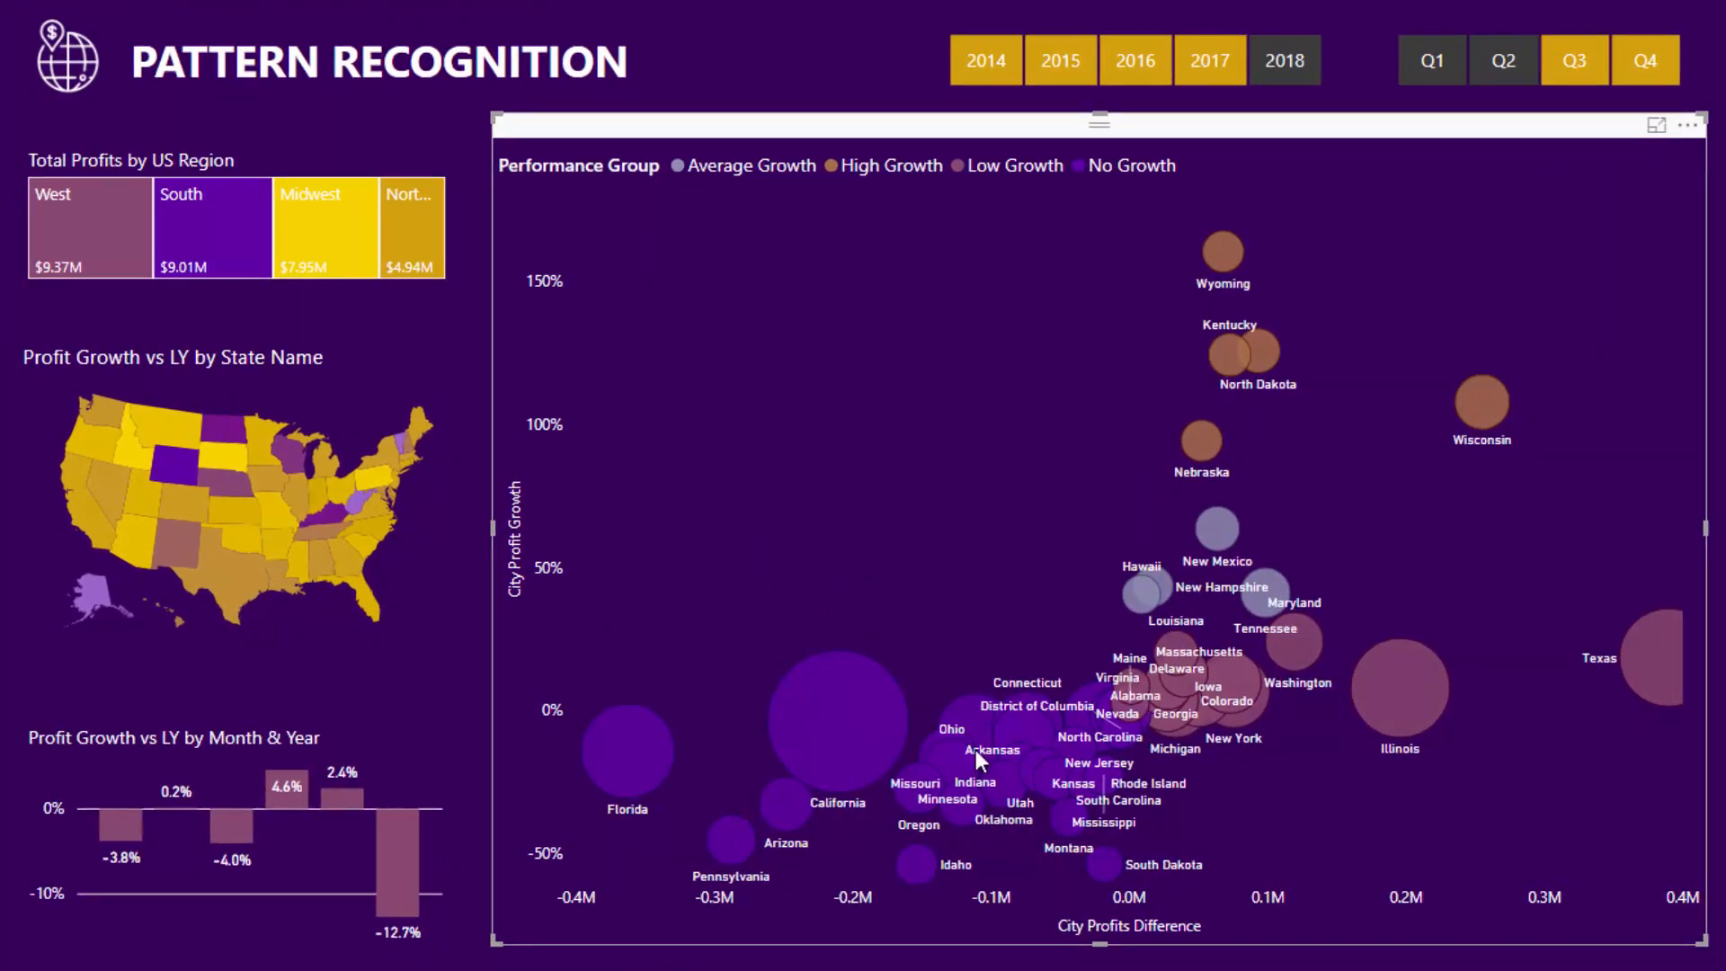
mouse_move(1332, 232)
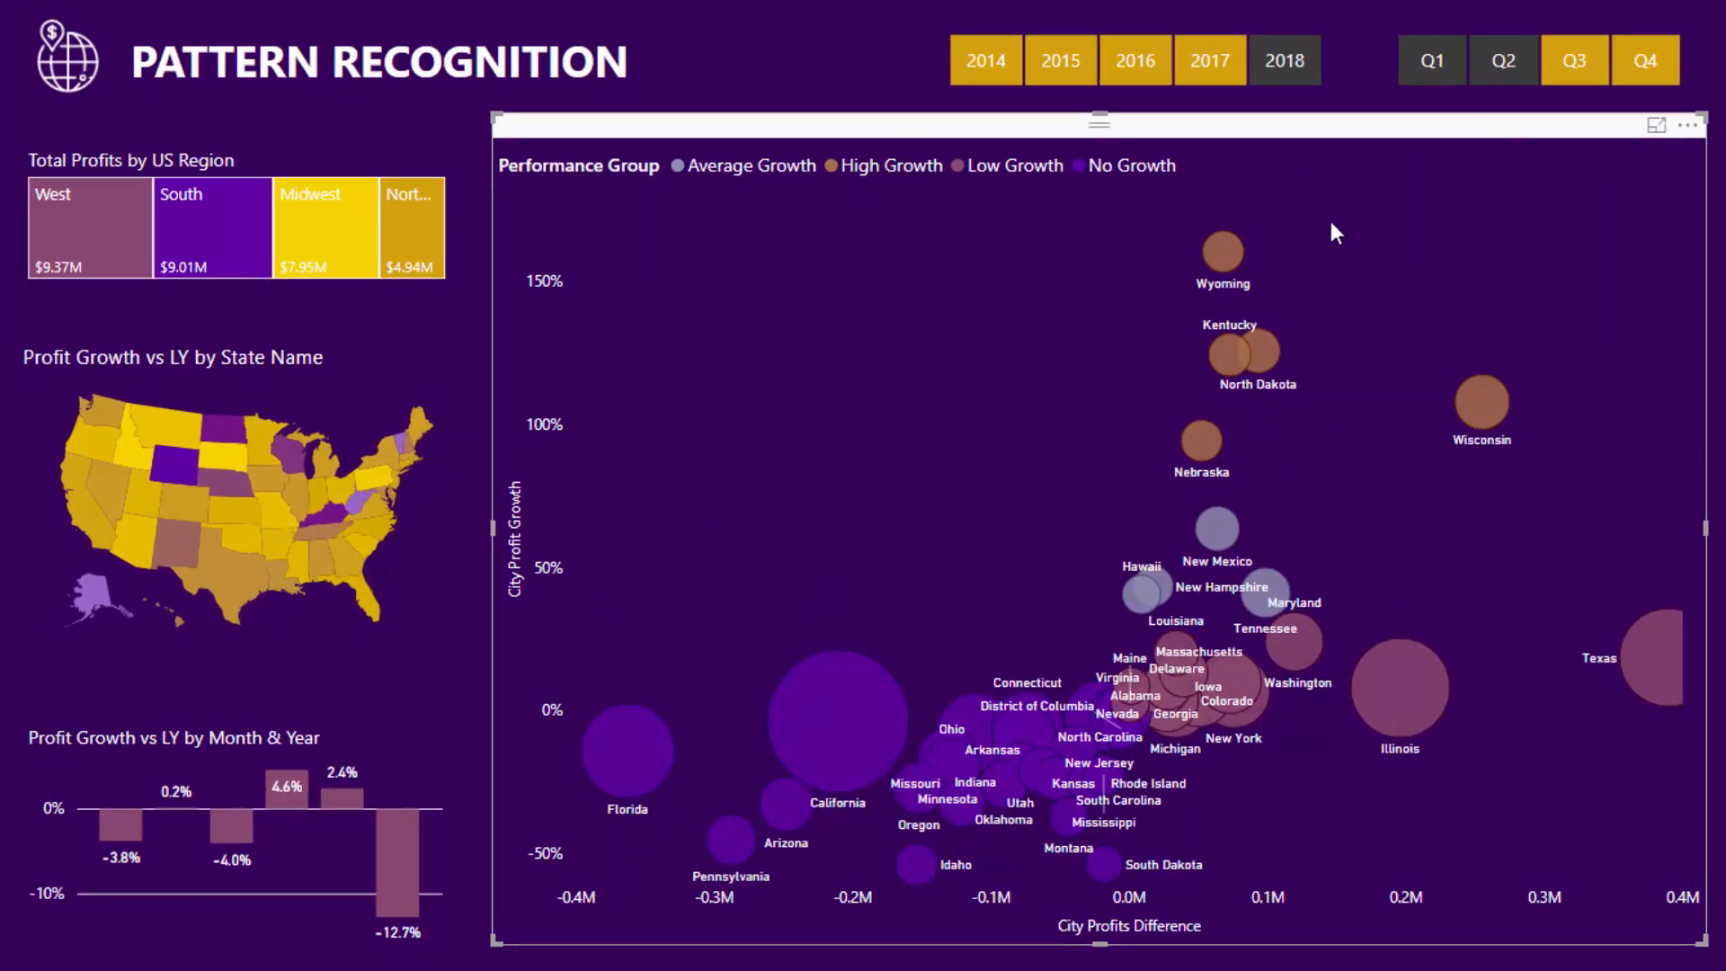
mouse_move(1284, 261)
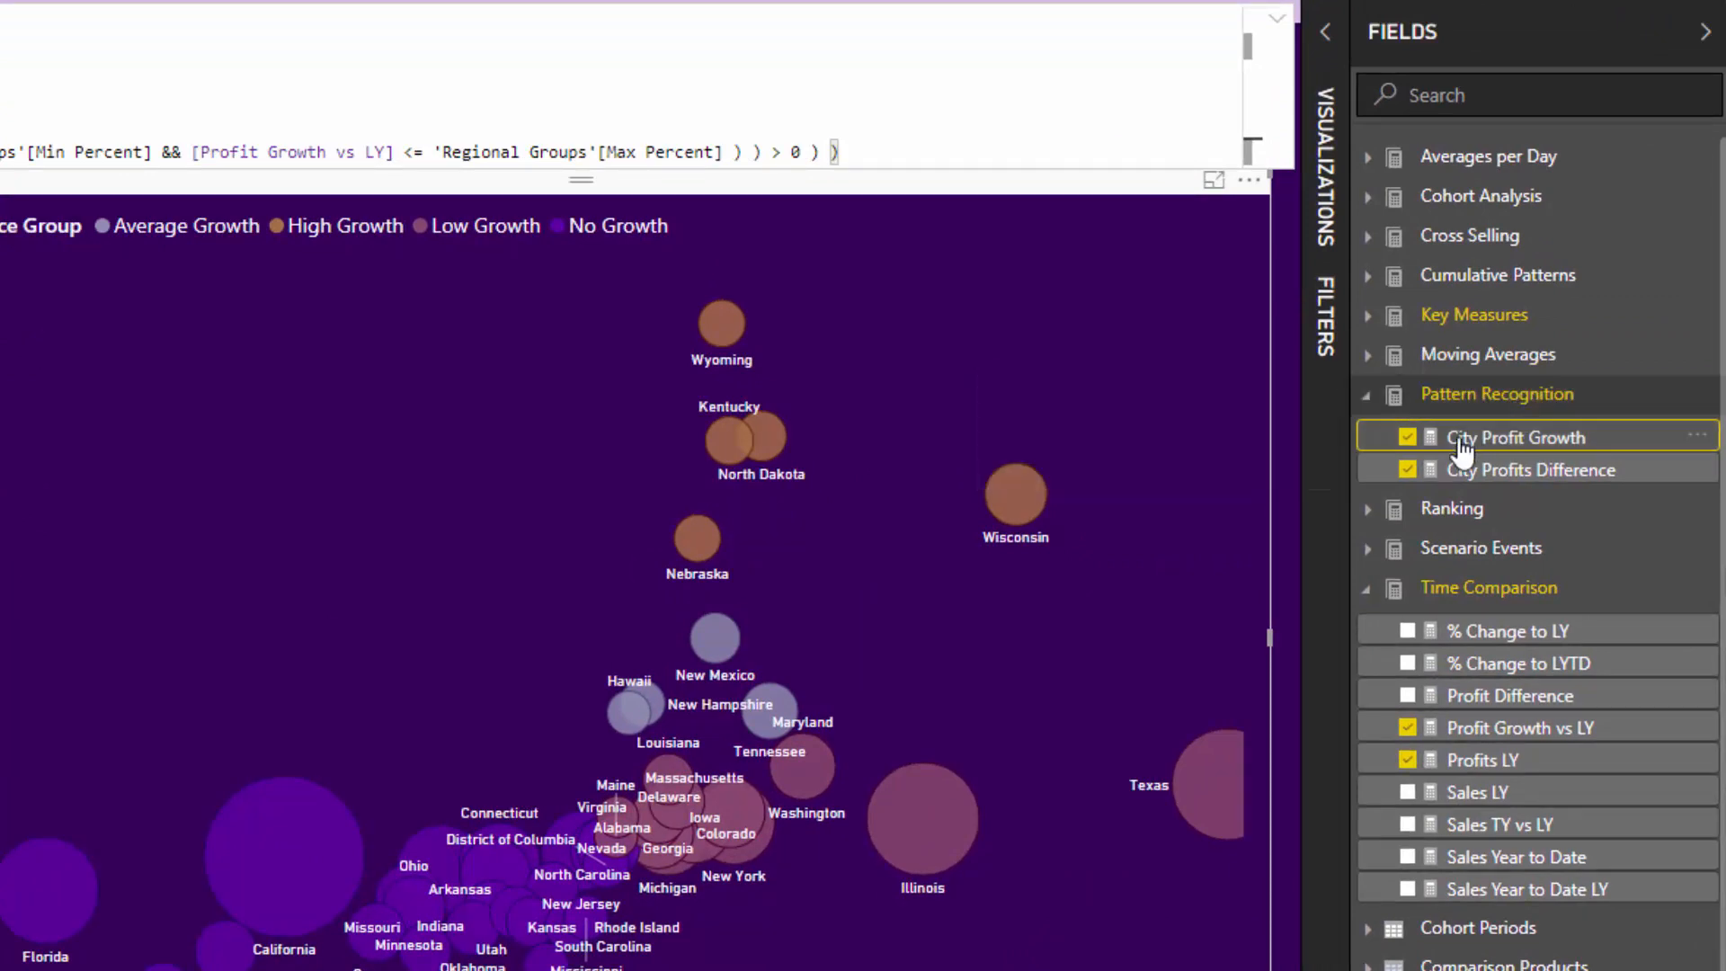
Open the City Profit Growth measure formula and hide the side panes to widen it.
click(1530, 469)
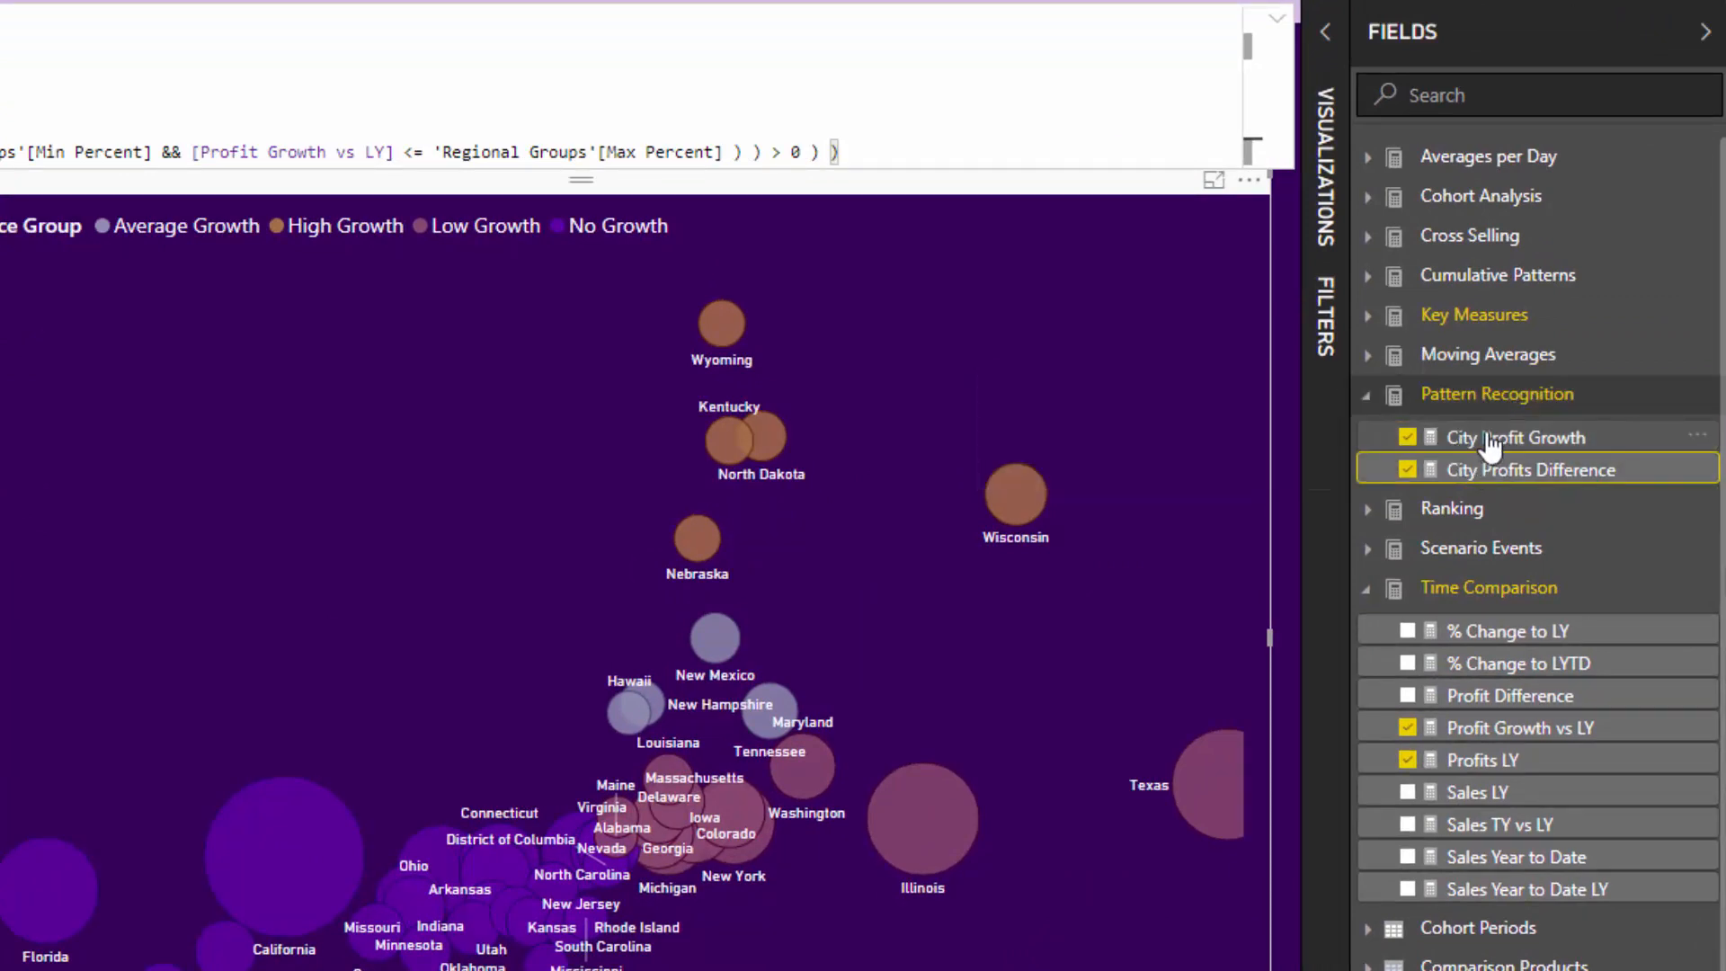
mouse_move(1533, 442)
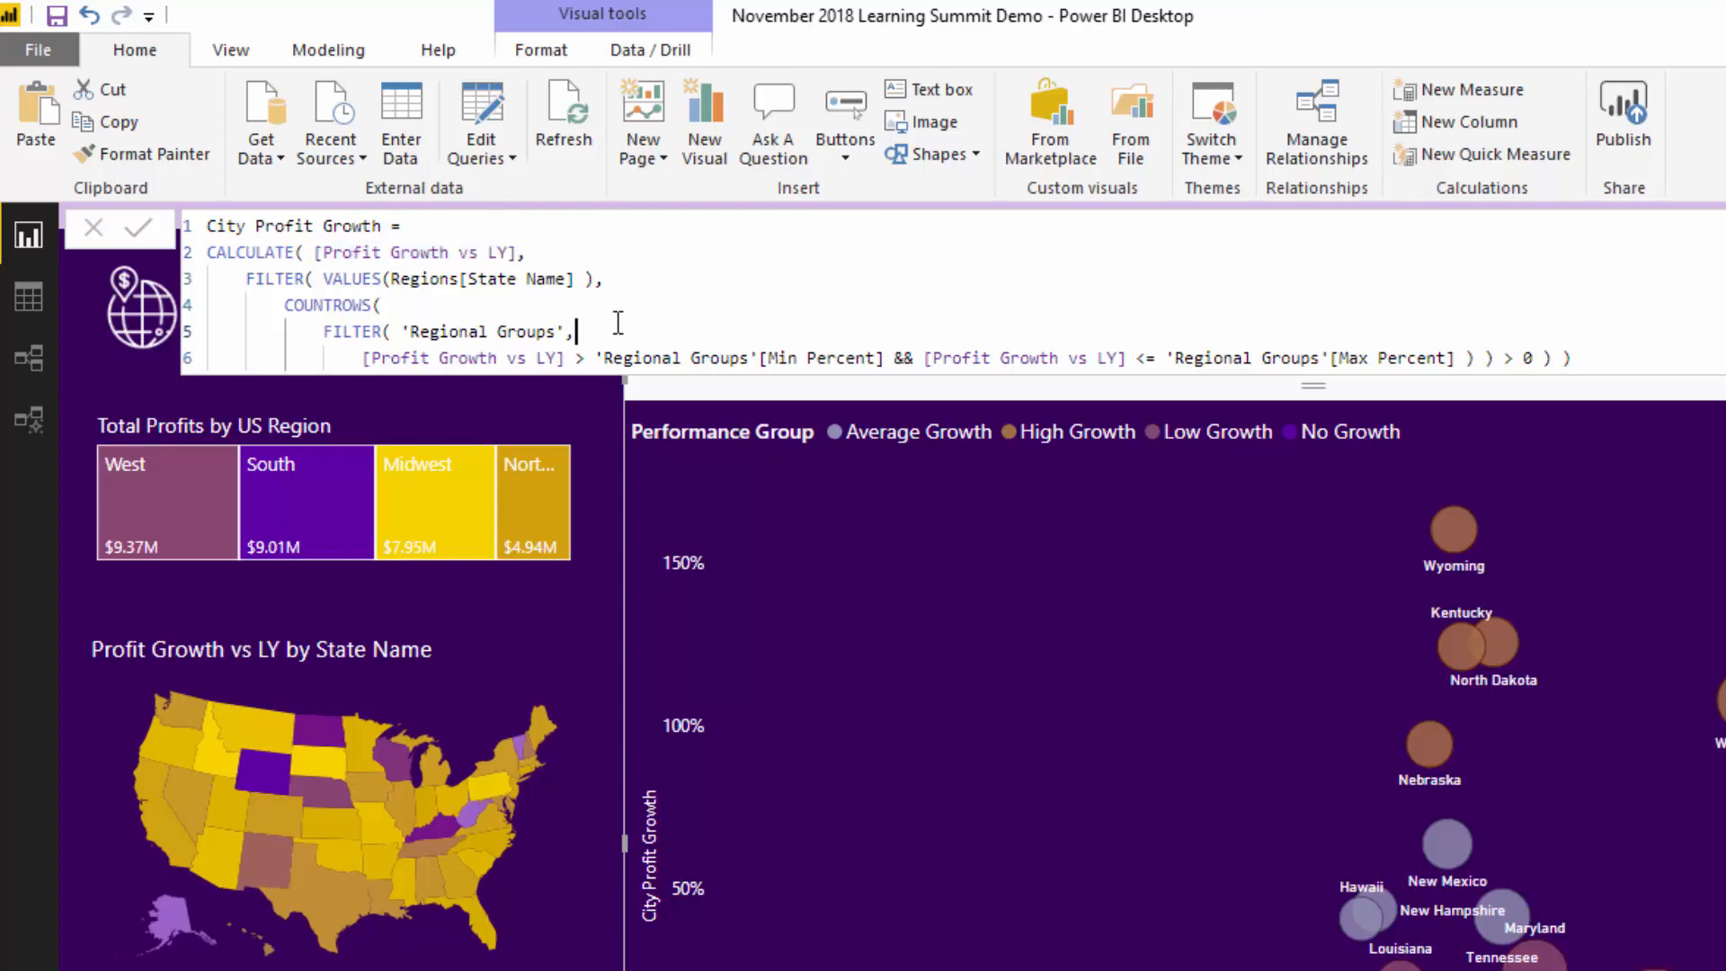
mouse_move(1579, 415)
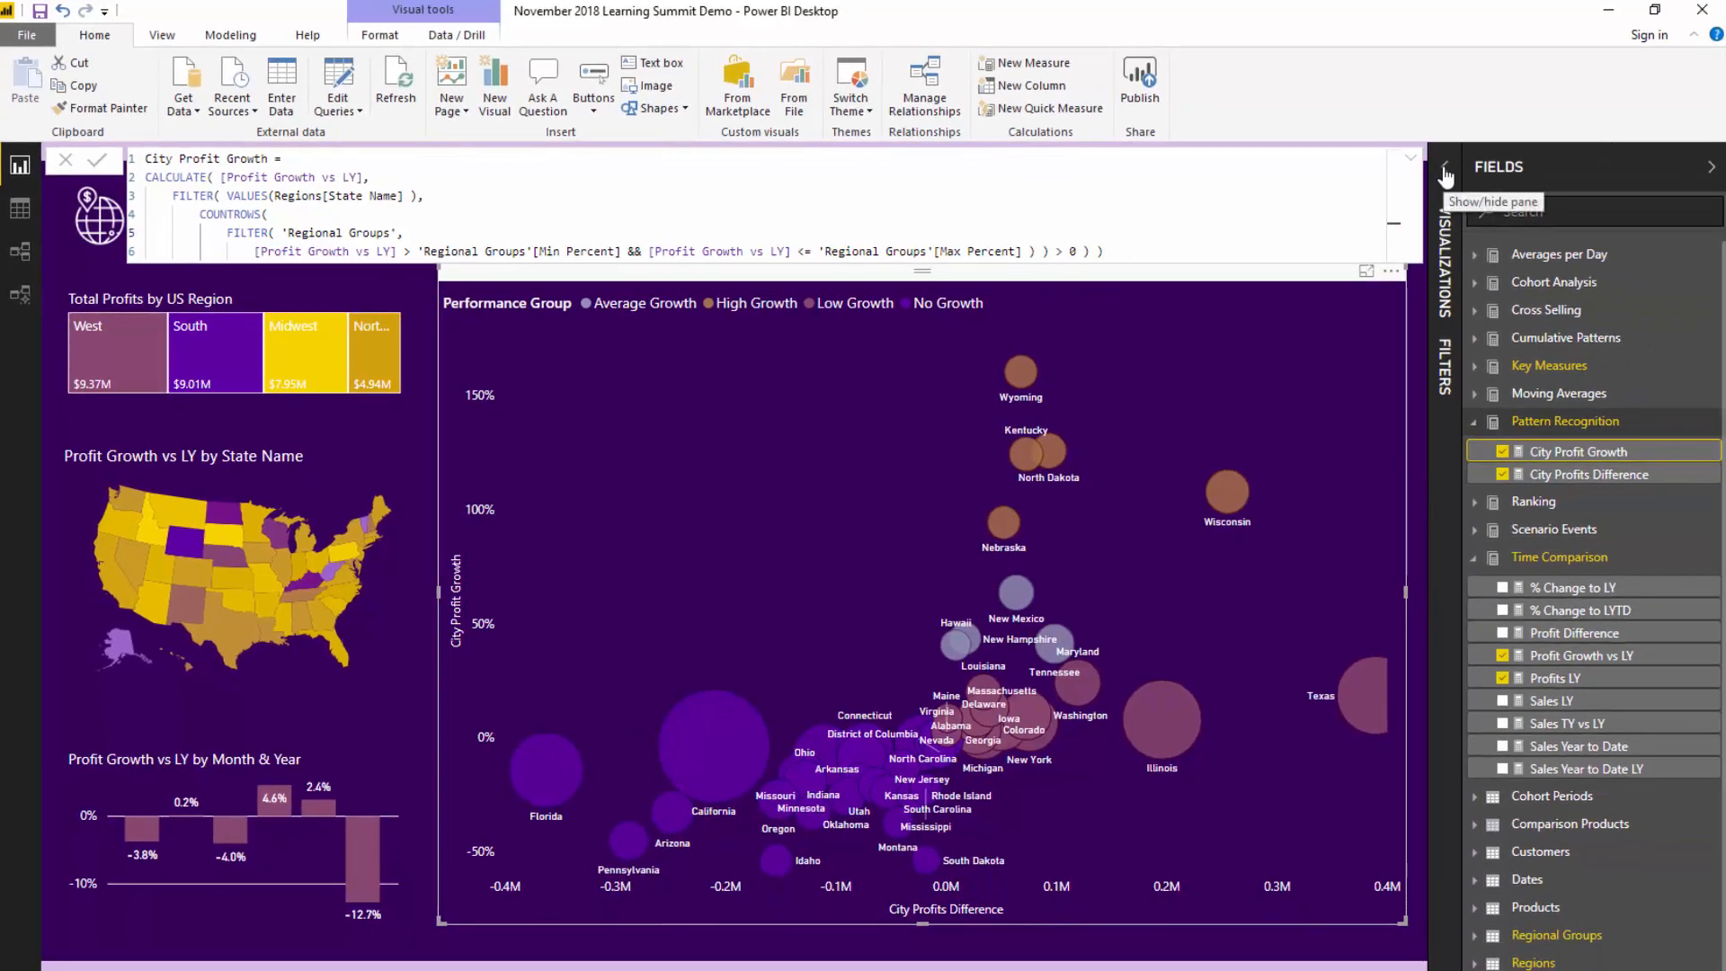
click(1446, 169)
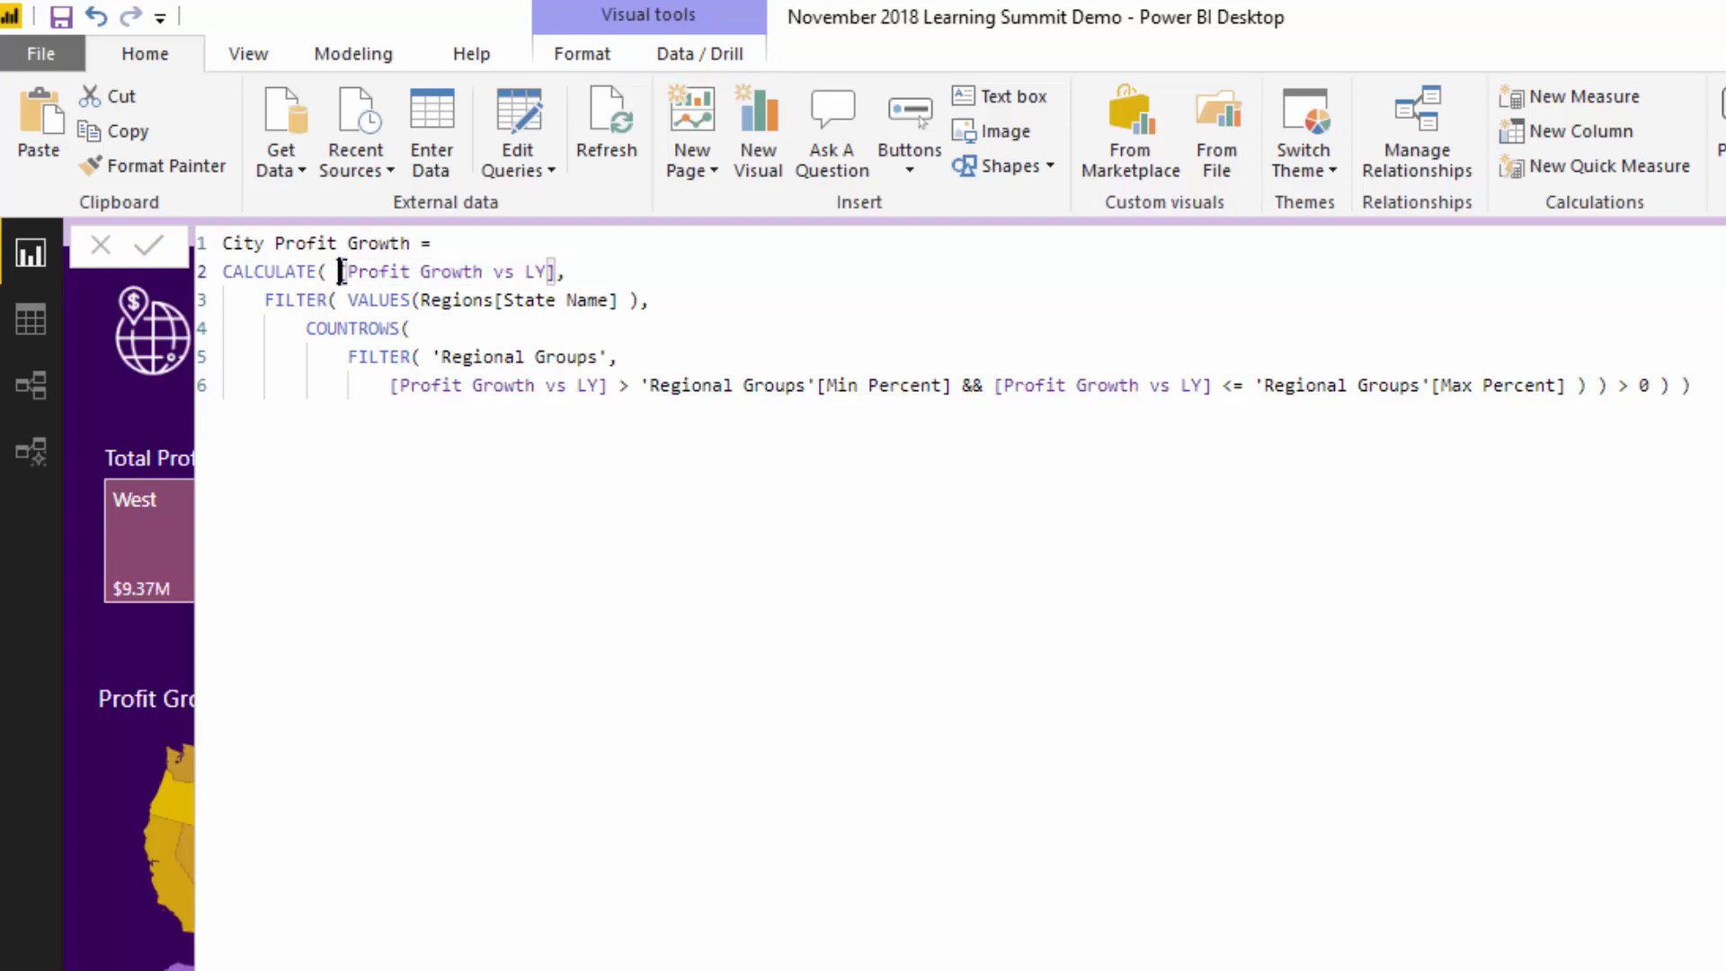
Highlight the Profit Growth vs LY calculation, the state-name filter and the line-6 comparison.
drag(339, 272, 557, 272)
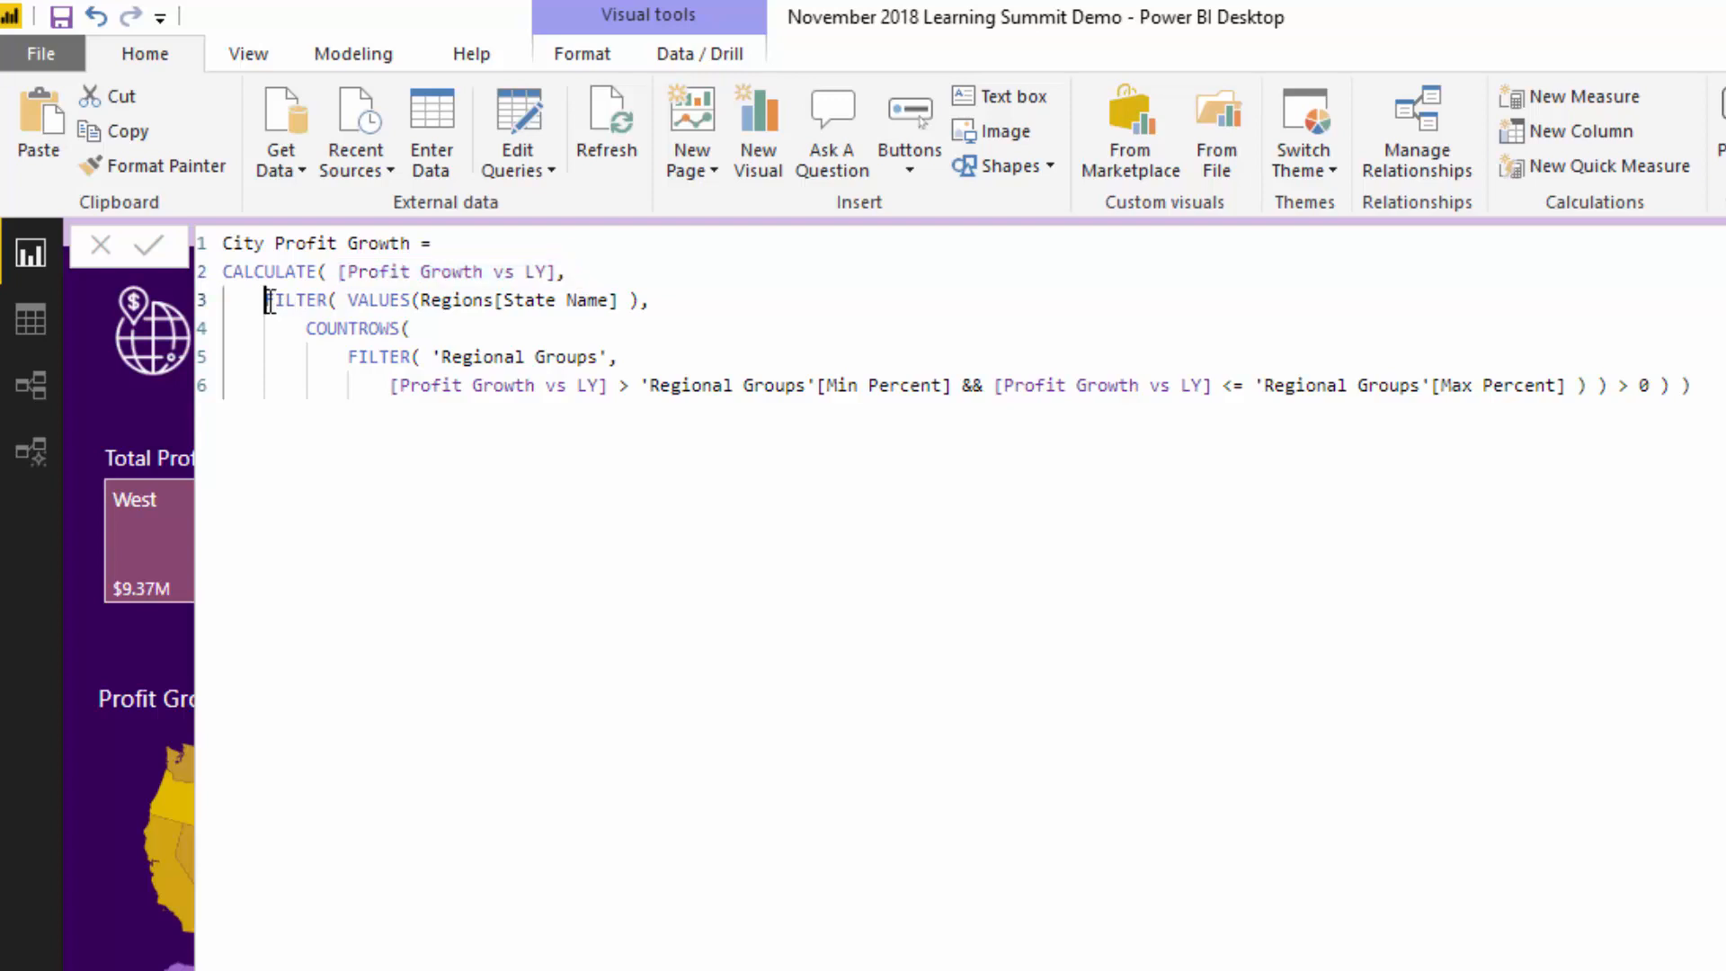
drag(265, 299, 649, 300)
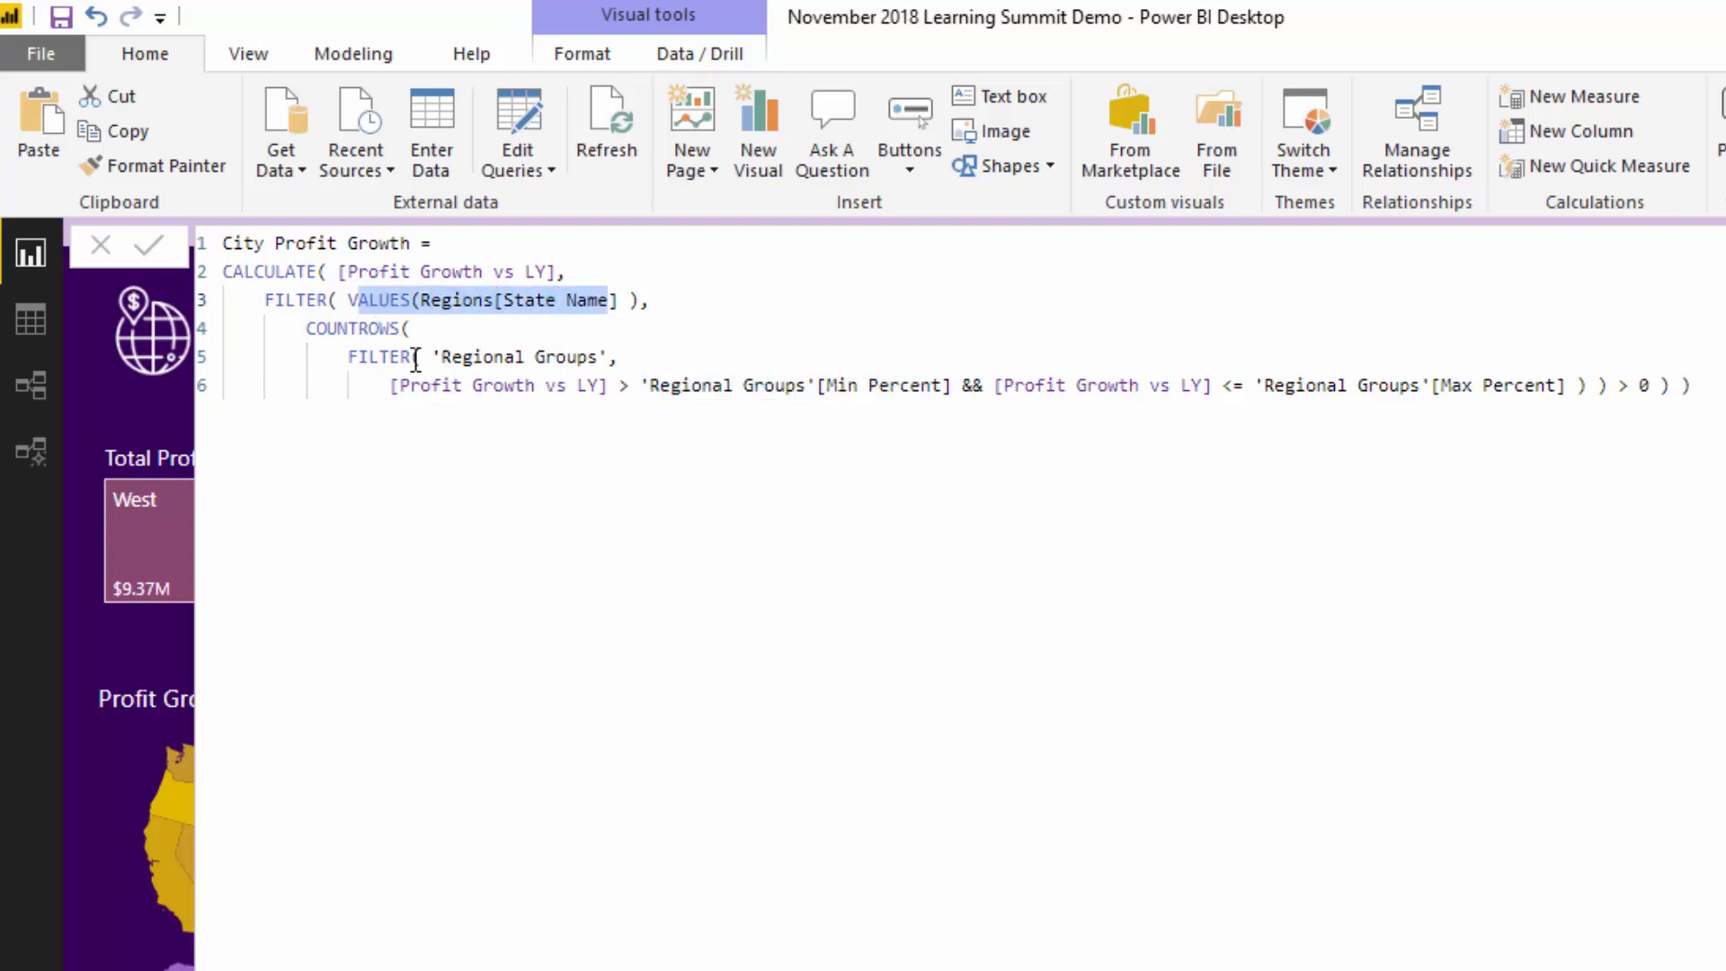
double_click(513, 357)
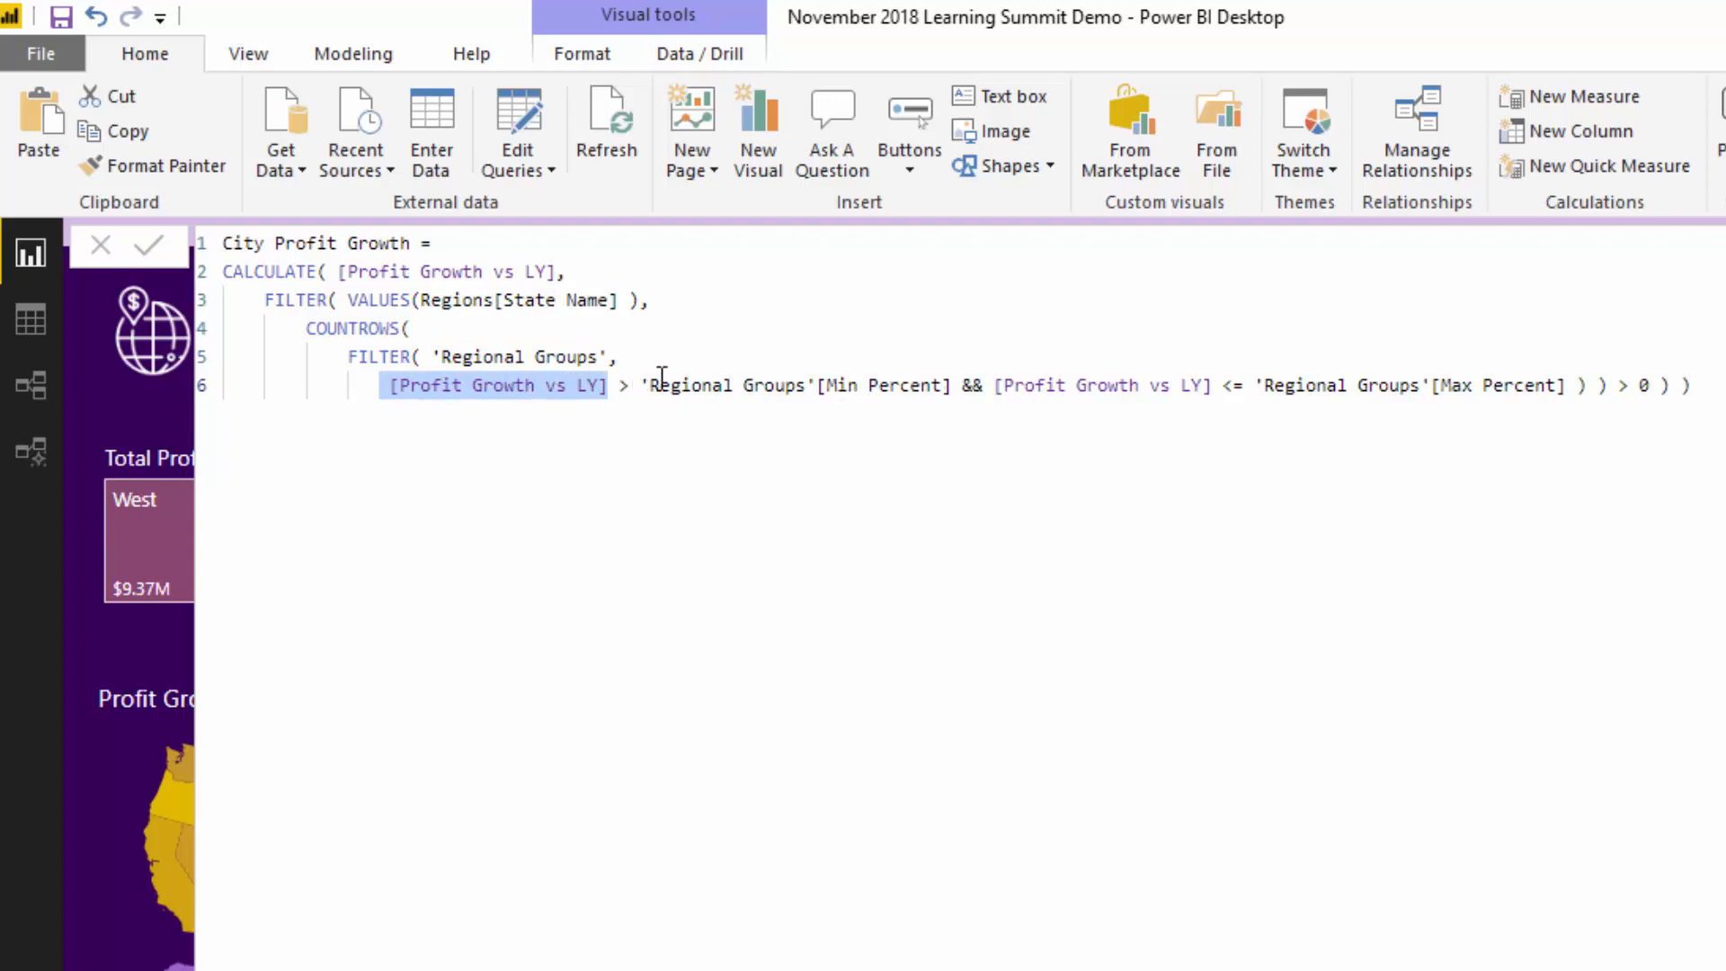
mouse_move(1237, 384)
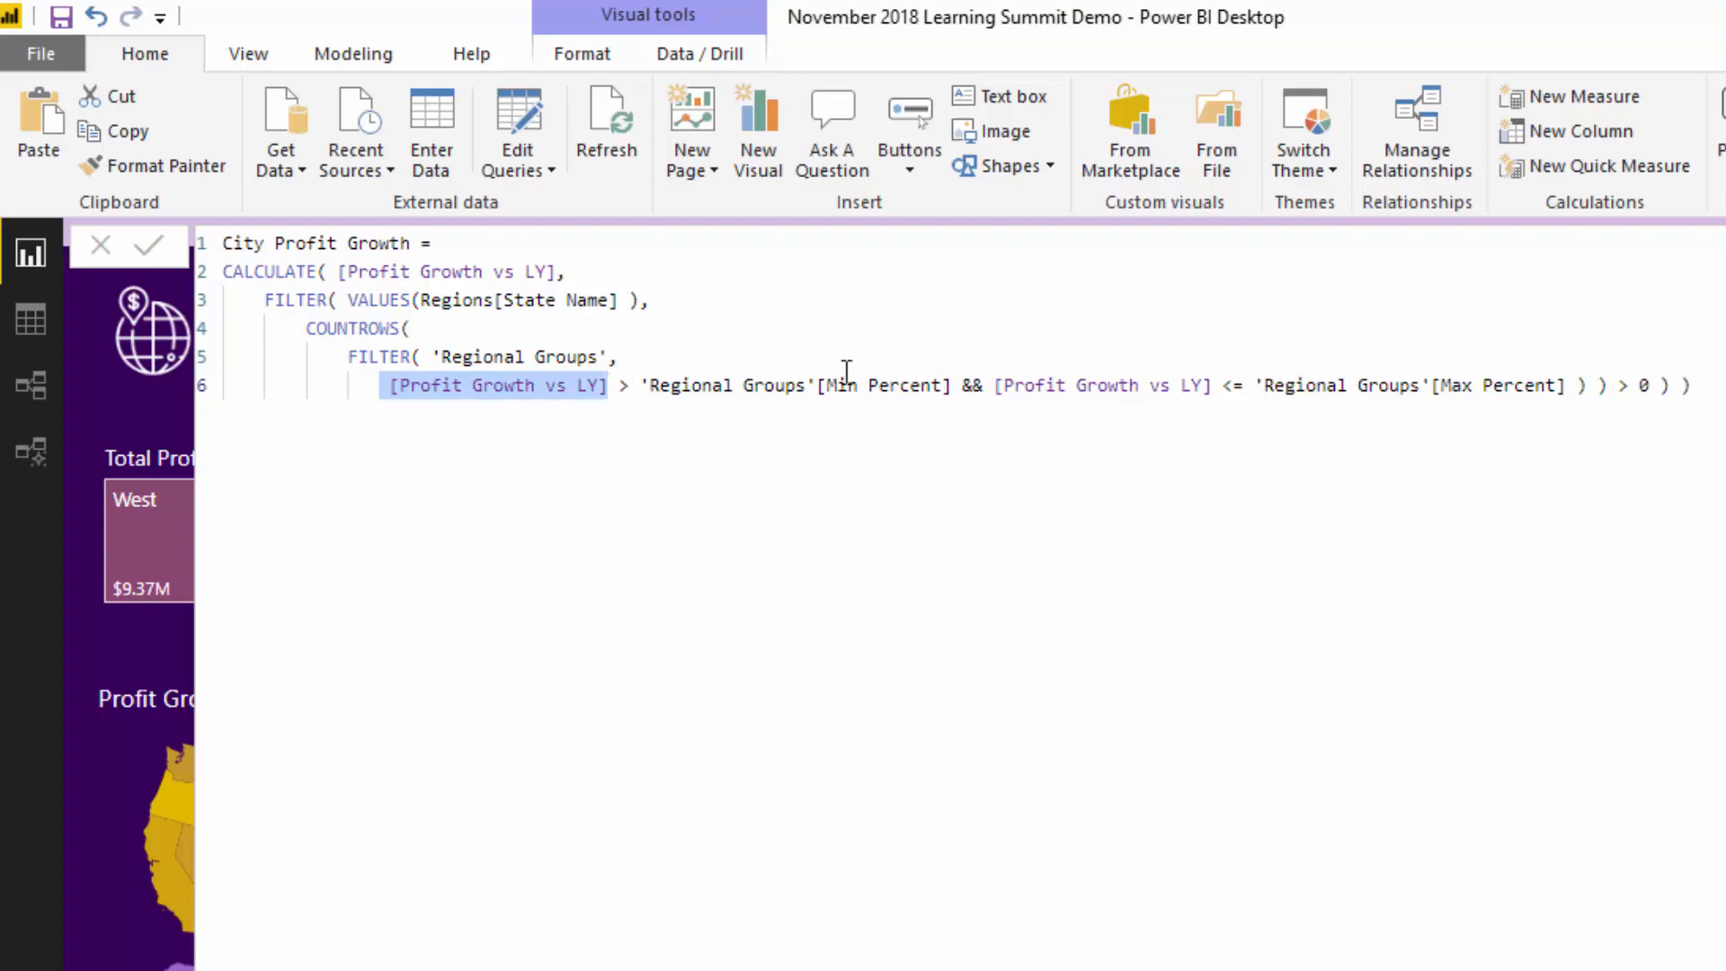
mouse_move(775, 285)
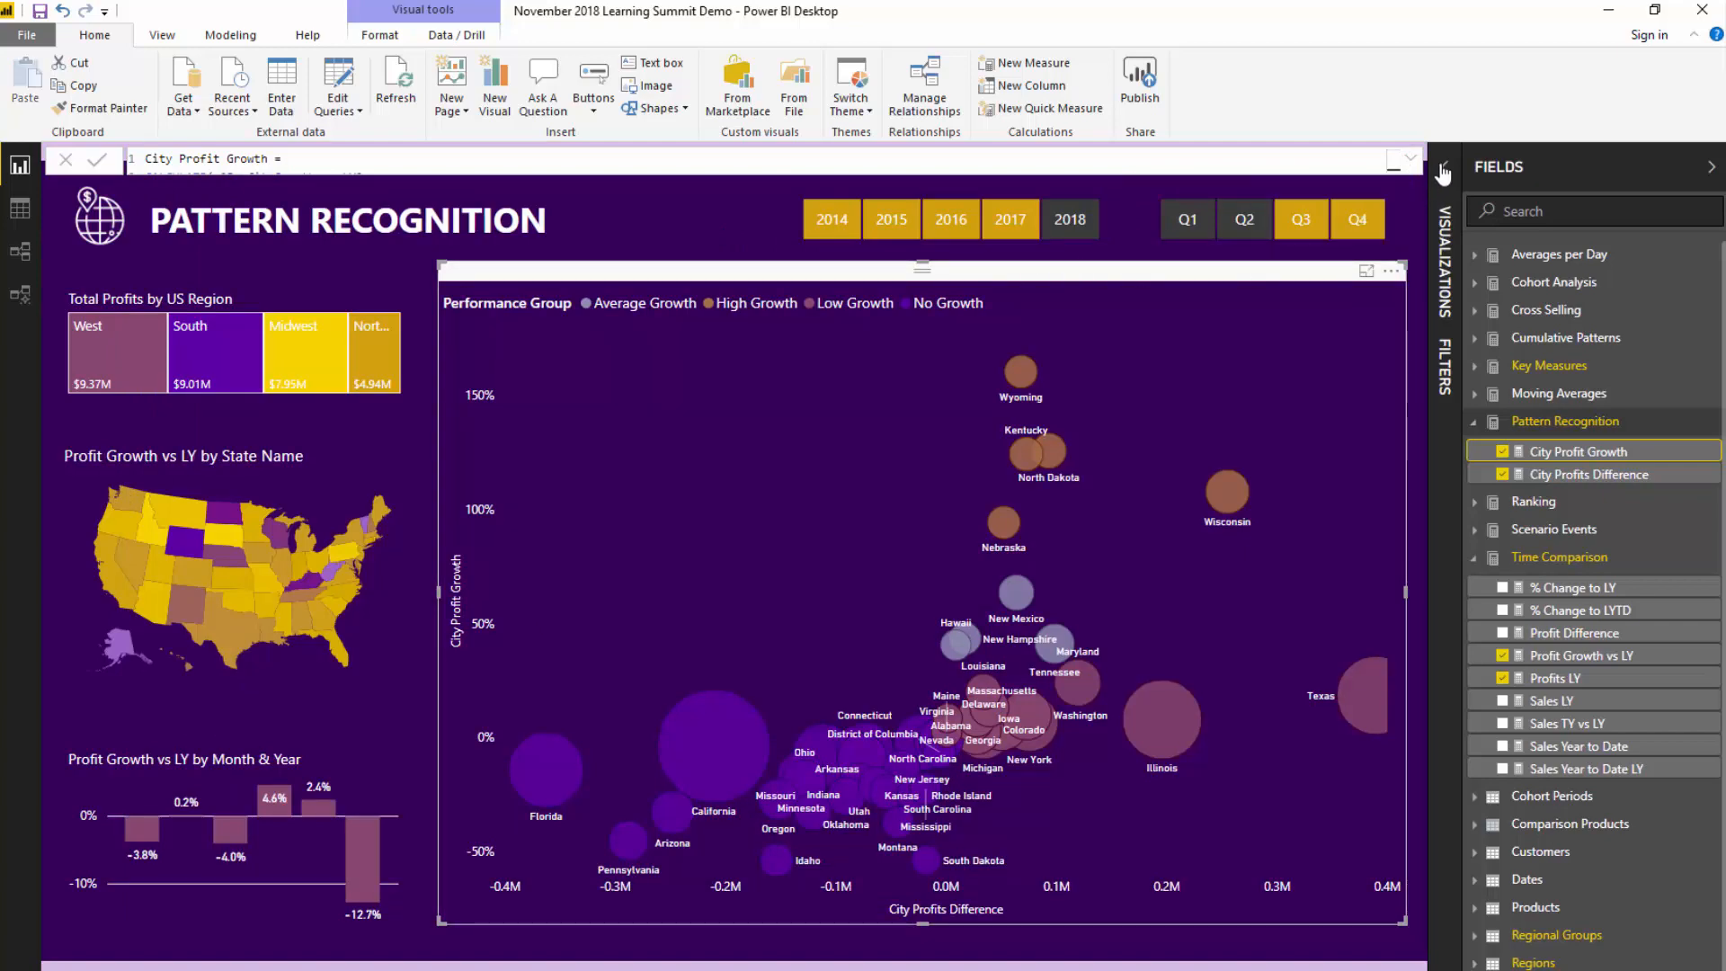
Show the scatter chart's Legend, X Axis, Y Axis and Size wells, then select City Profits Difference.
click(1442, 173)
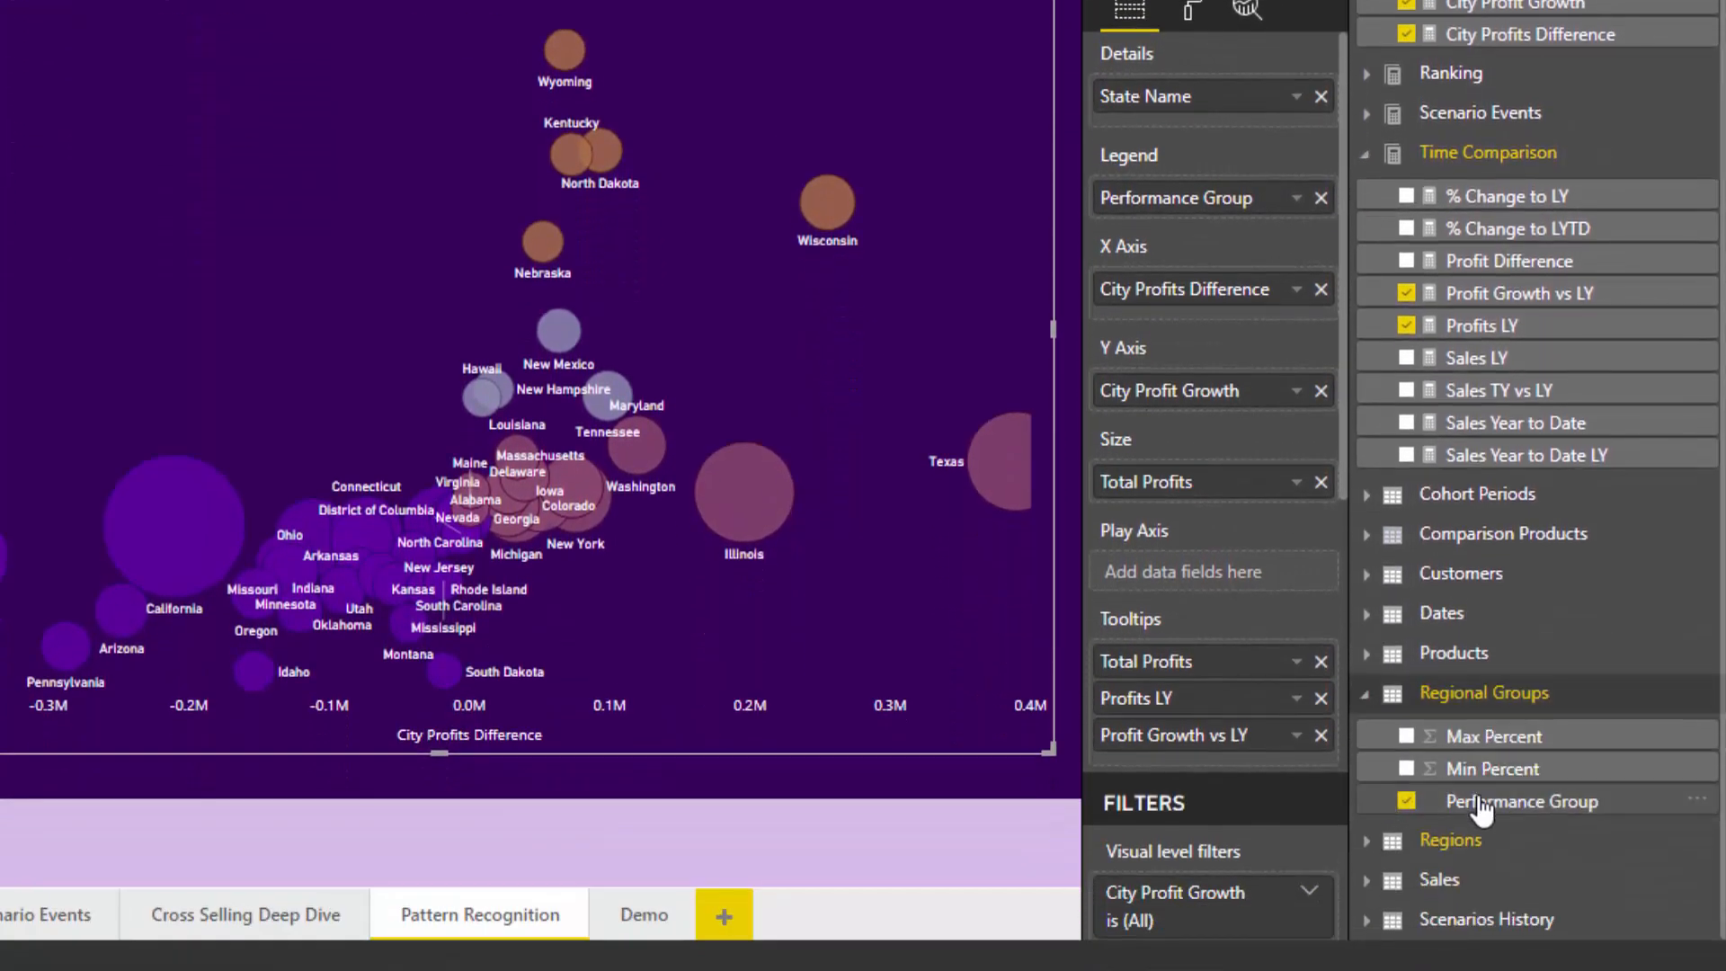
mouse_move(1508, 845)
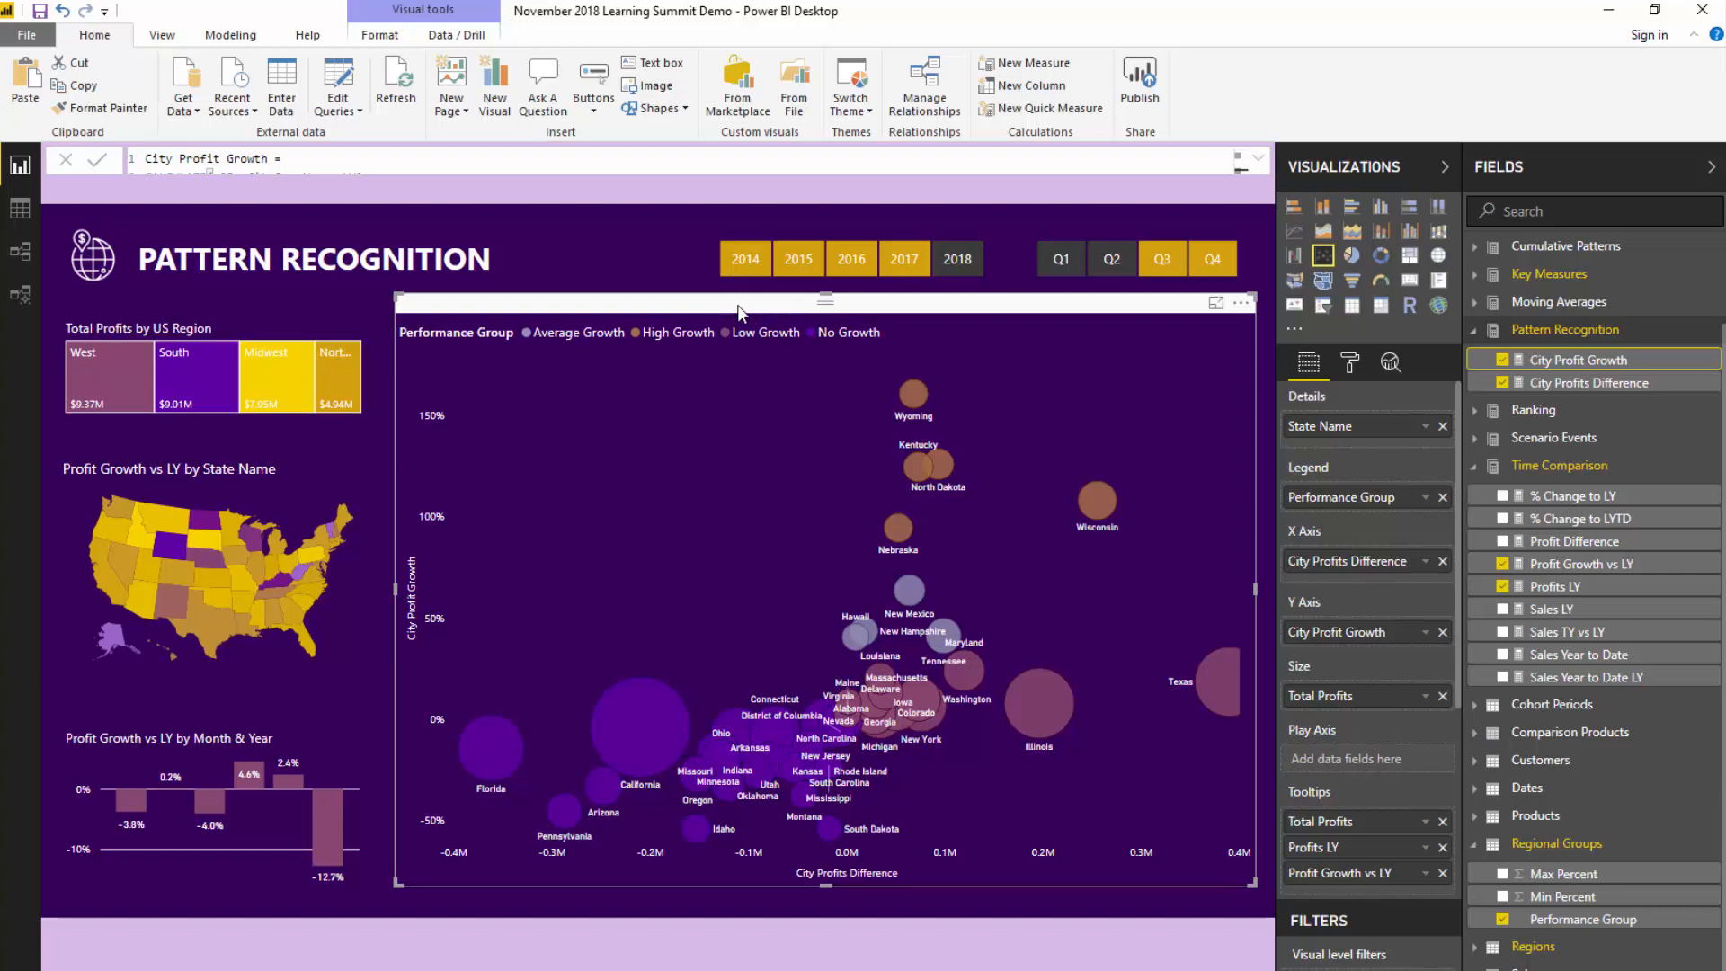
mouse_move(1553, 383)
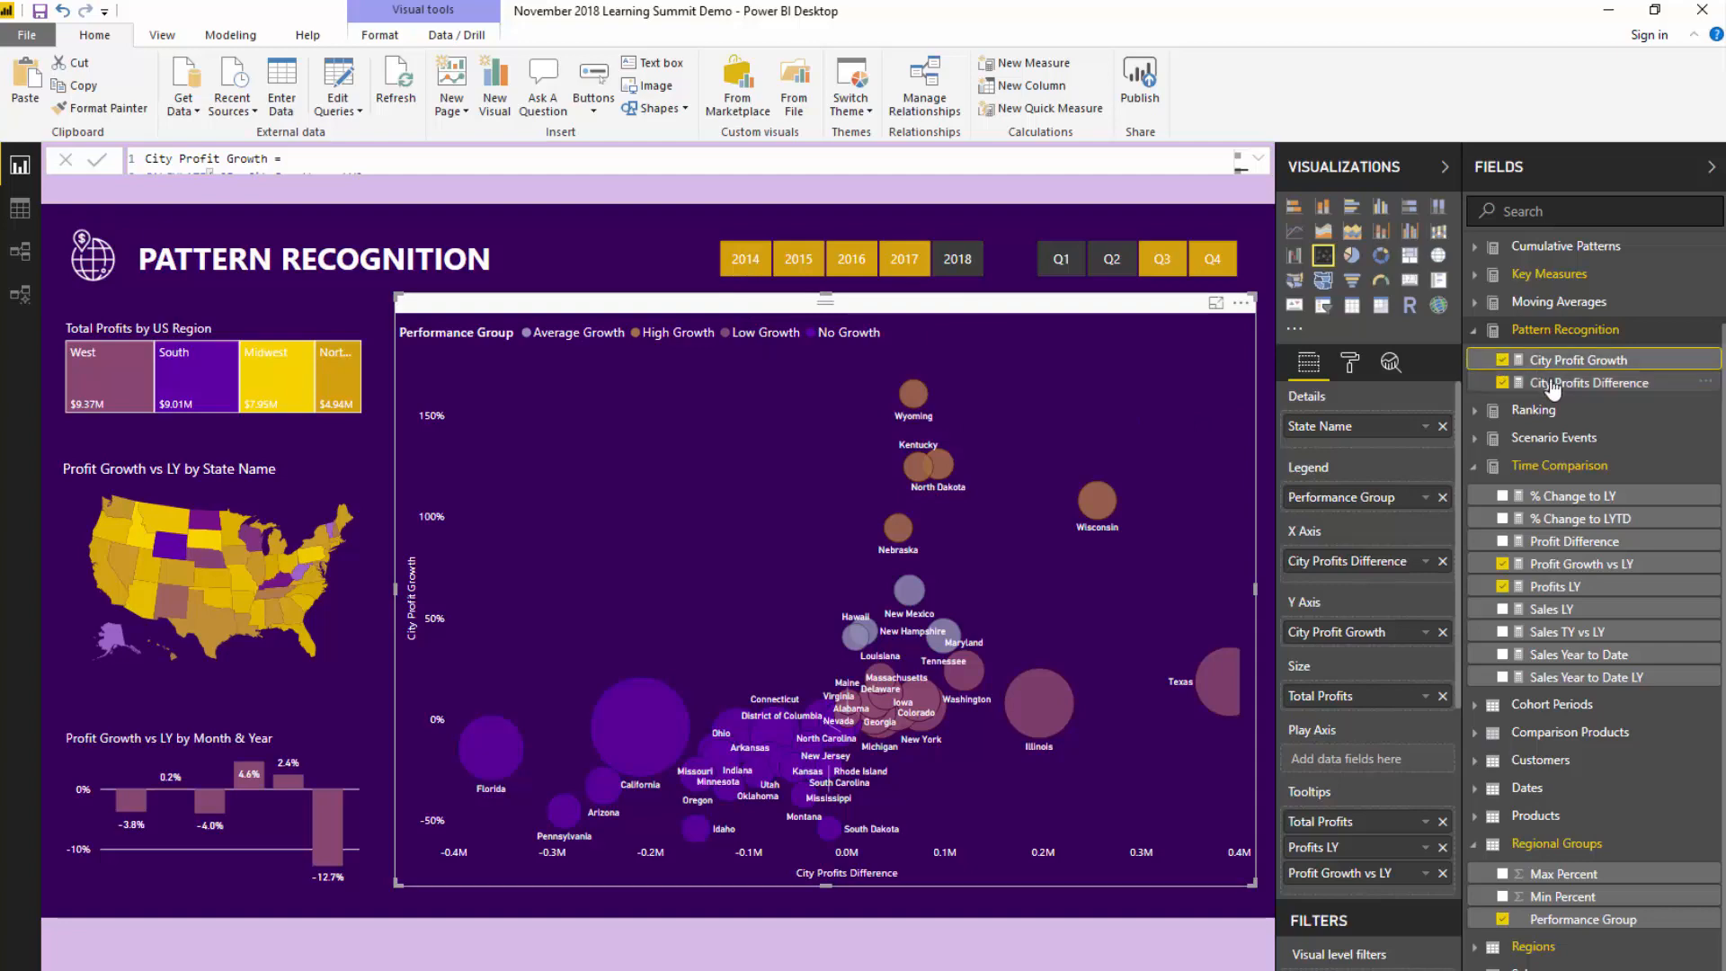
click(1589, 383)
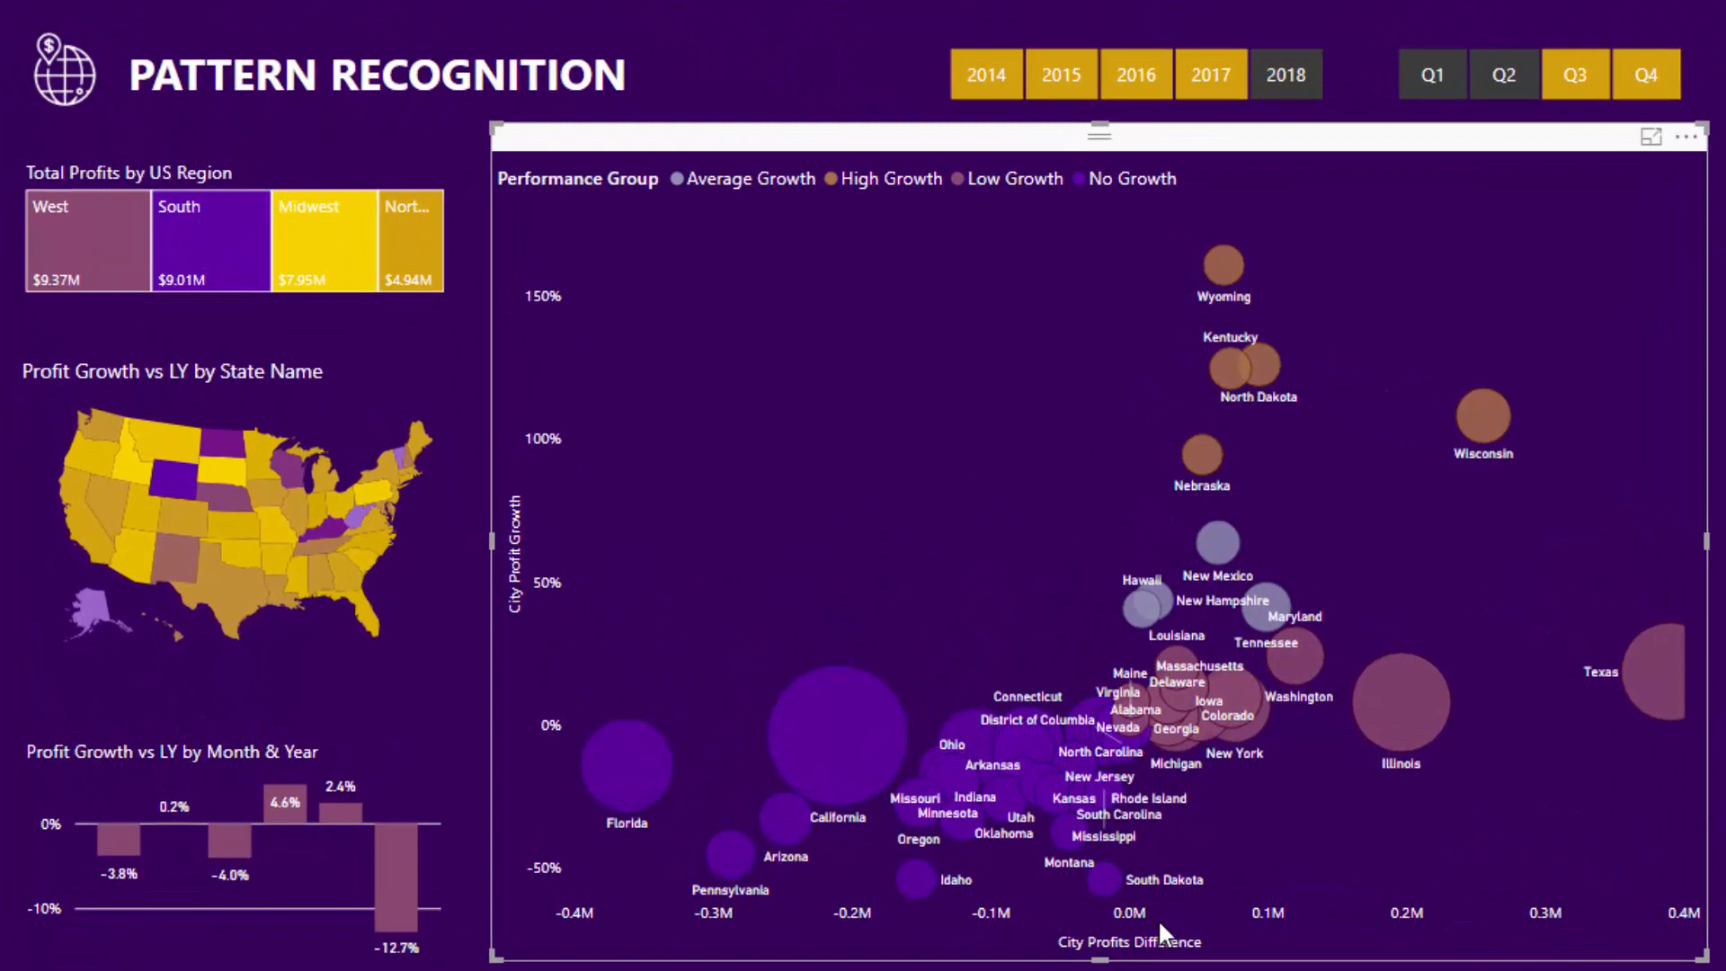
mouse_move(1446, 937)
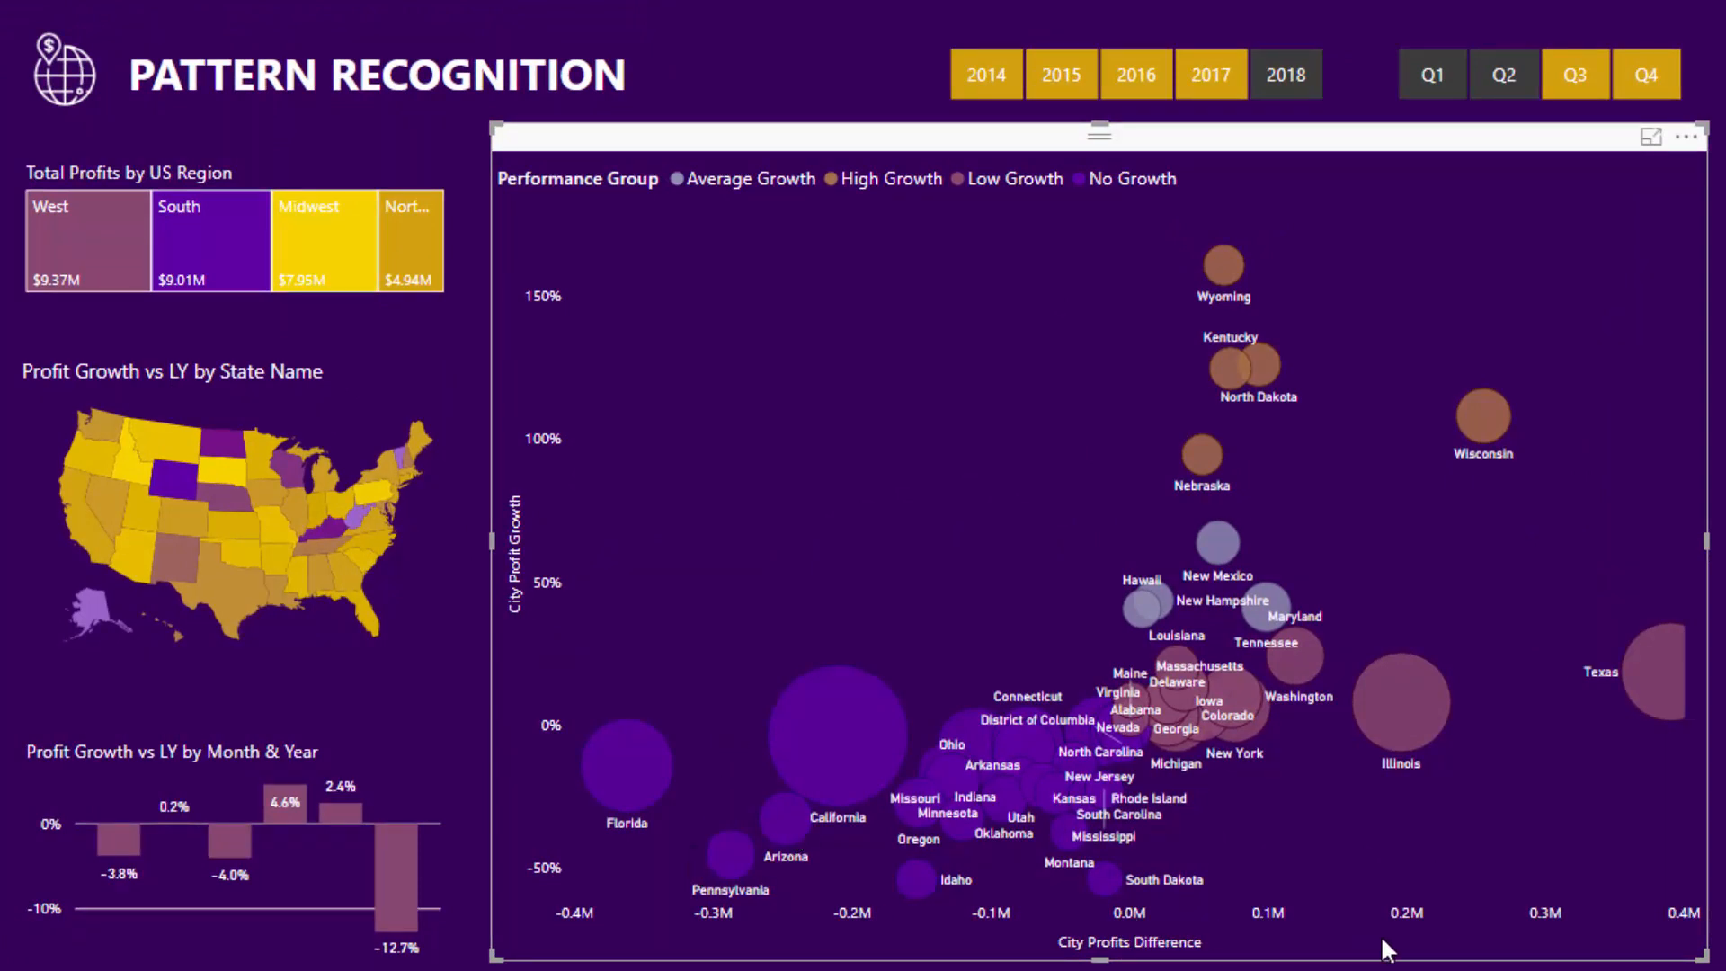
mouse_move(561, 703)
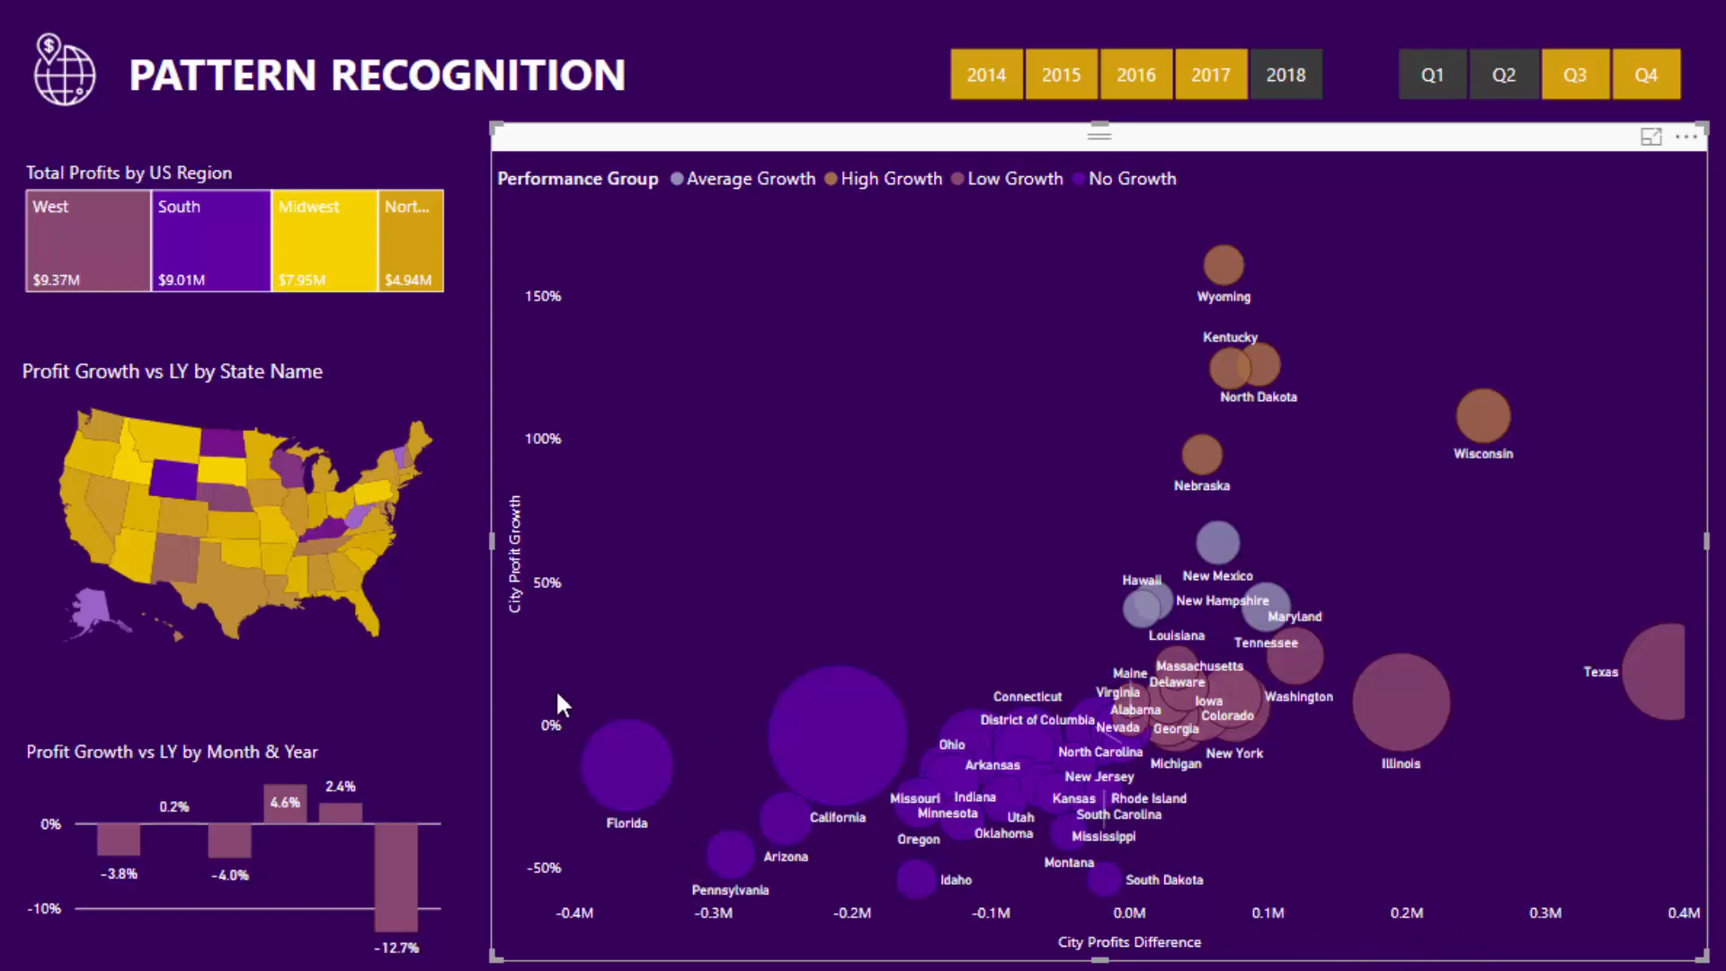
mouse_move(506, 616)
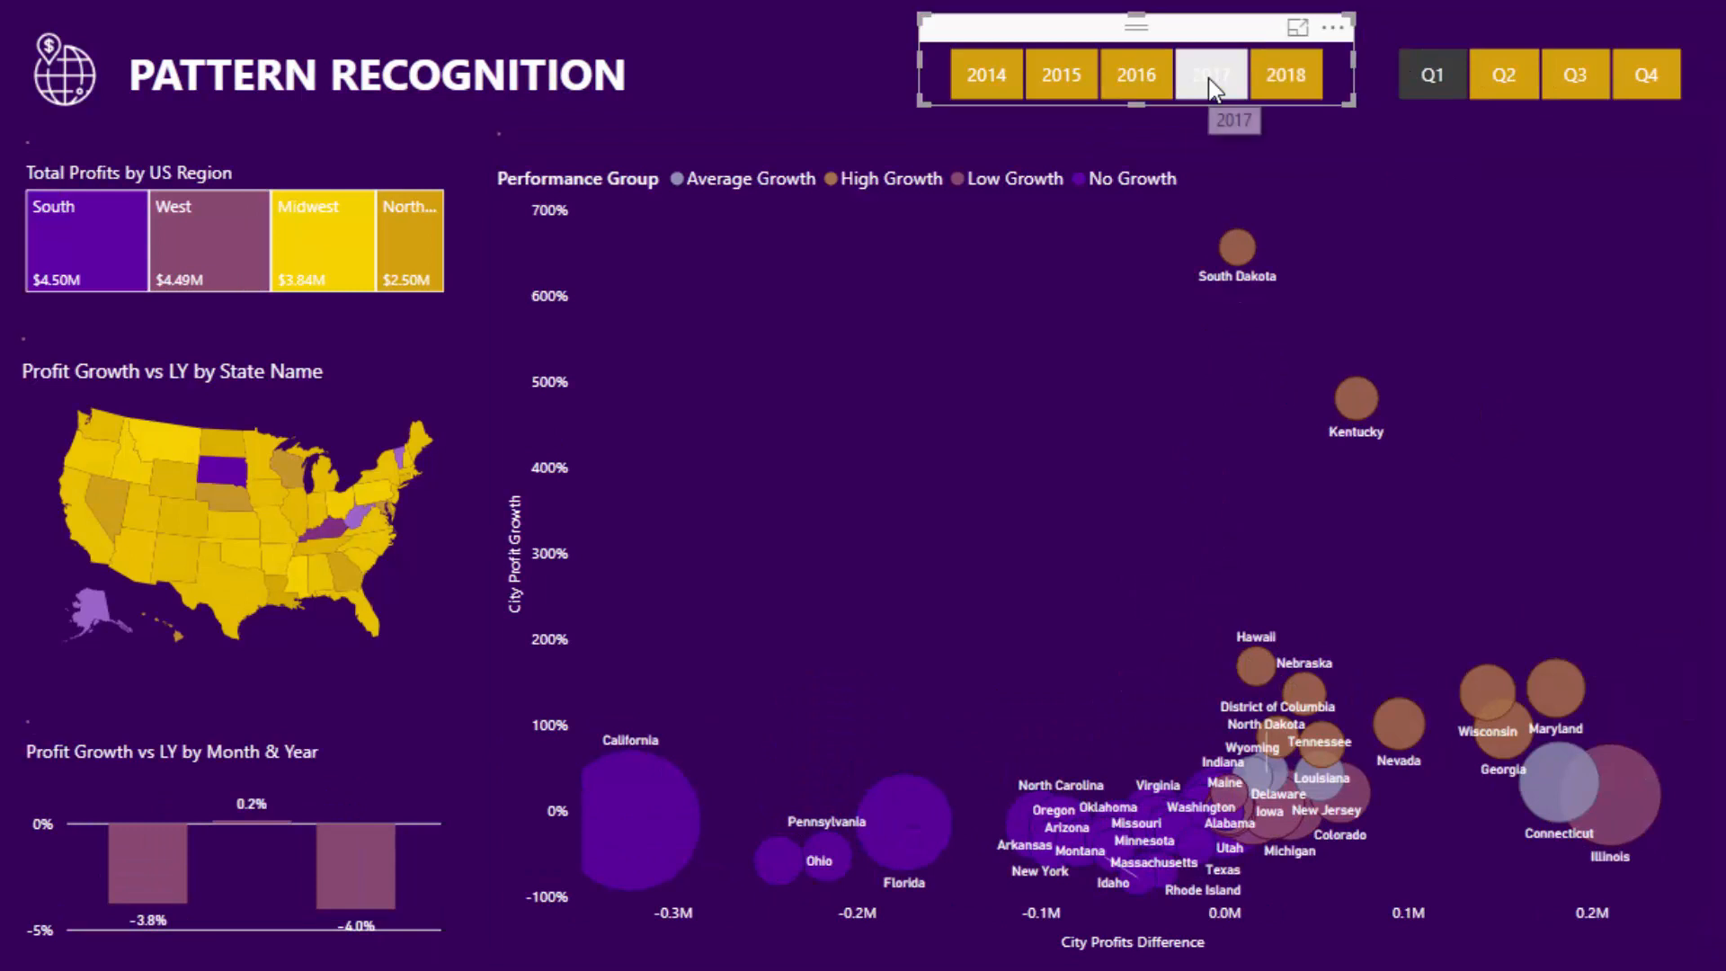
Filter the report to the year 2017 with the year slicer.
click(1286, 74)
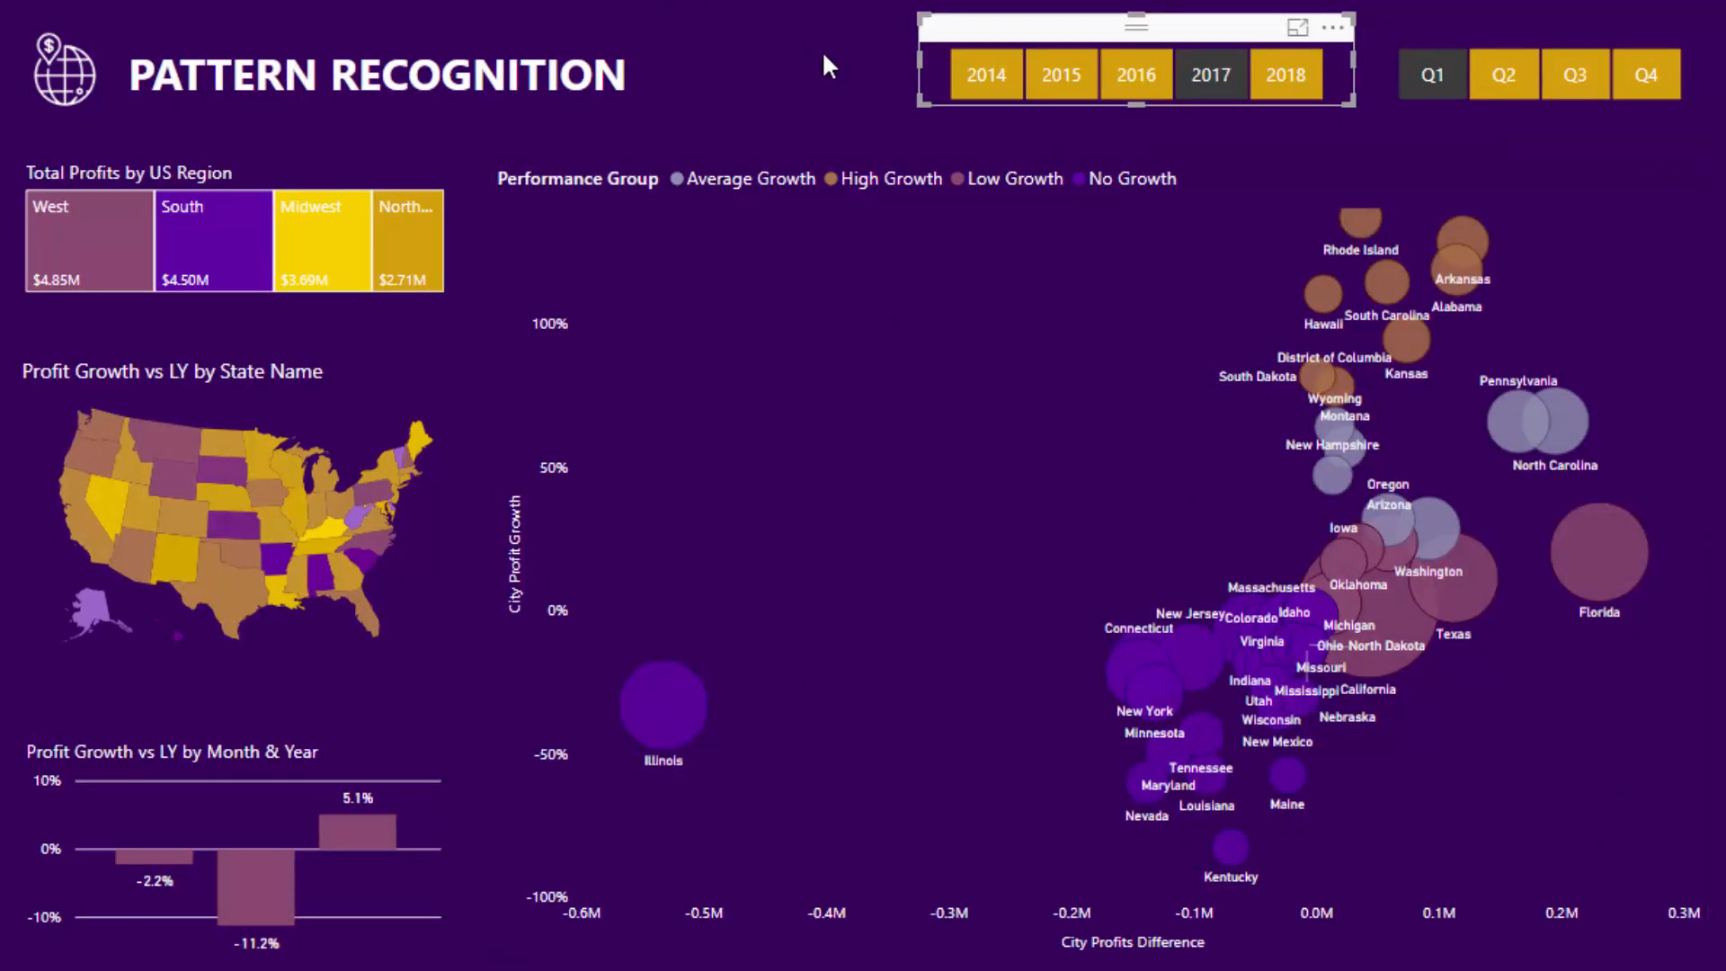